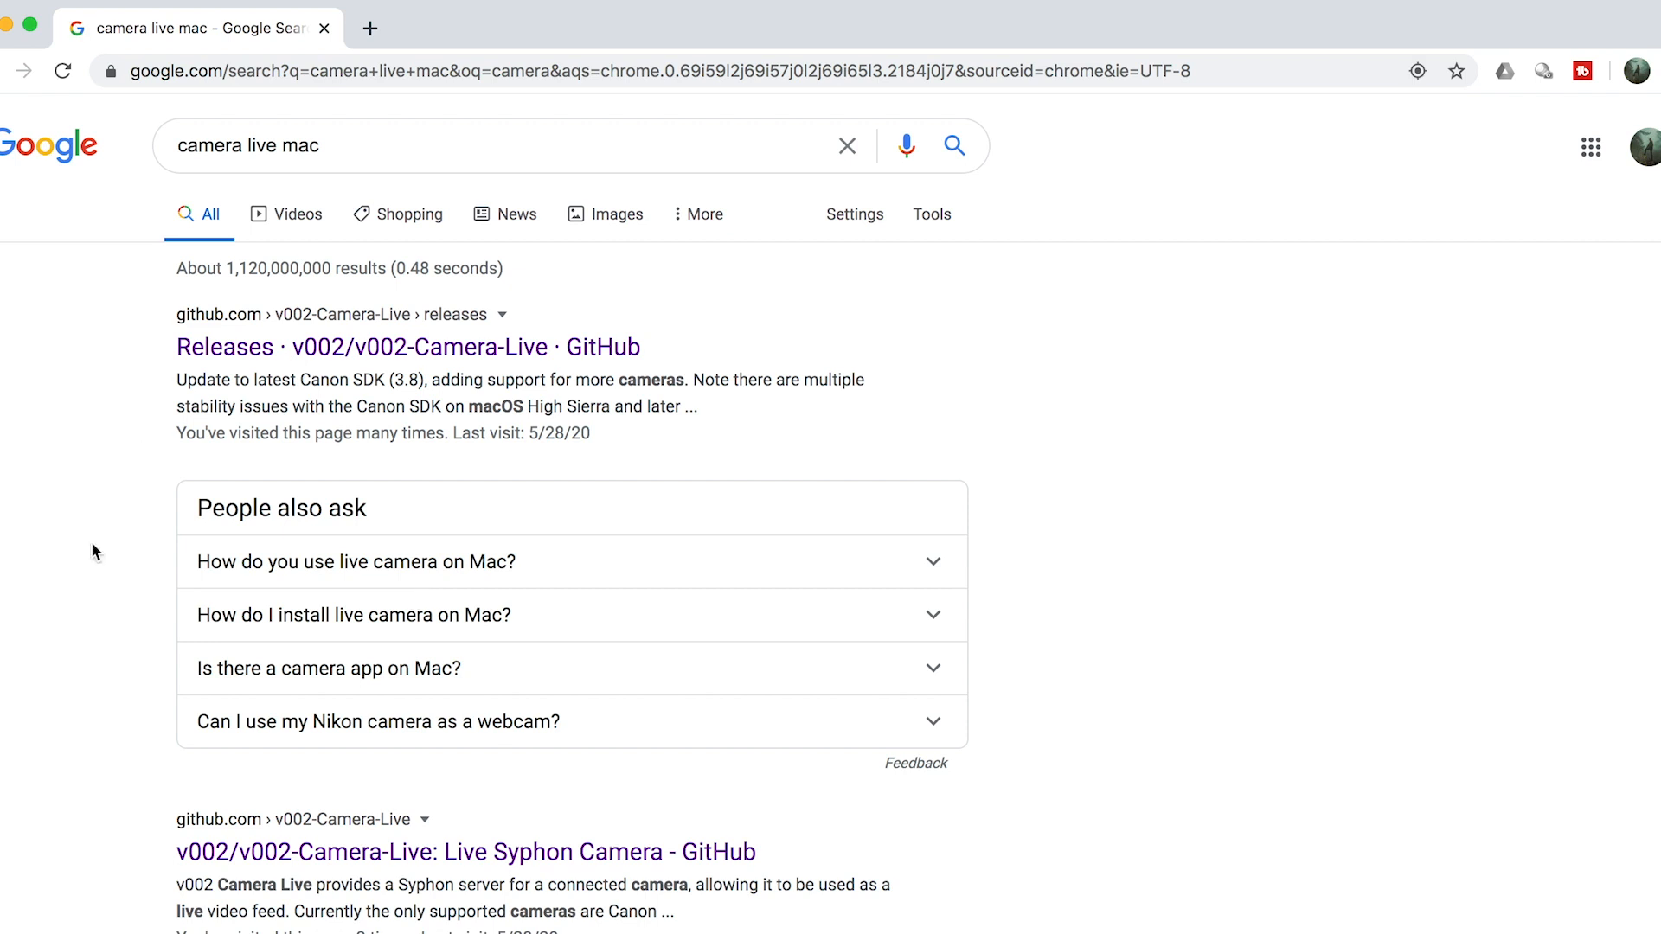
Download Camera.Live.zip from the v002-Camera-Live 13 (Alpha) release assets on GitHub.
click(408, 346)
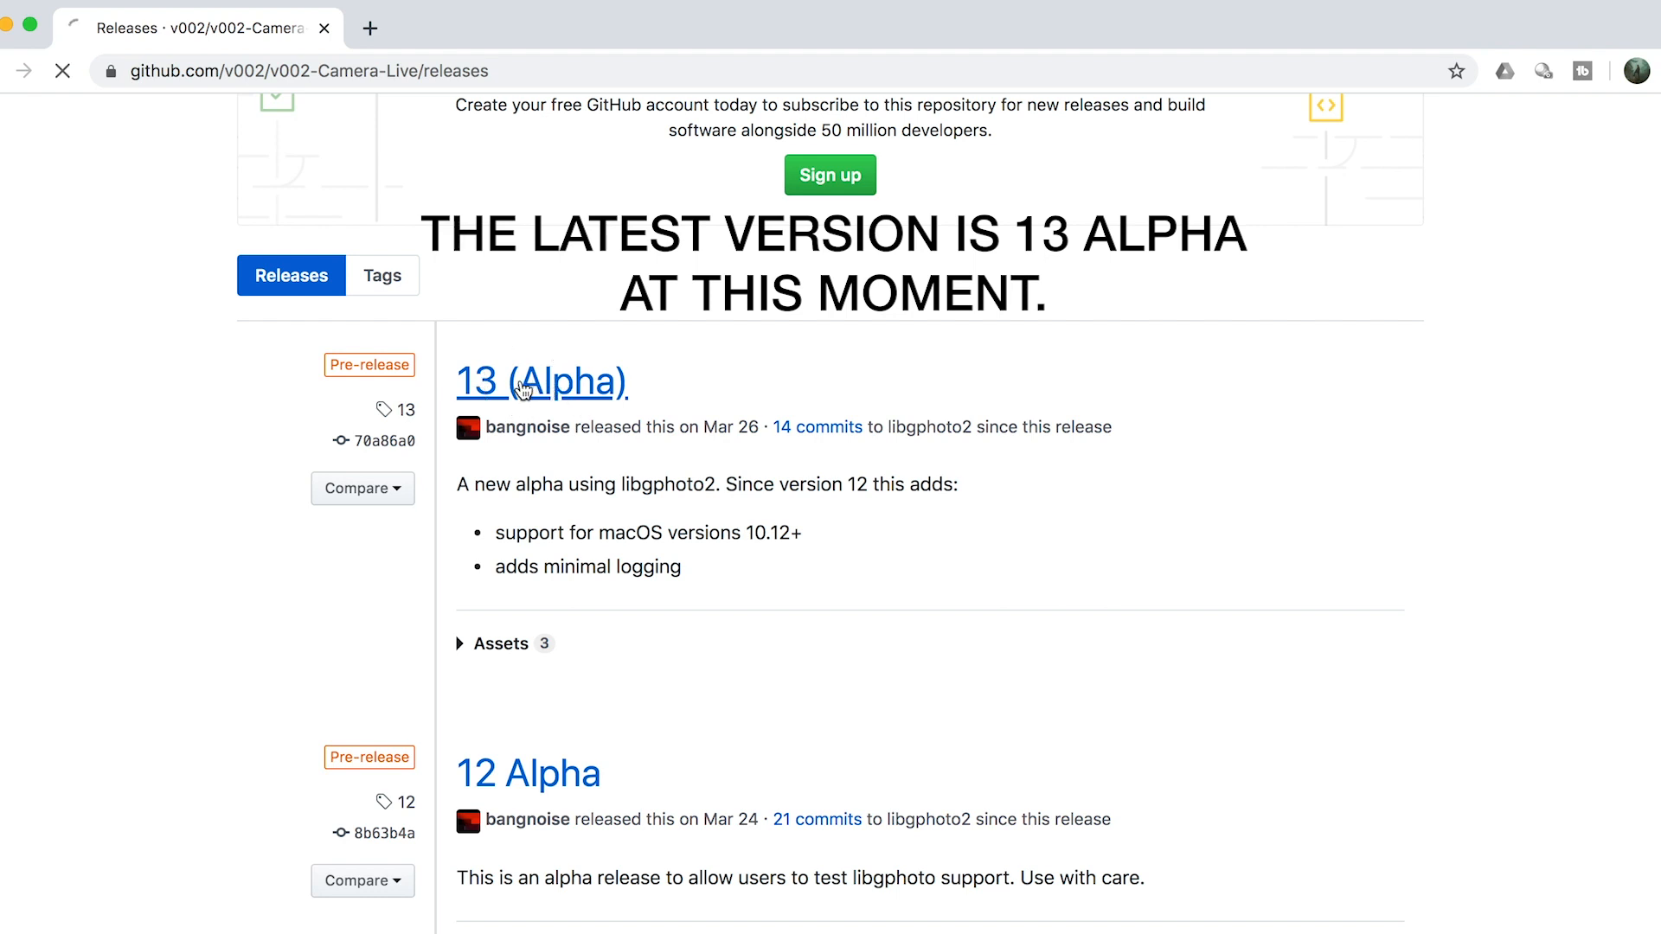
click(540, 381)
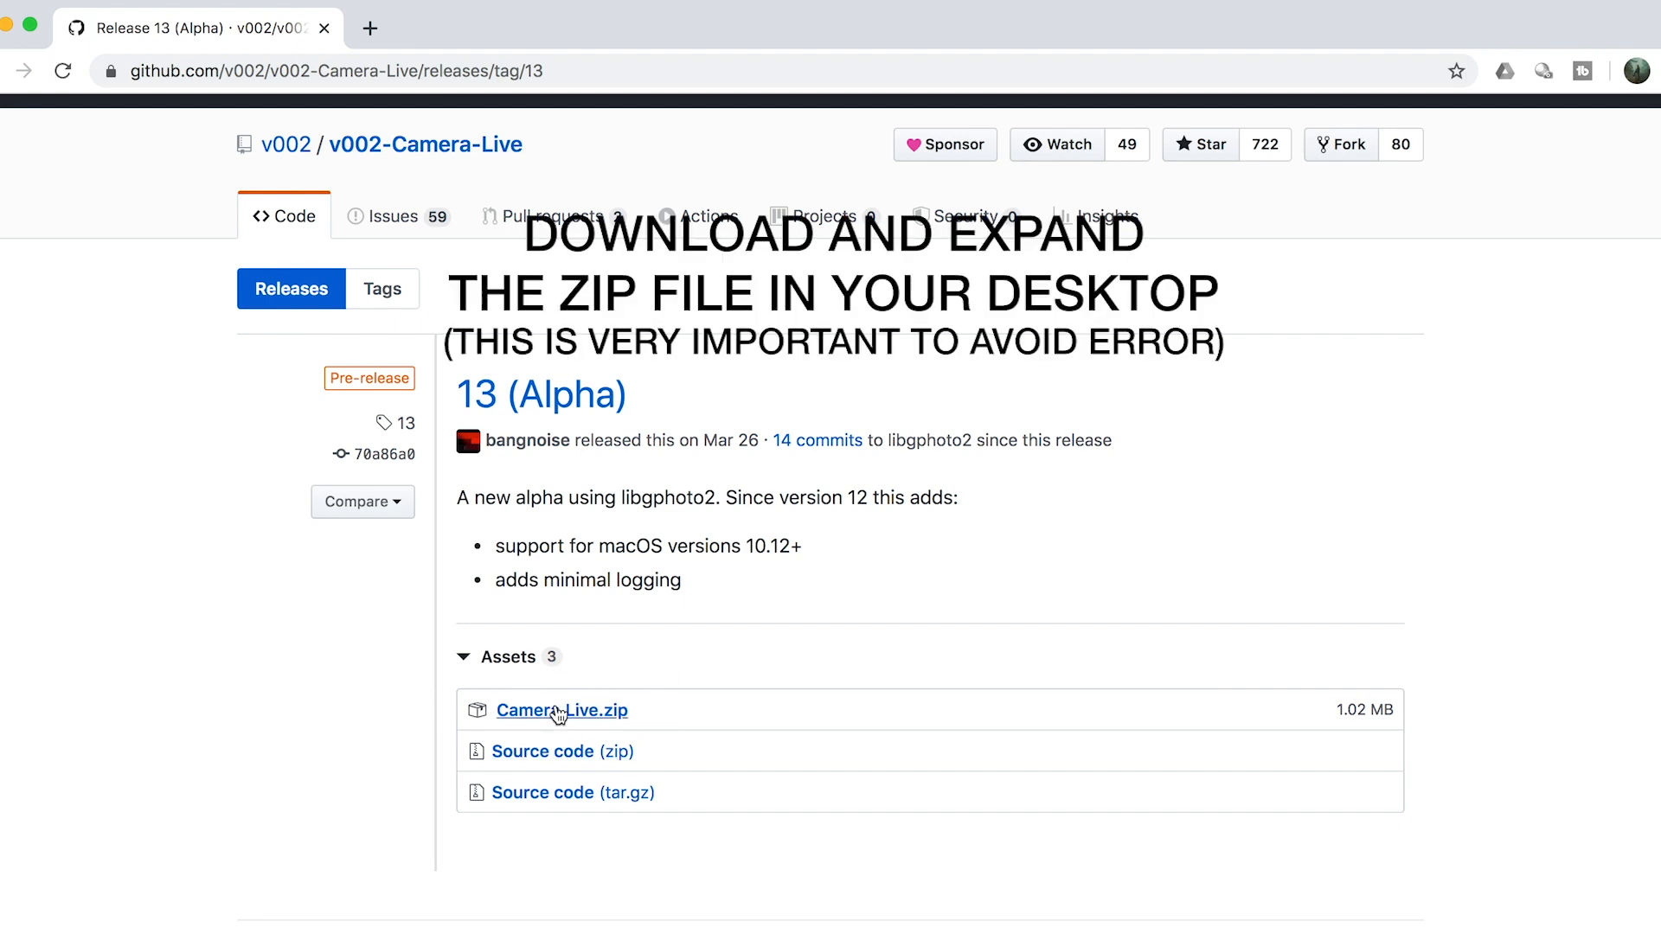
click(562, 710)
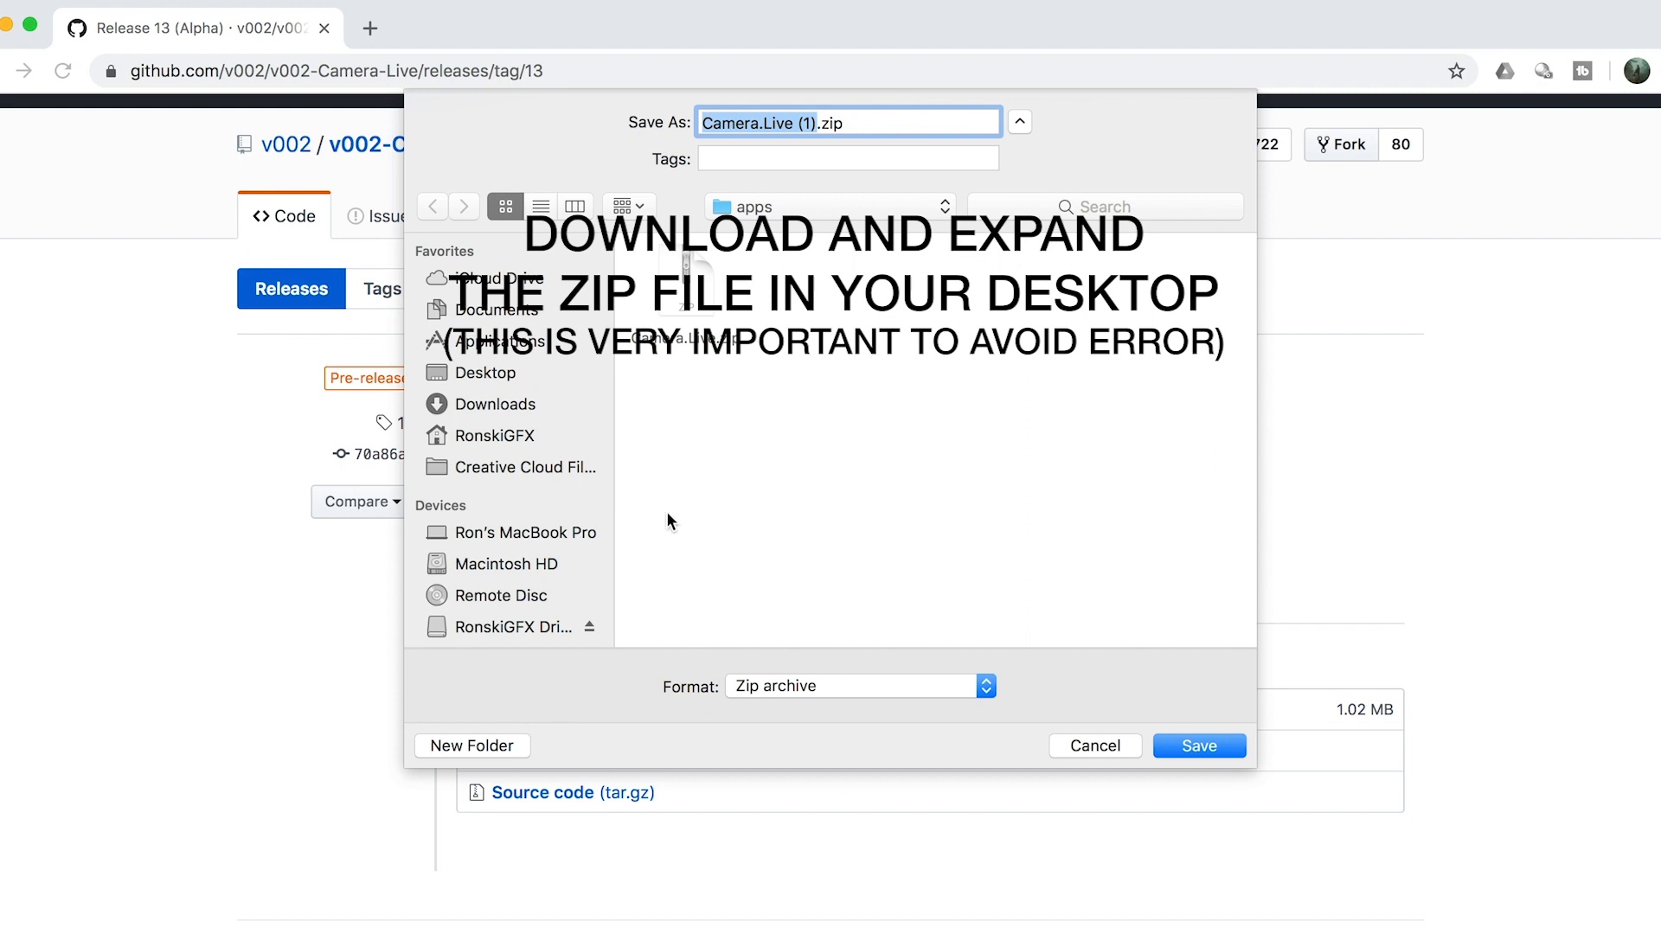
mouse_move(478, 367)
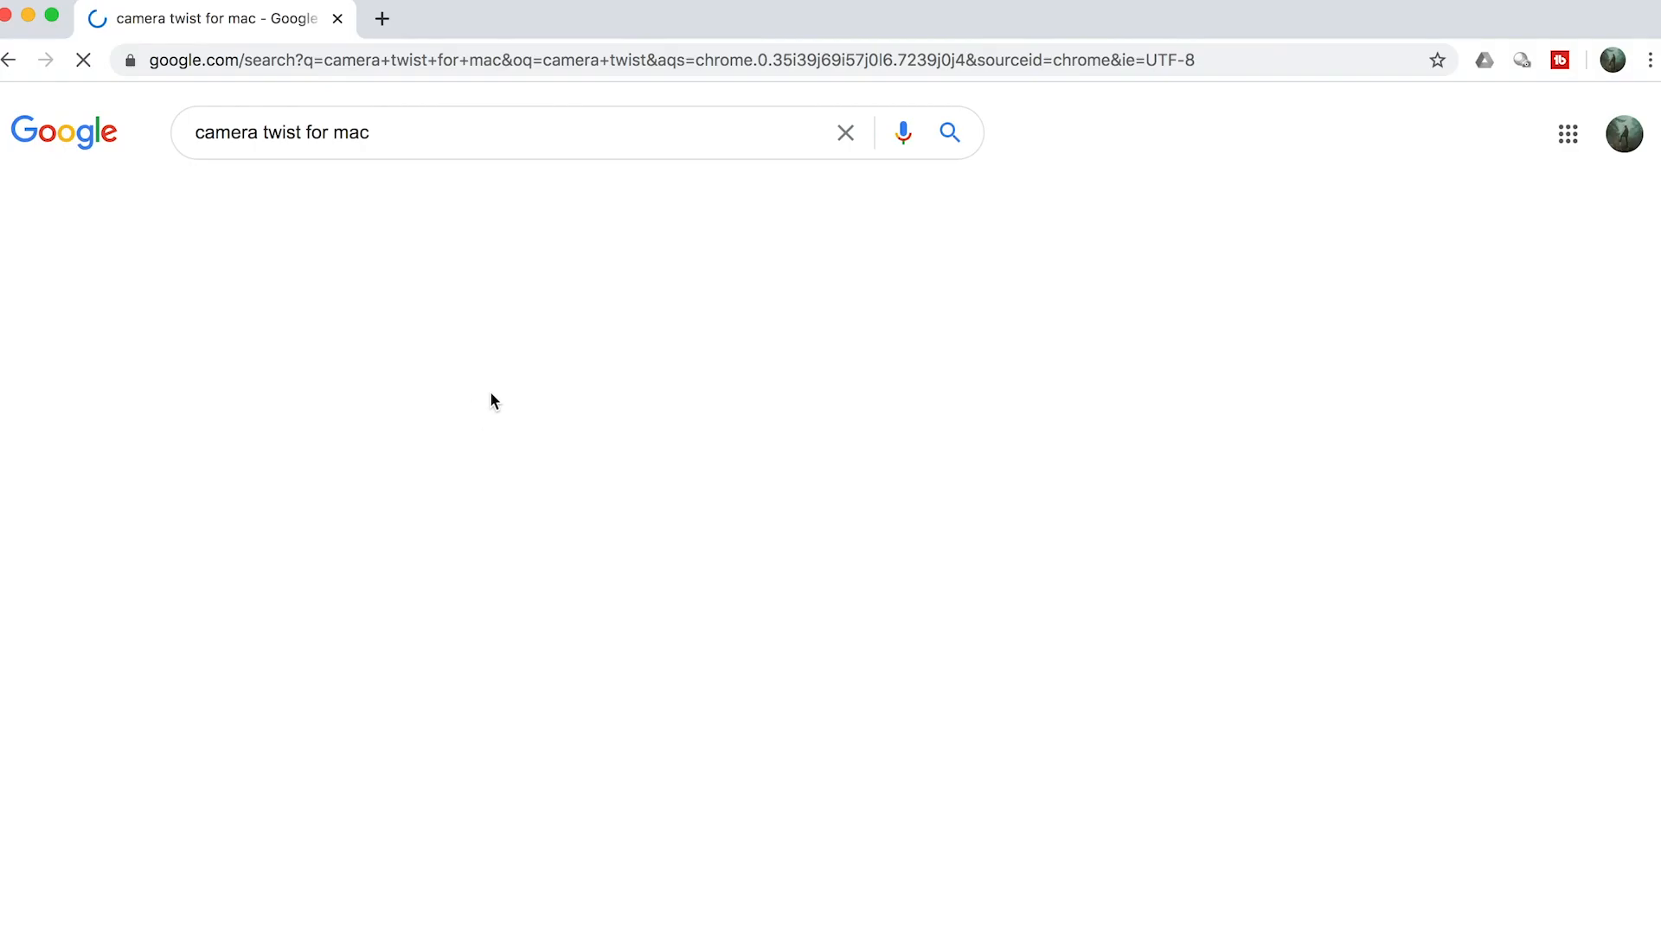
From the CamTwist Studio site, download CamTwist 3.4.3 and view its disk image contents.
click(246, 329)
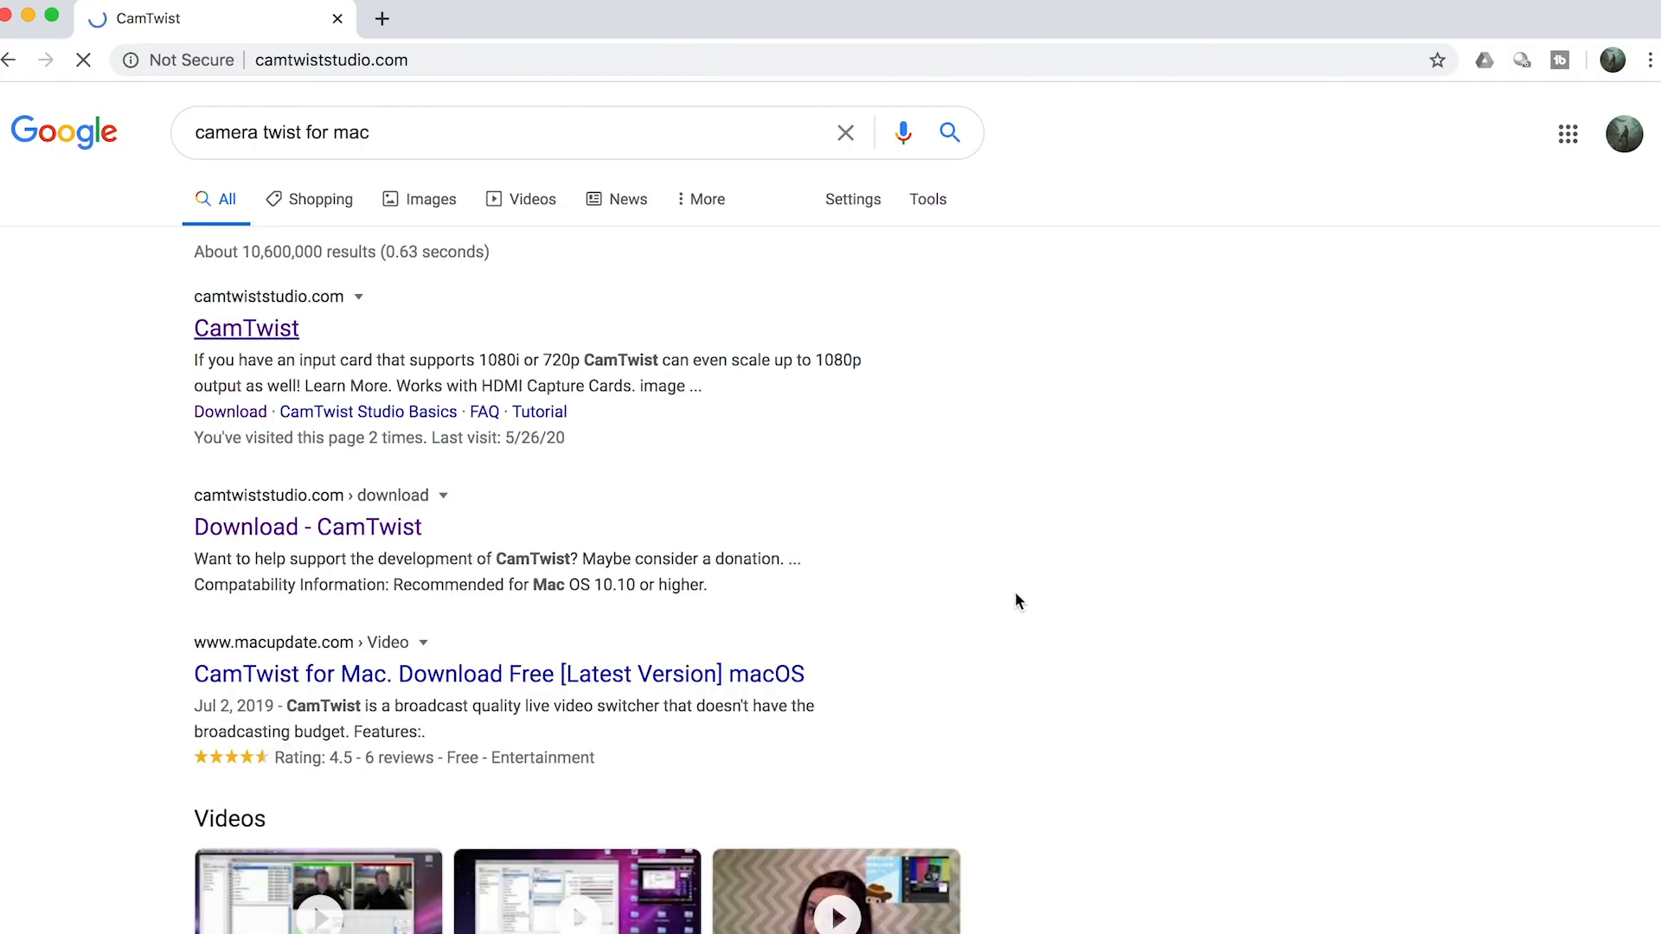
click(247, 329)
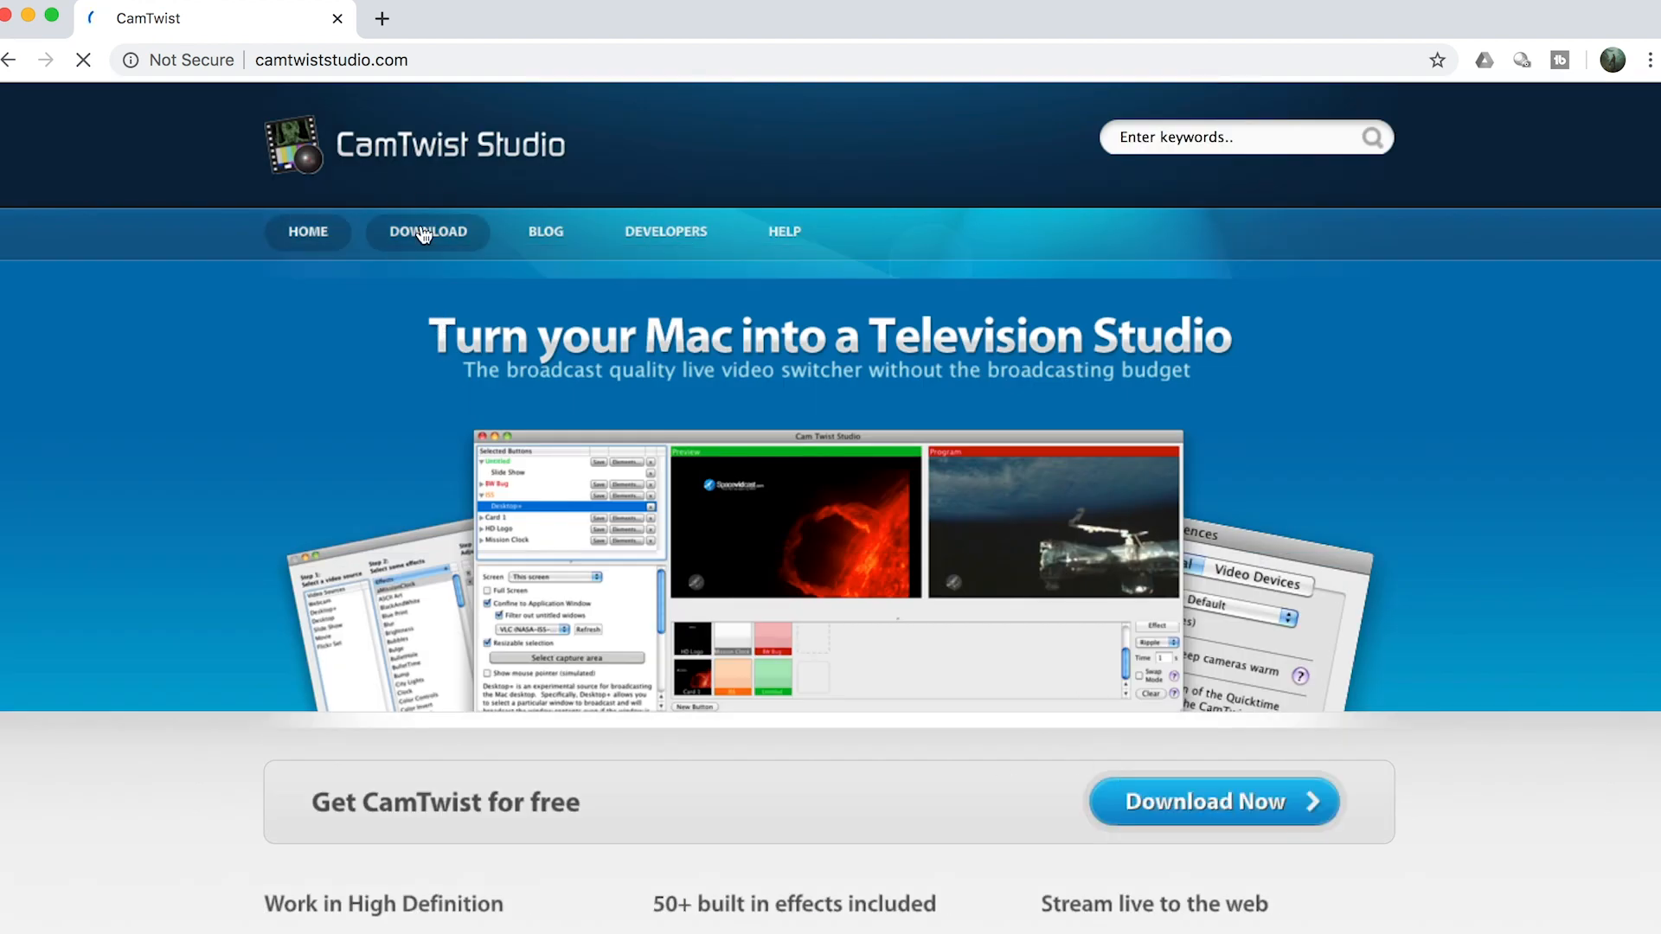
click(427, 232)
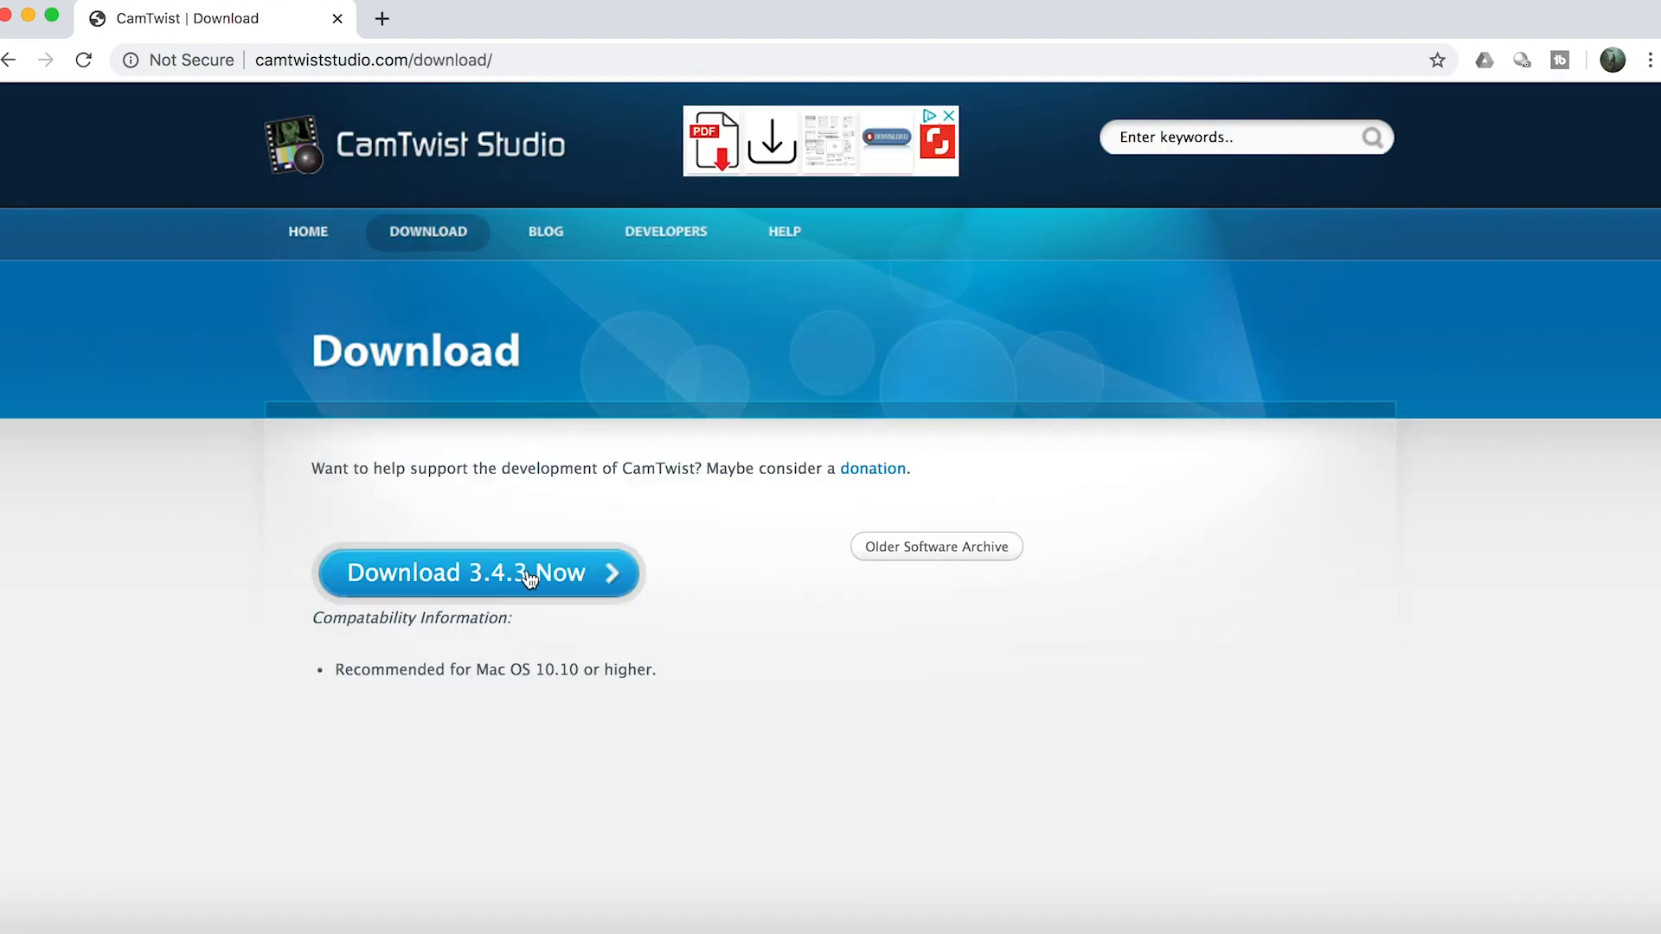
click(478, 573)
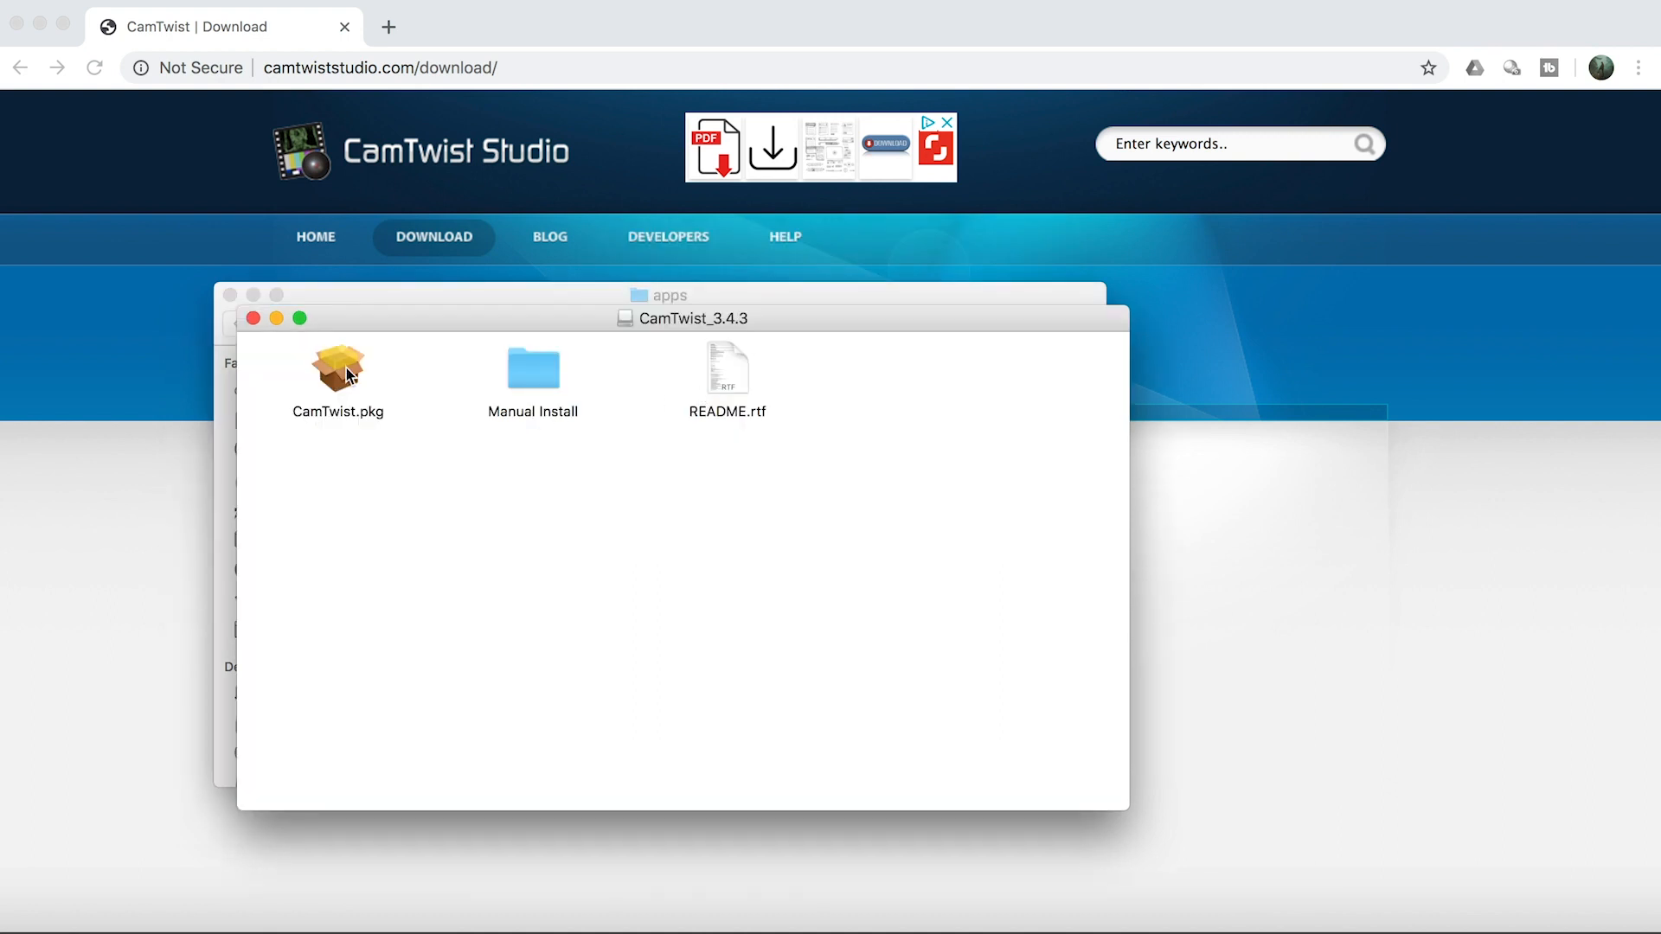
Run CamTwist.pkg and dismiss the unidentified-developer warning that blocks it.
double_click(337, 365)
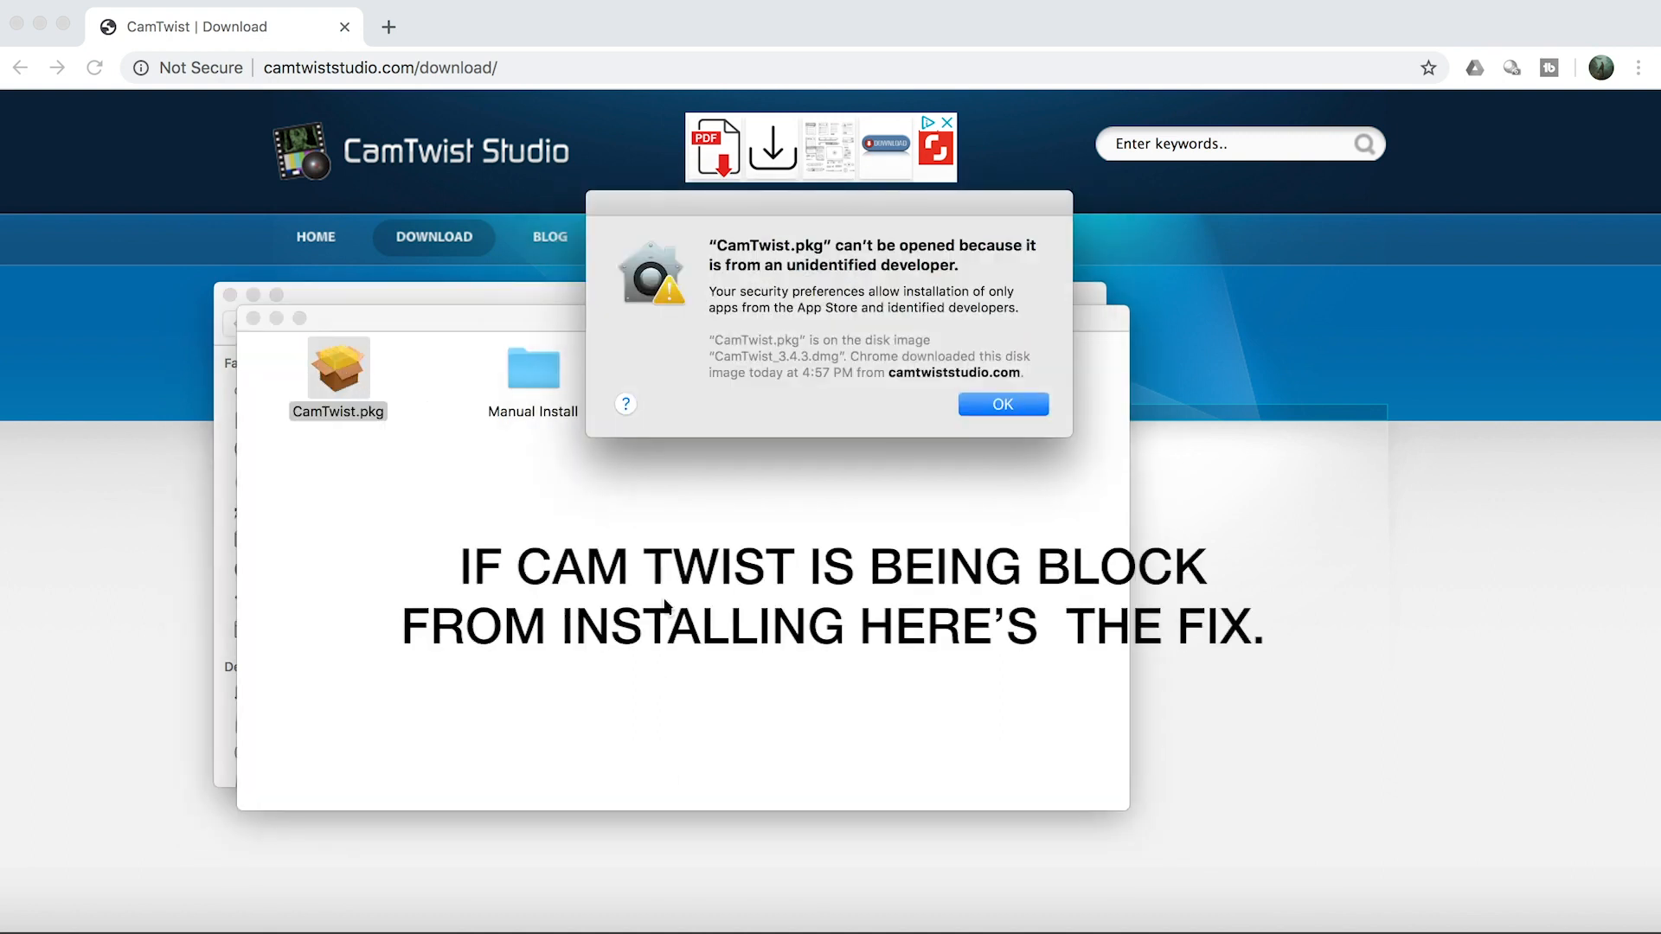
mouse_move(1006, 450)
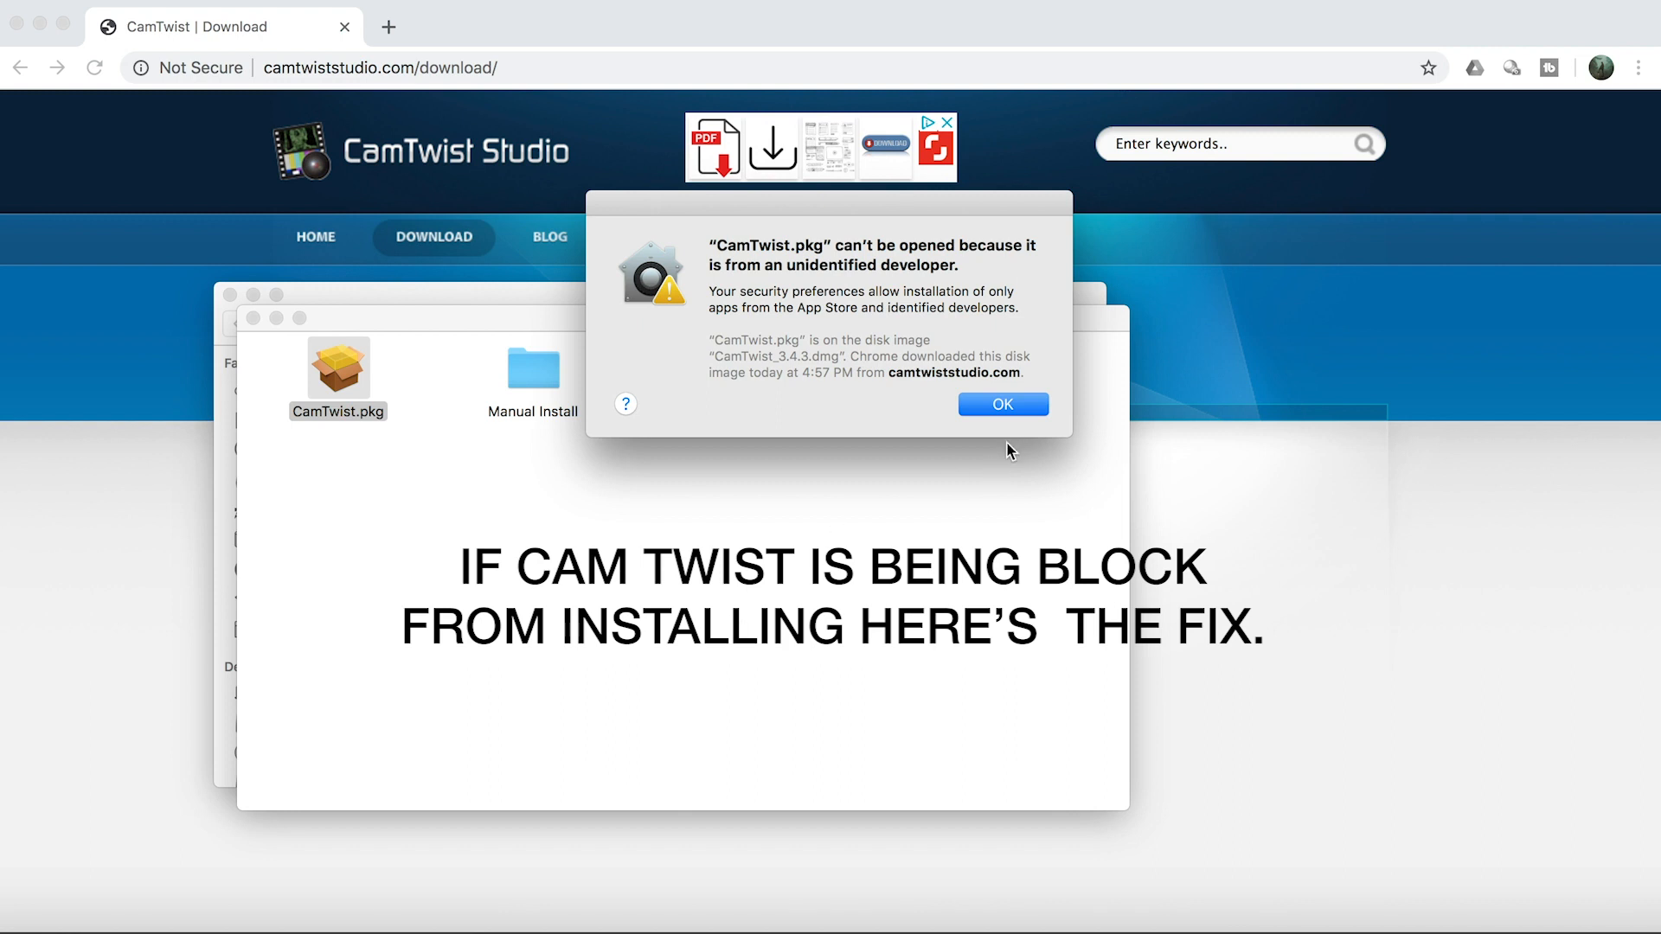
click(1001, 403)
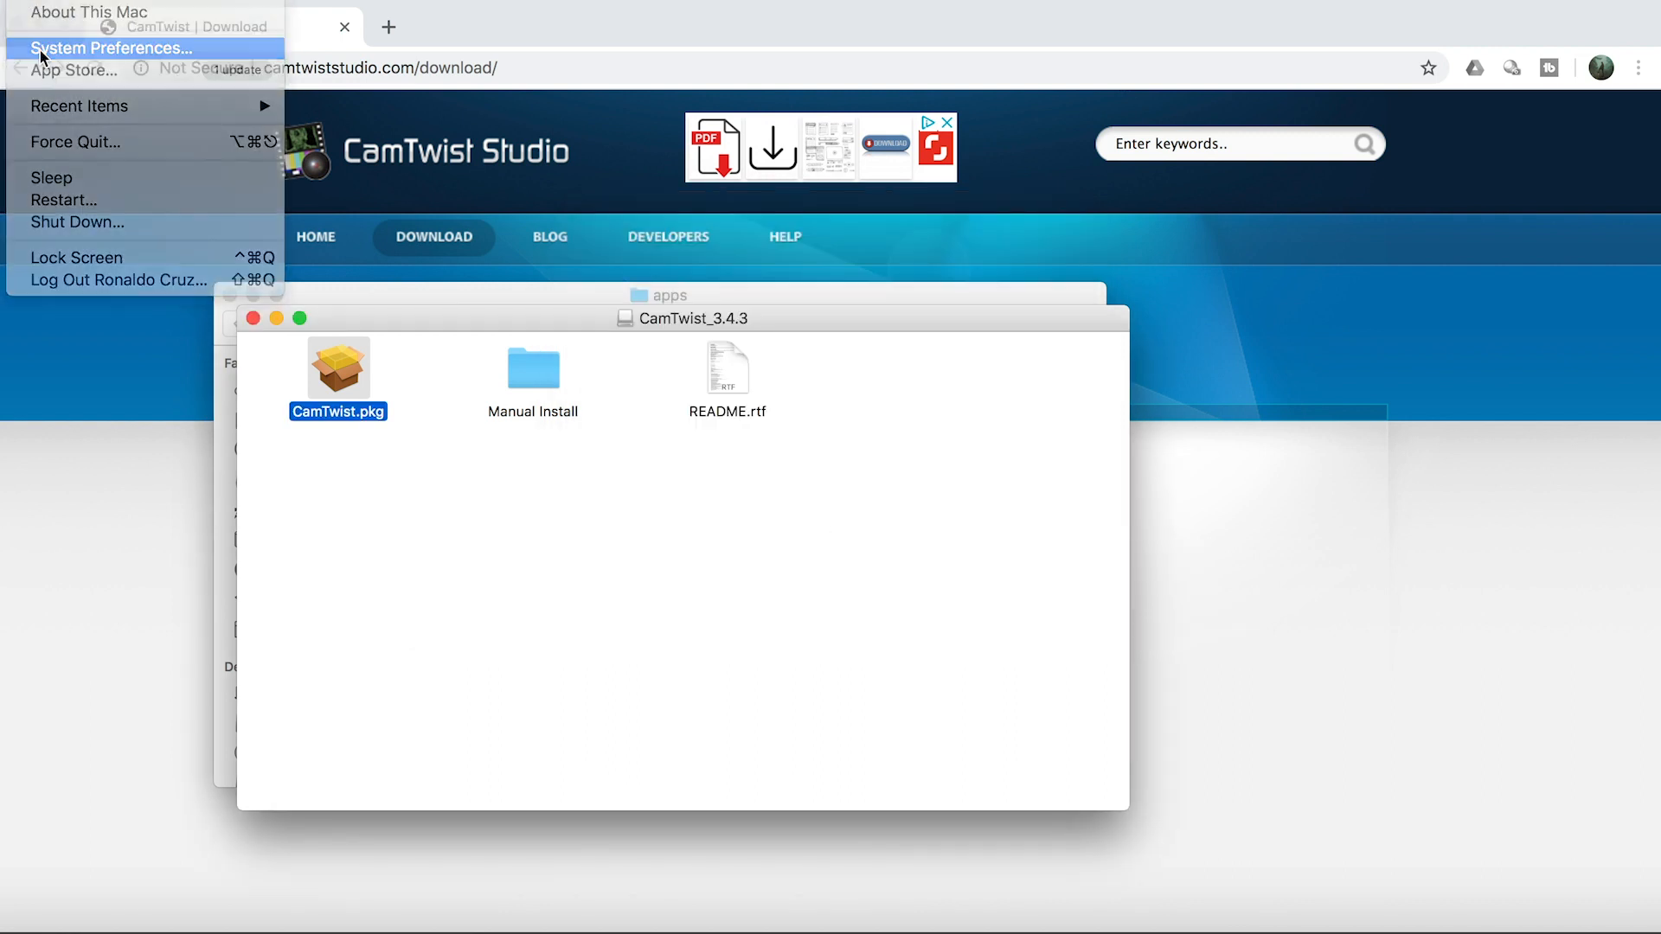
In Security & Privacy General, allow the blocked CamTwist.pkg to open anyway.
click(111, 48)
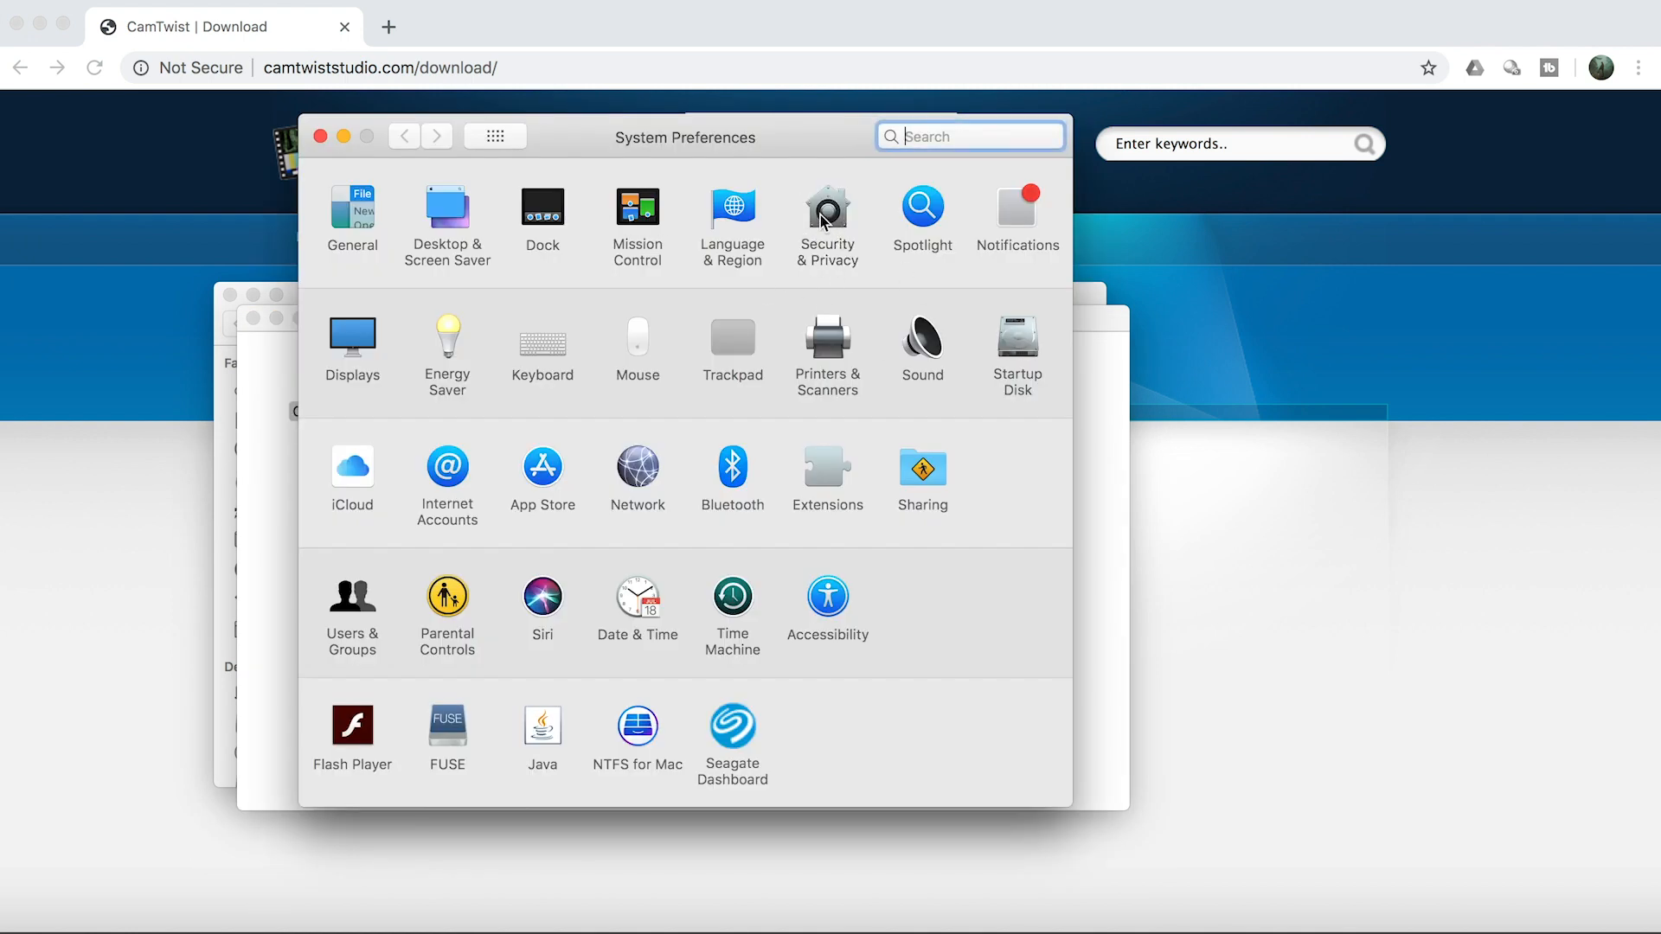
click(827, 210)
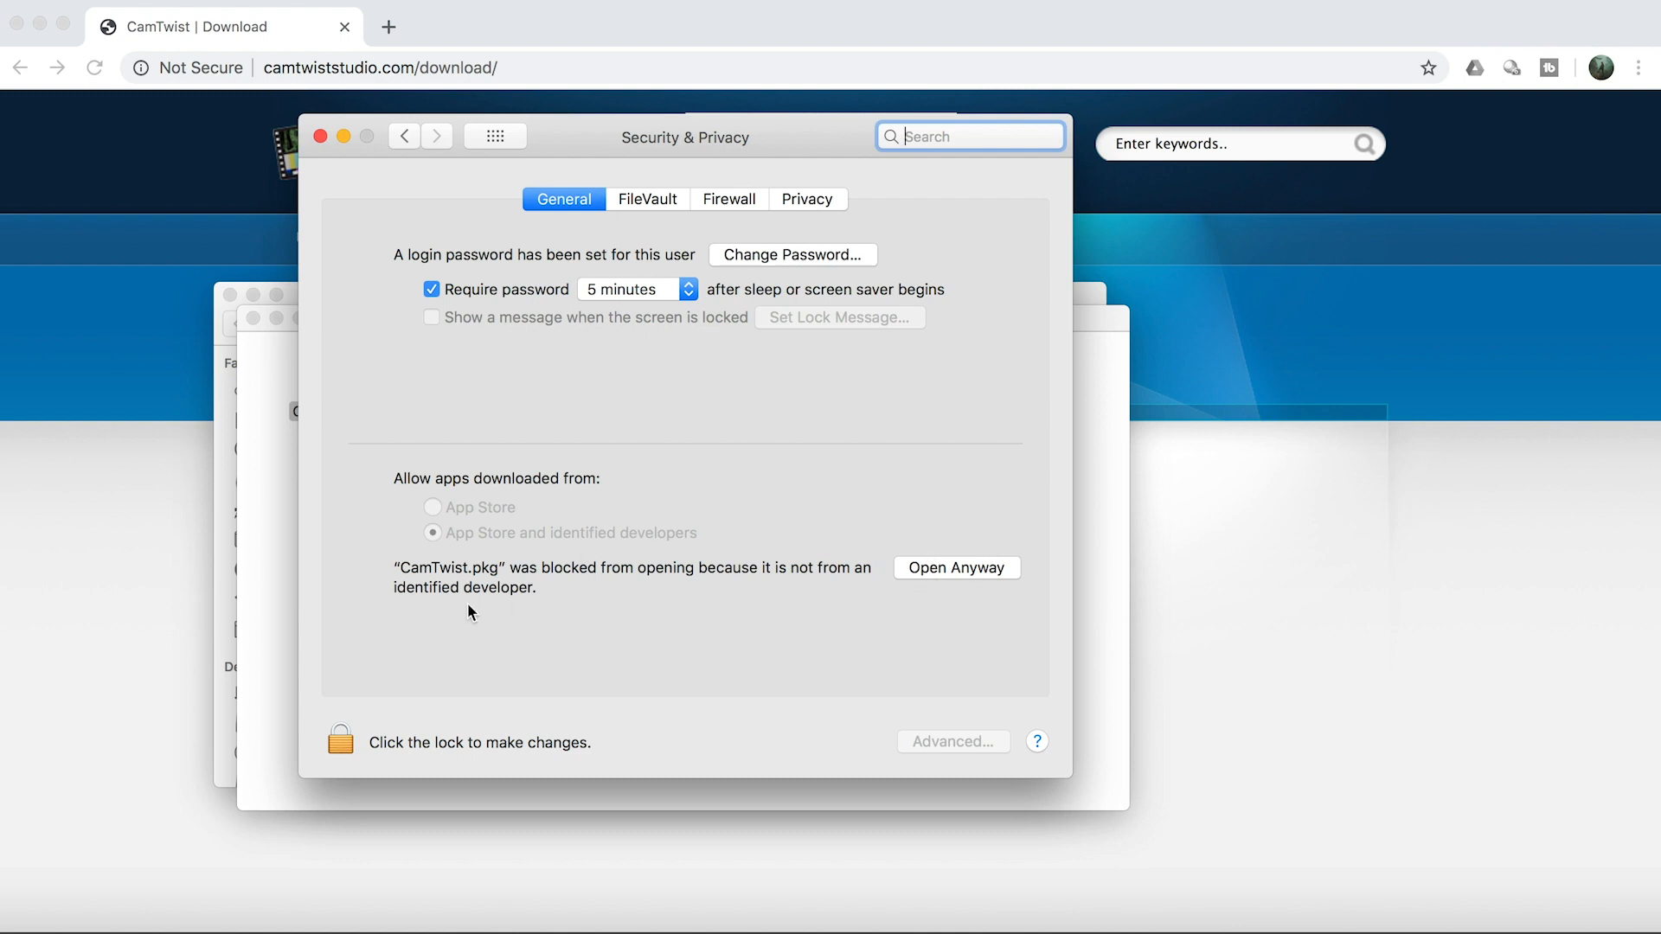
mouse_move(490, 592)
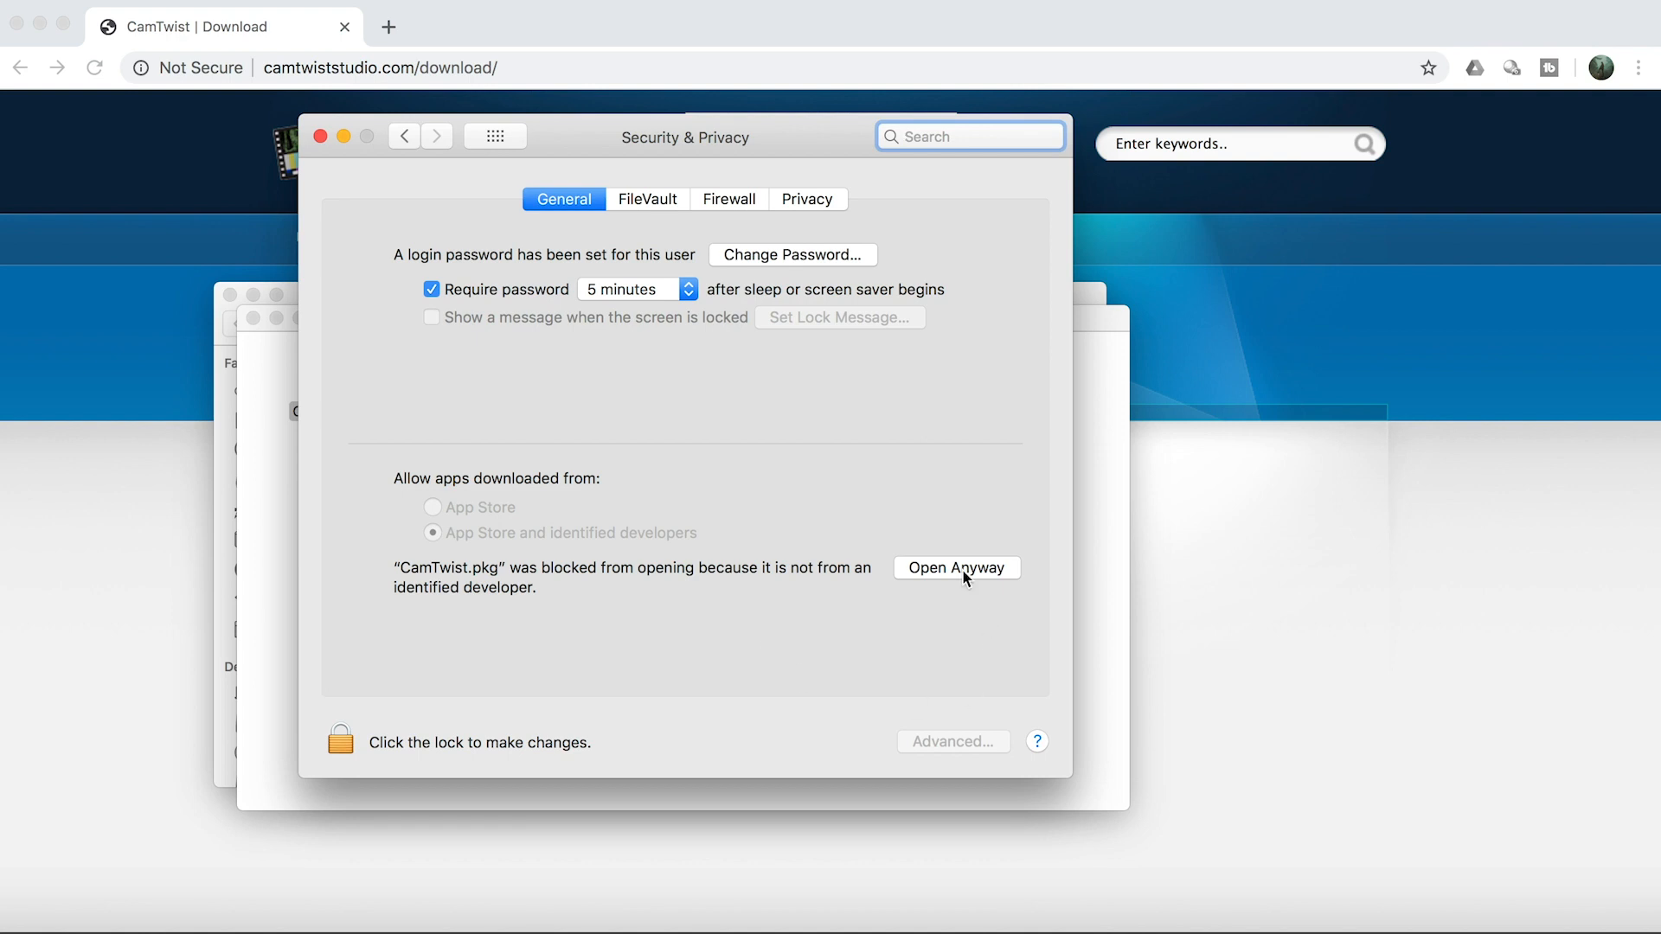
click(955, 568)
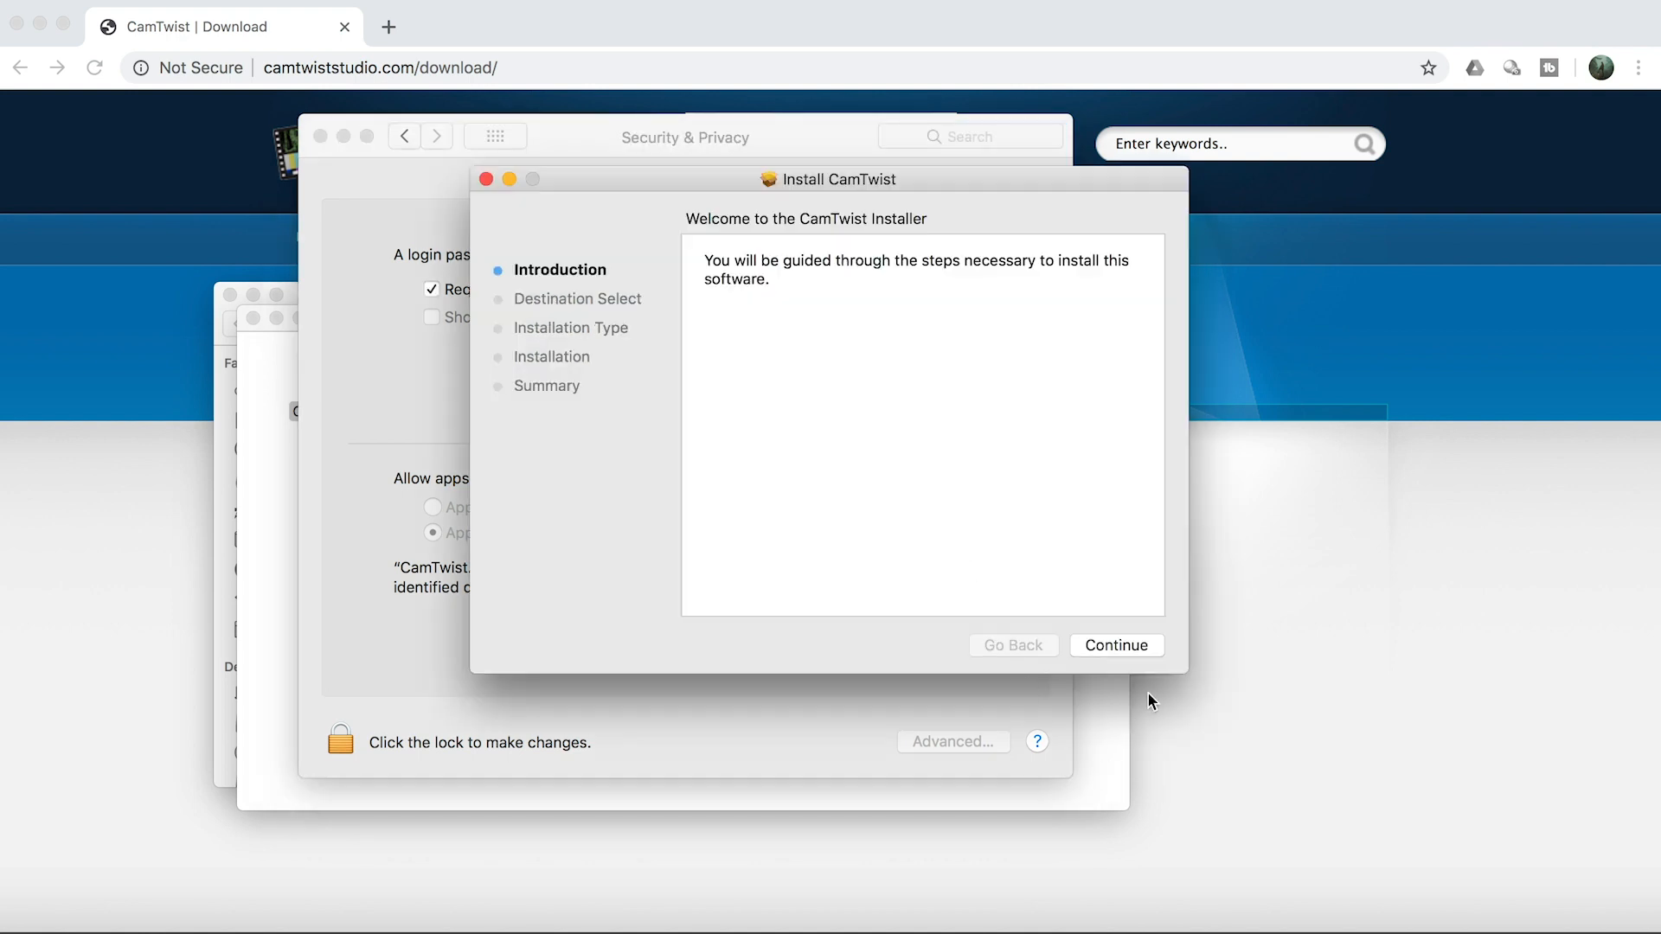
mouse_move(1019, 569)
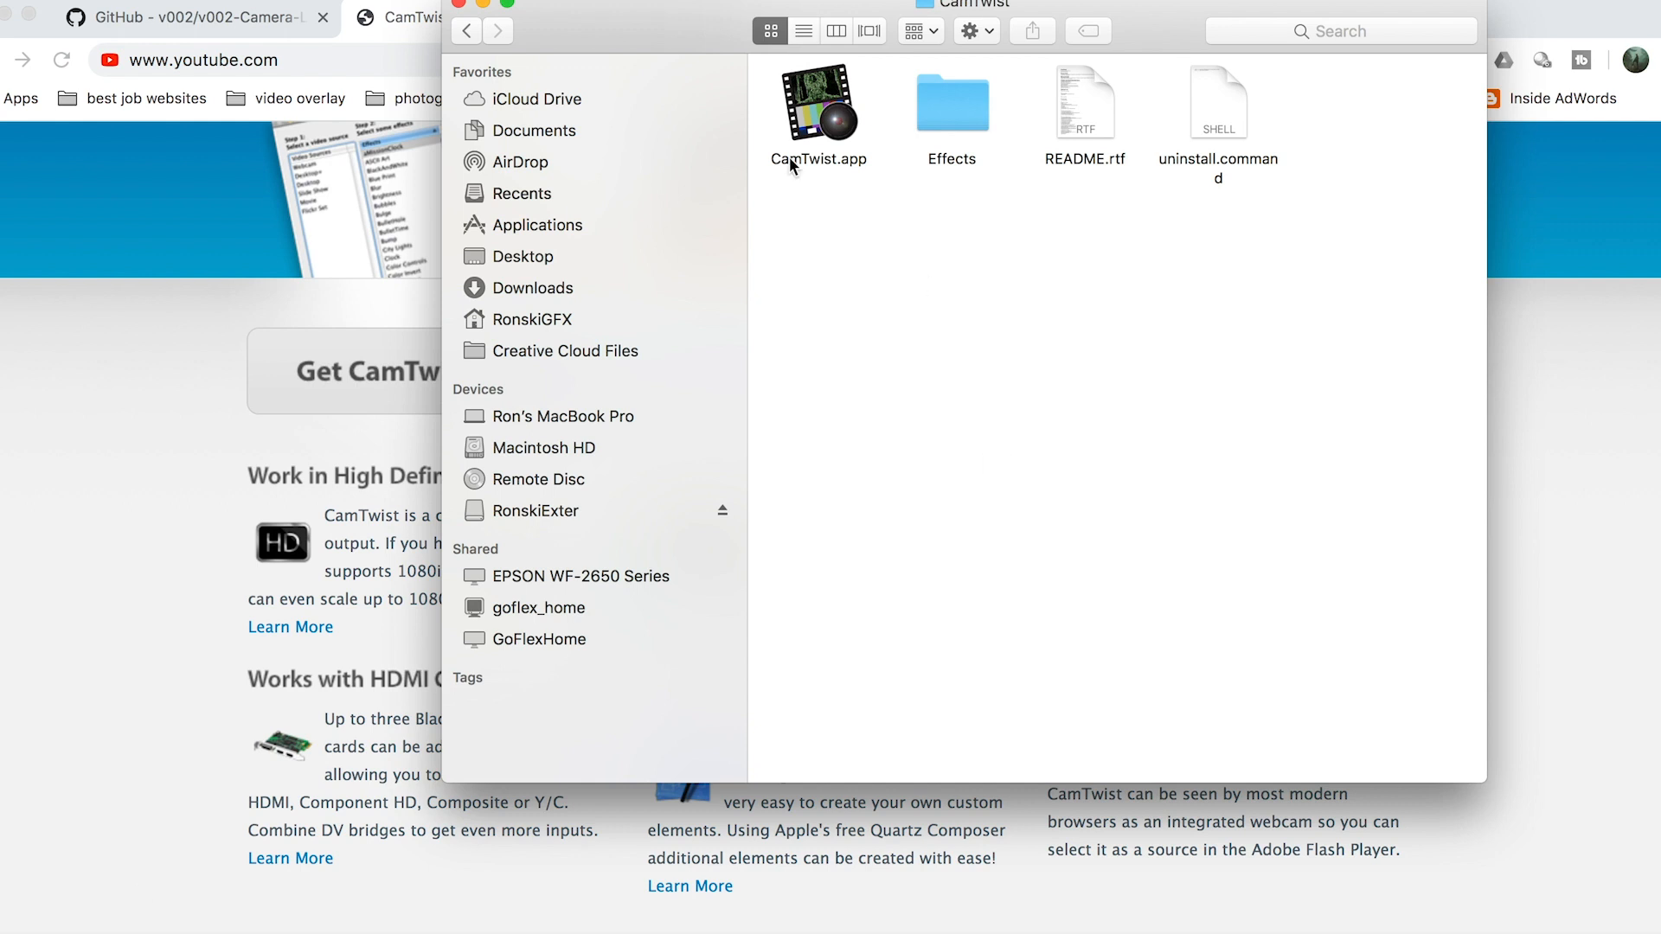
Launch Camera Live.app from Applications so the Sony Alpha-A7r II is listed.
click(537, 225)
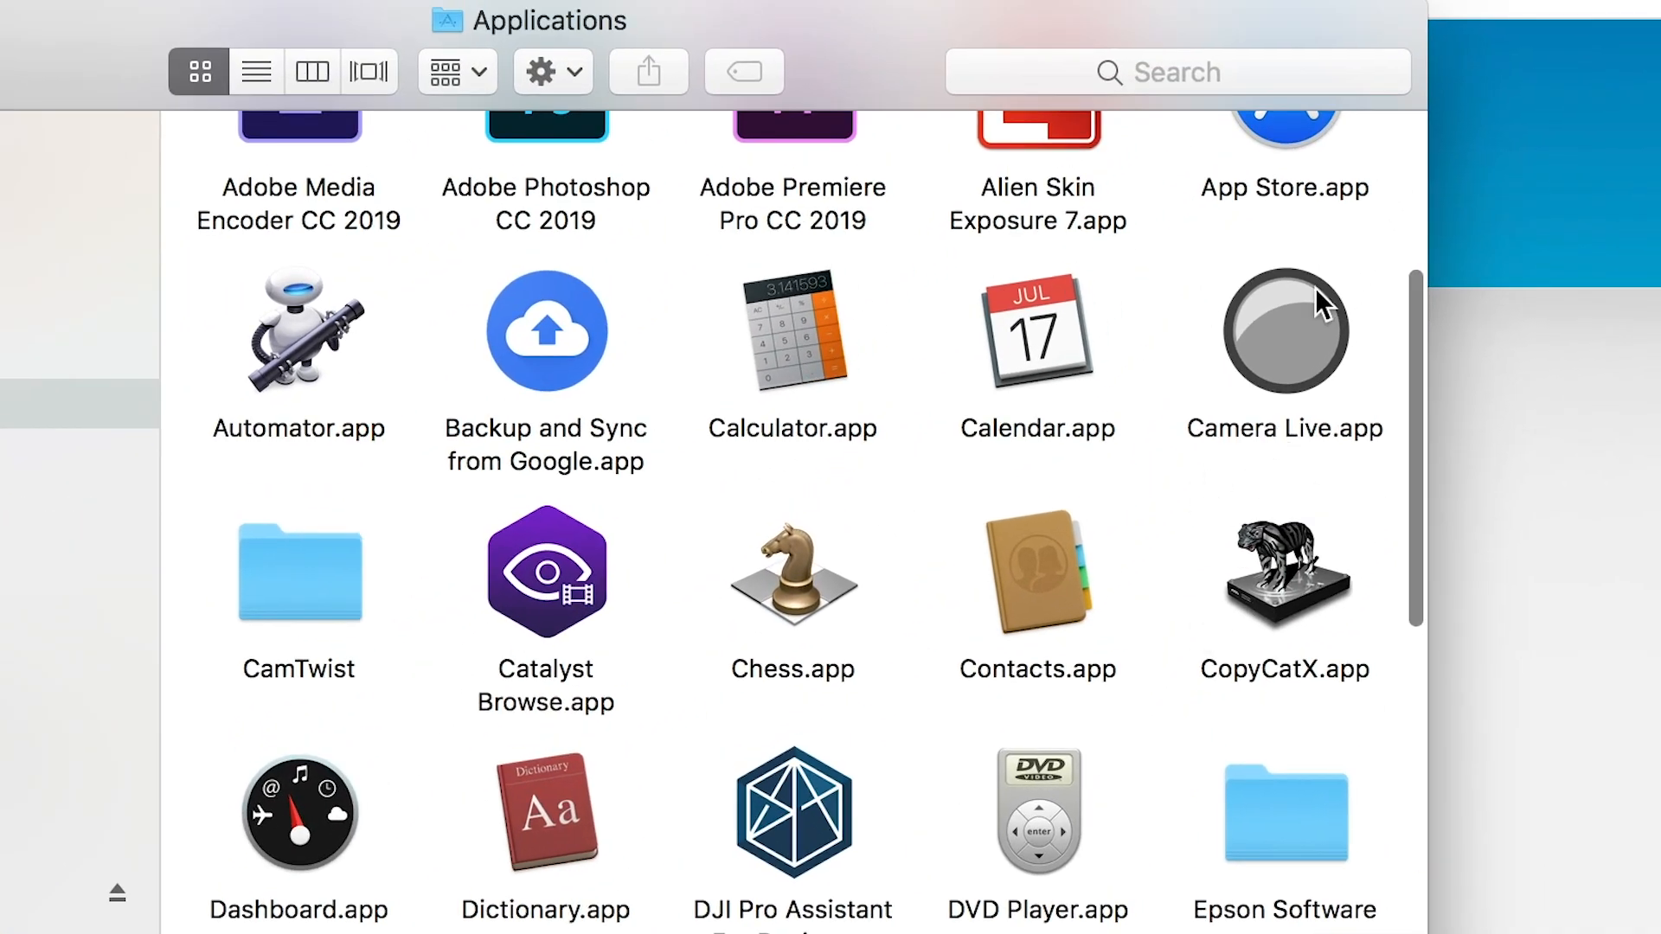
click(1285, 332)
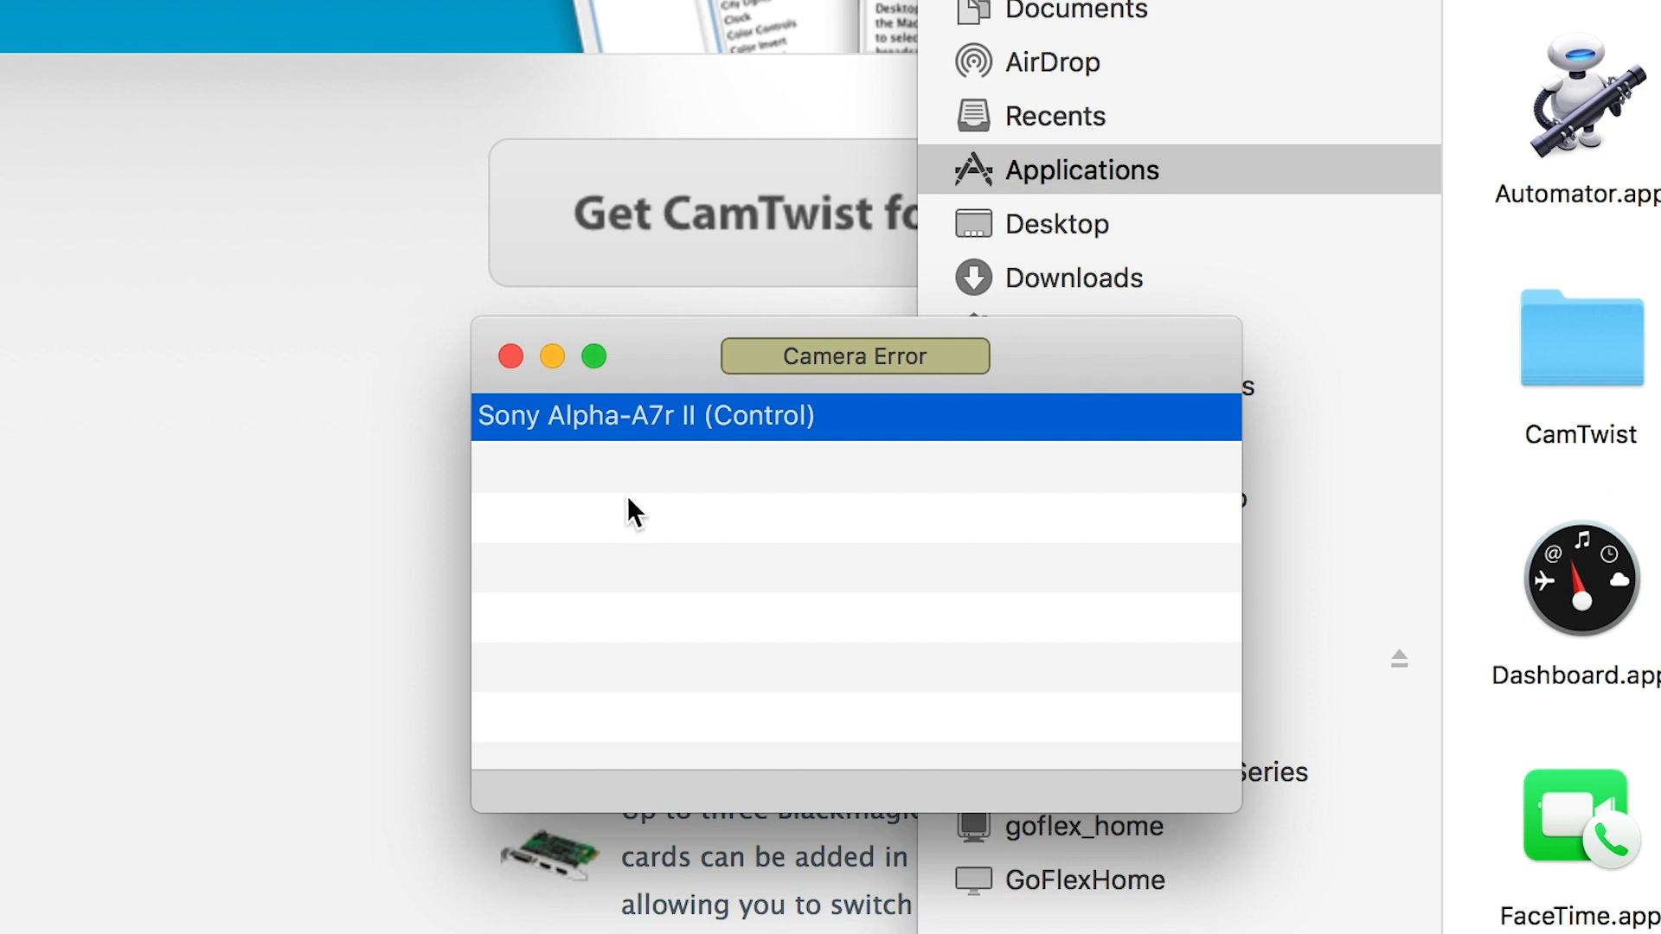
mouse_move(798, 526)
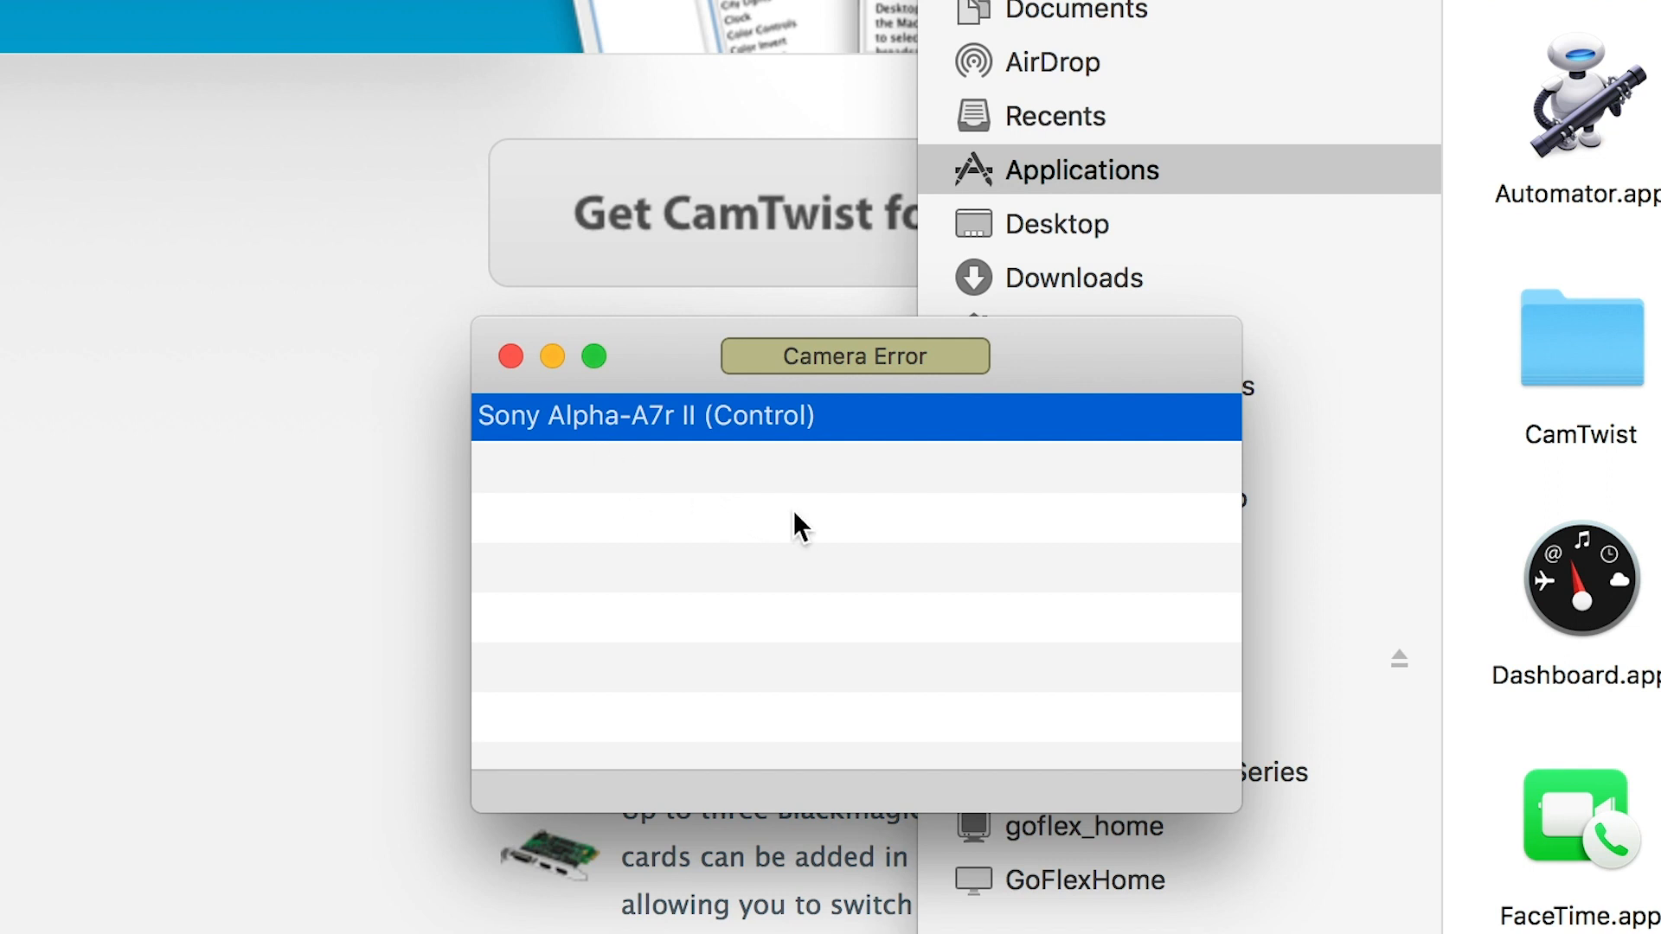
mouse_move(768, 483)
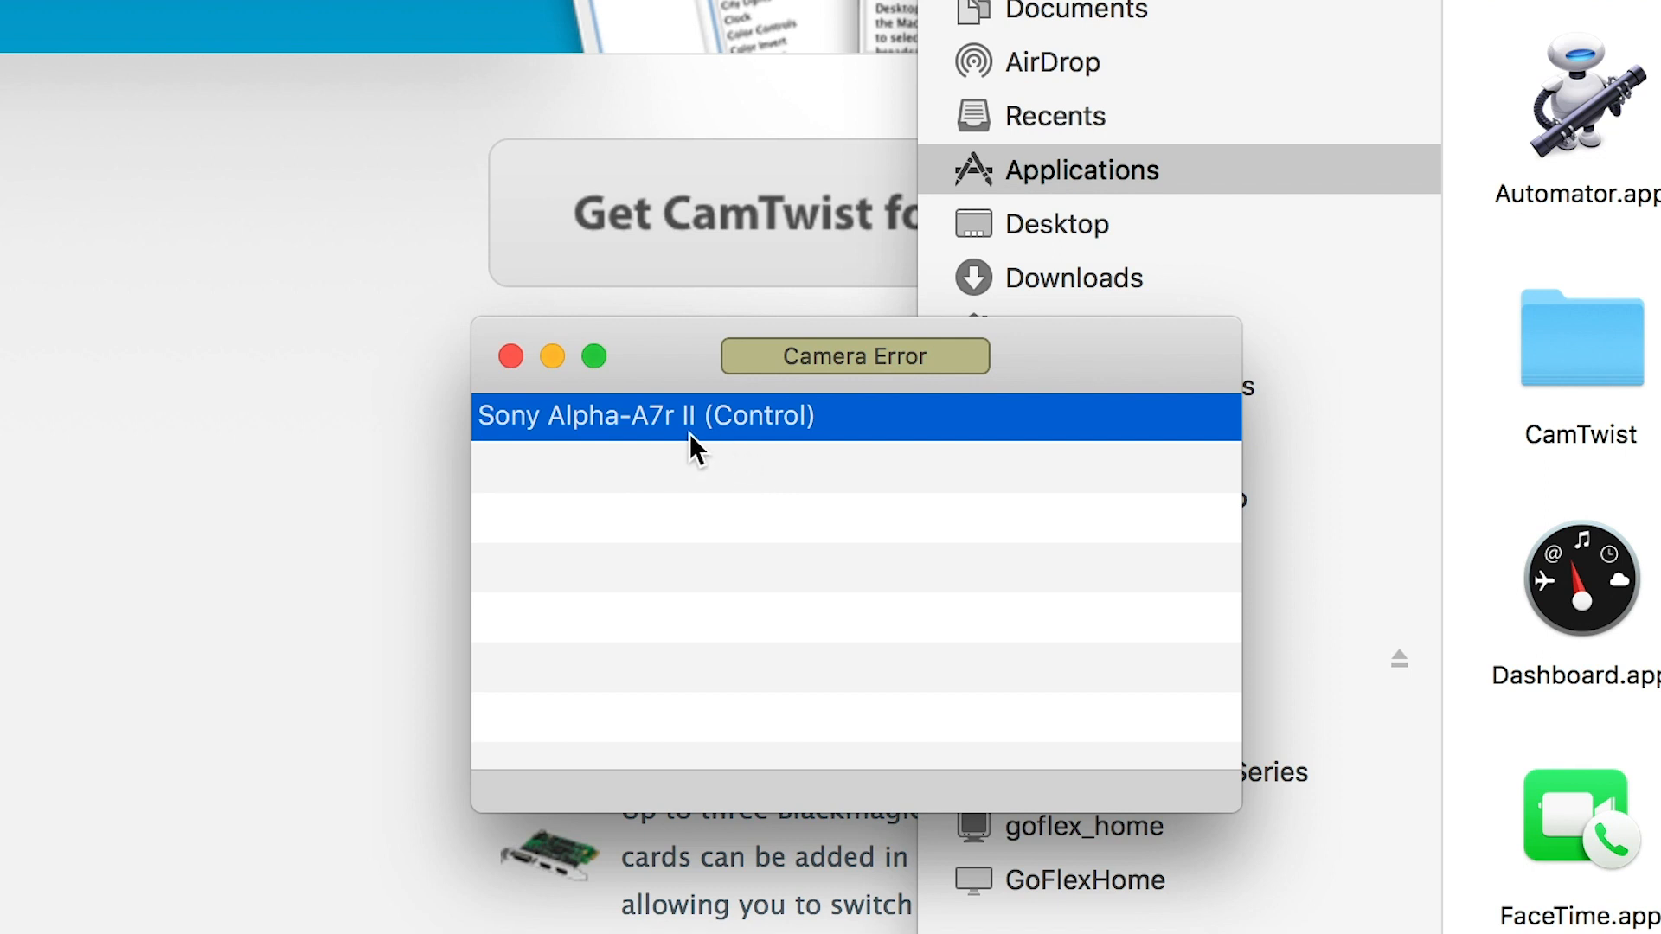
mouse_move(908, 435)
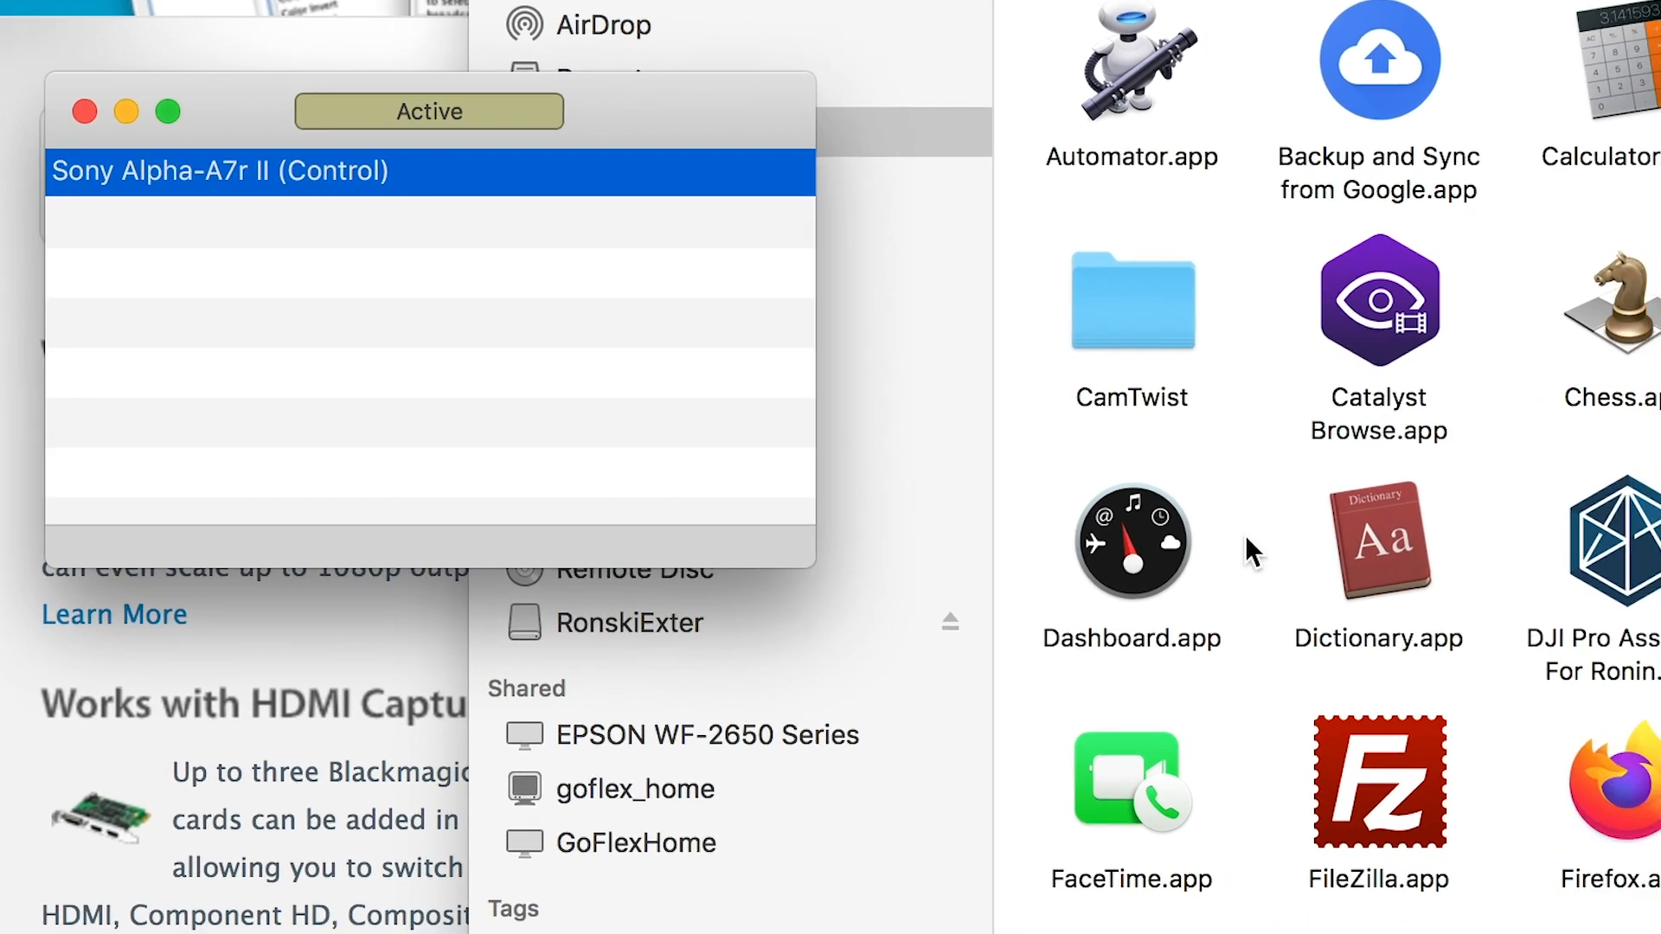
mouse_move(1132, 328)
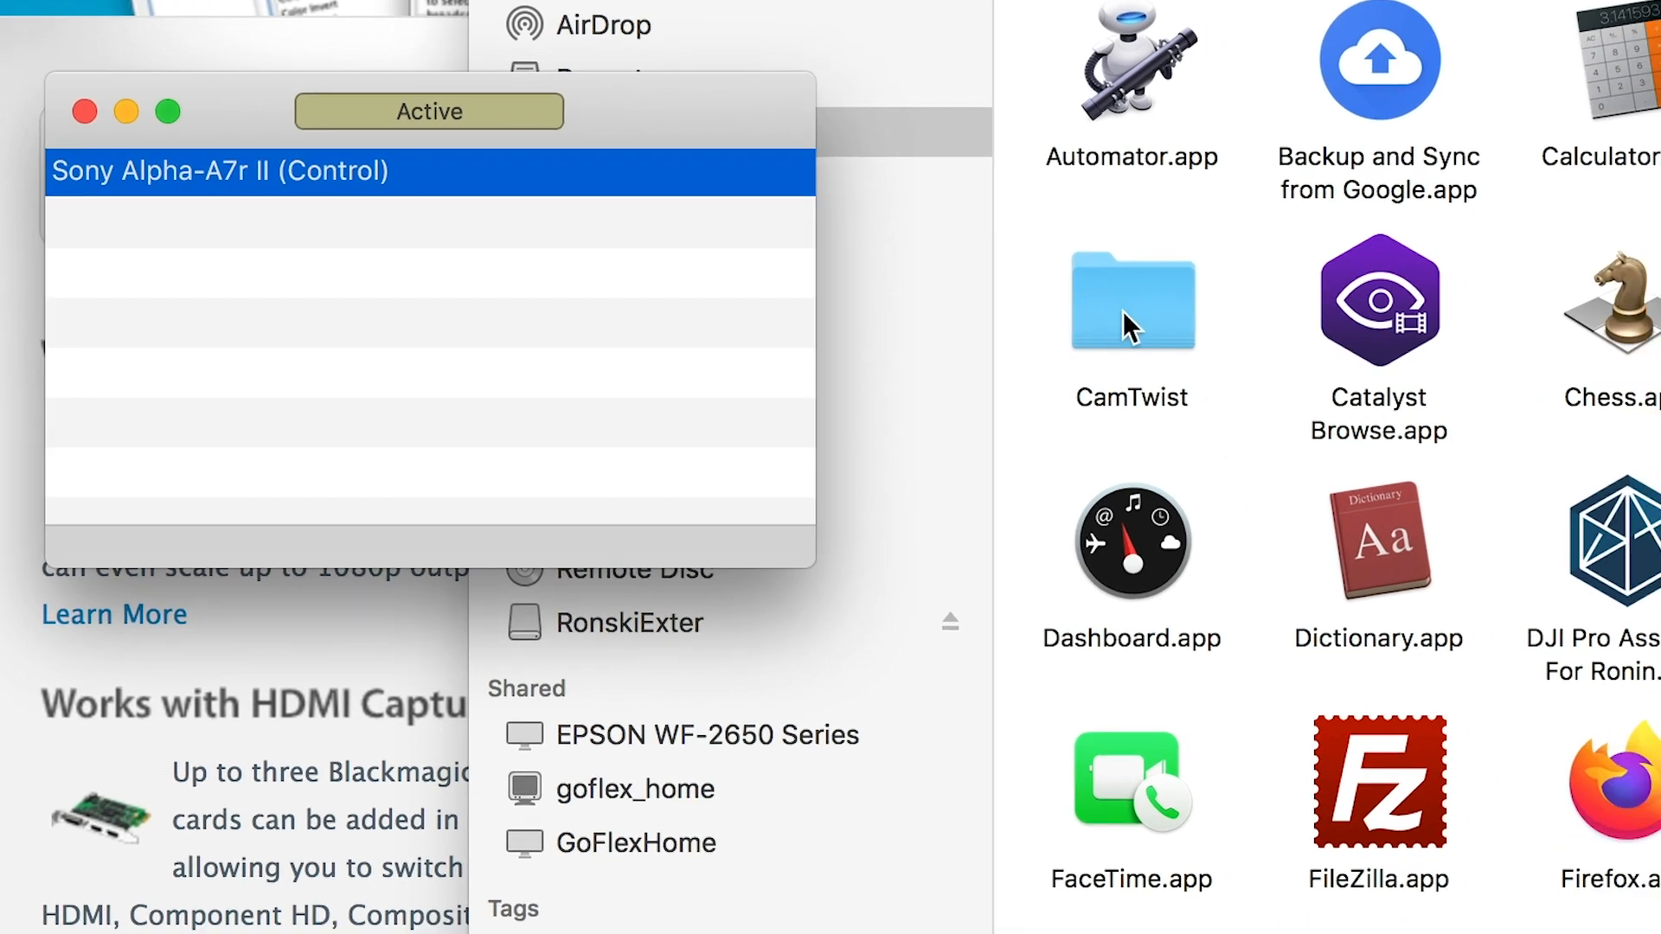
Launch CamTwist from its folder and close its Preferences window.
double_click(1130, 301)
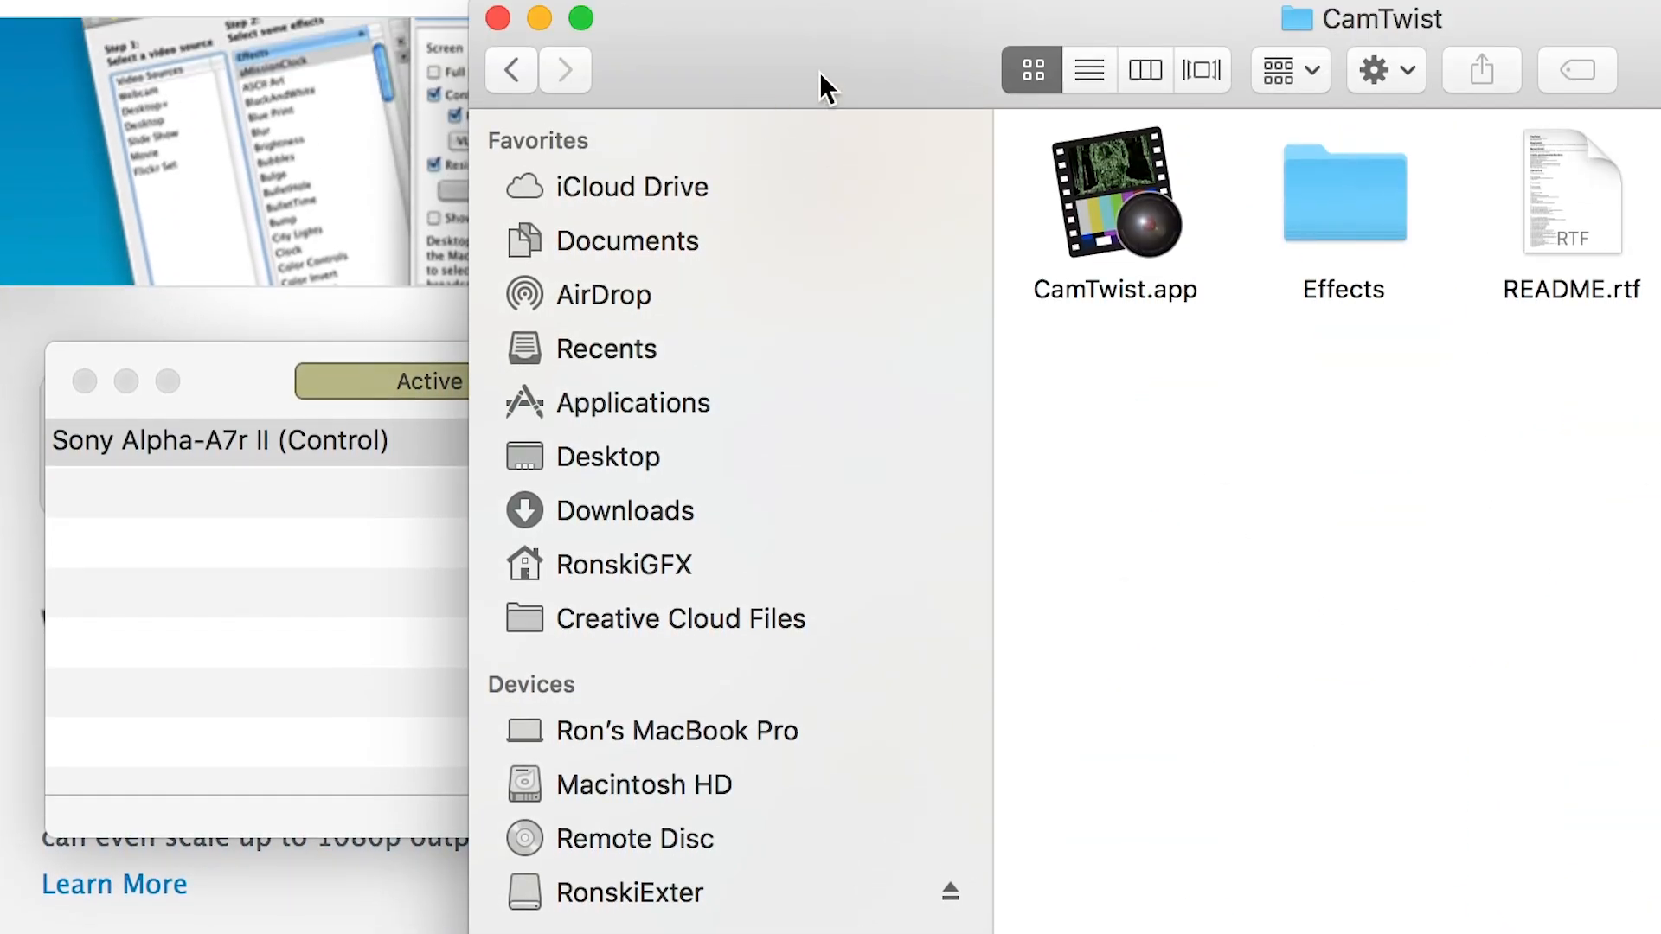
click(1112, 194)
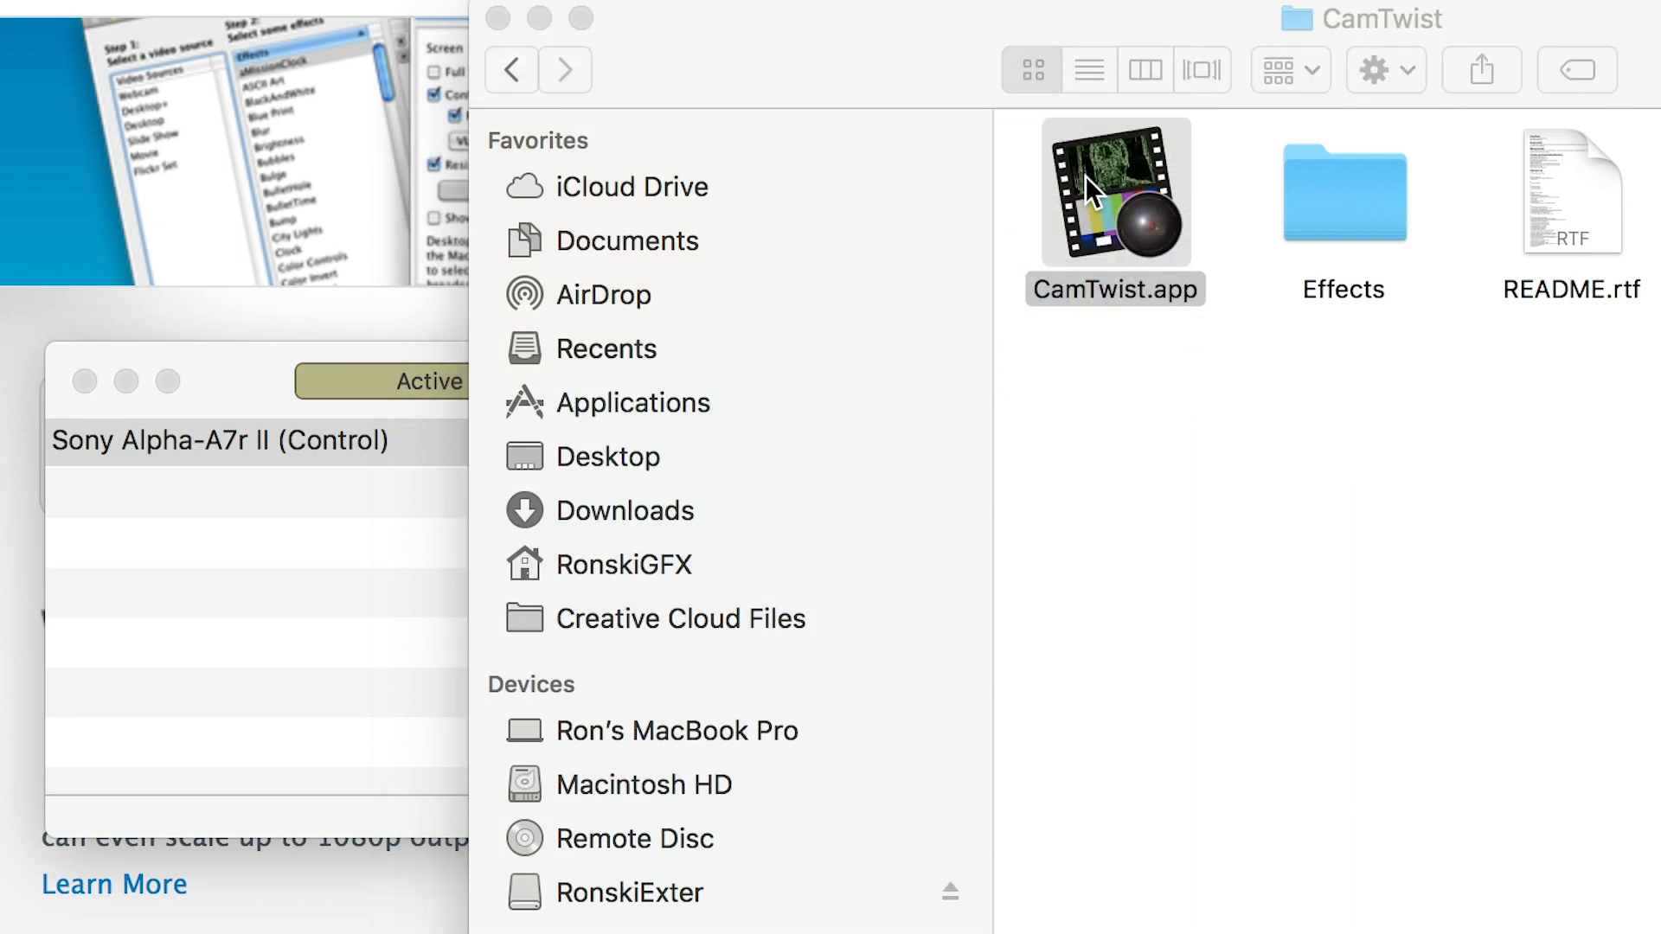
double_click(1113, 192)
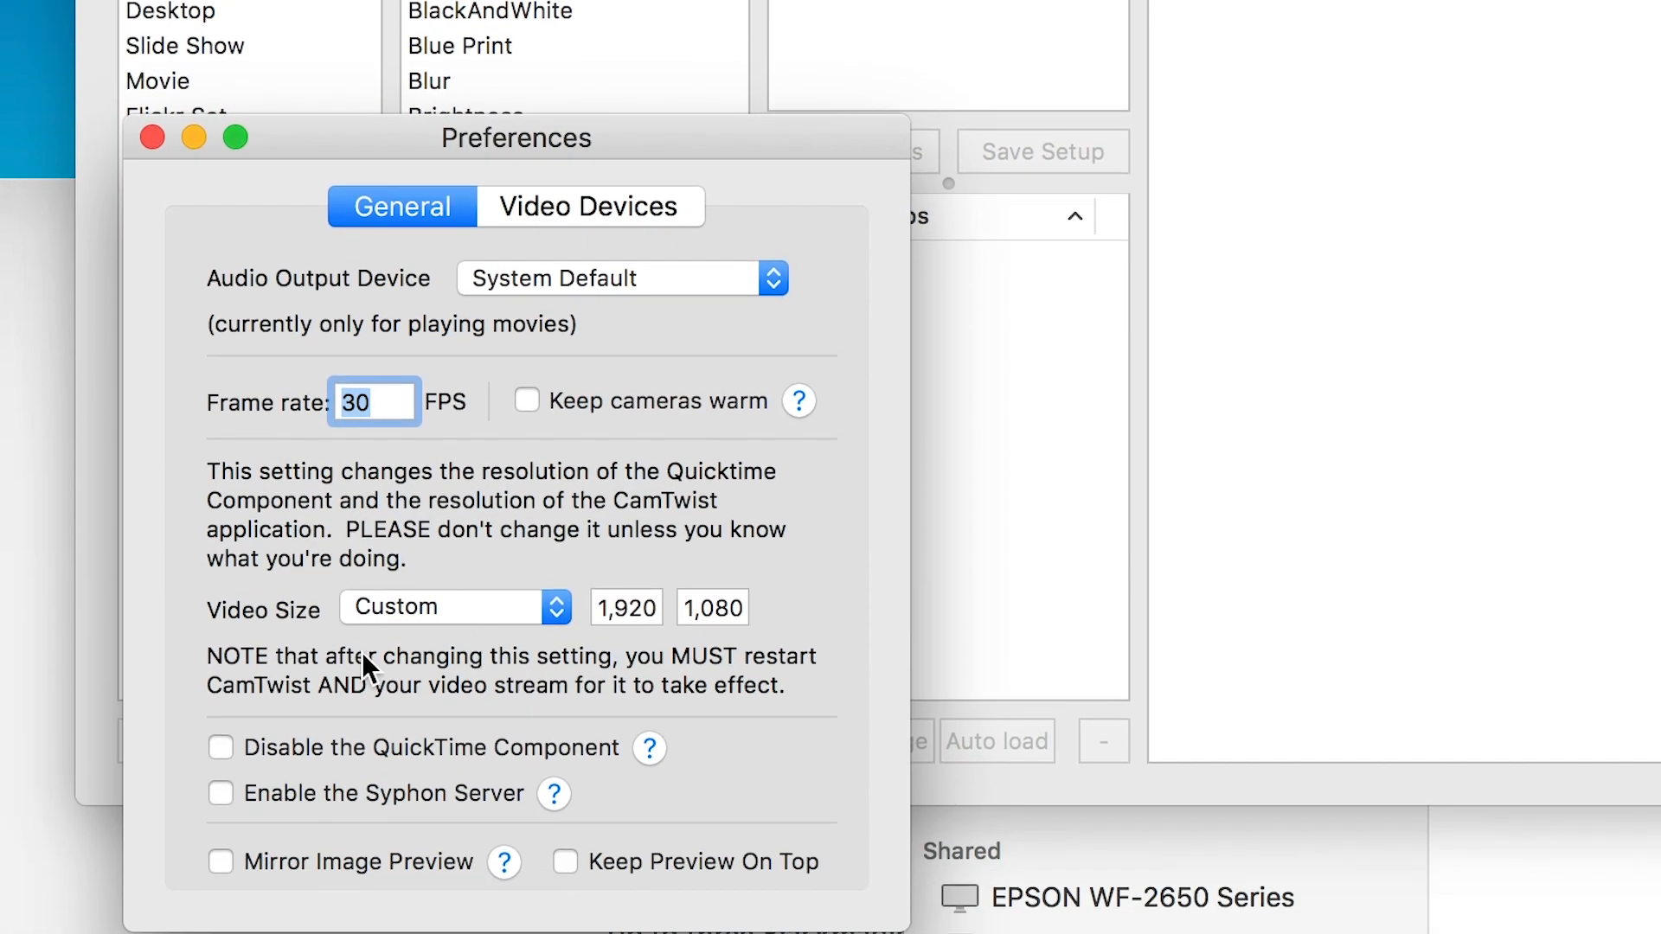
mouse_move(614, 720)
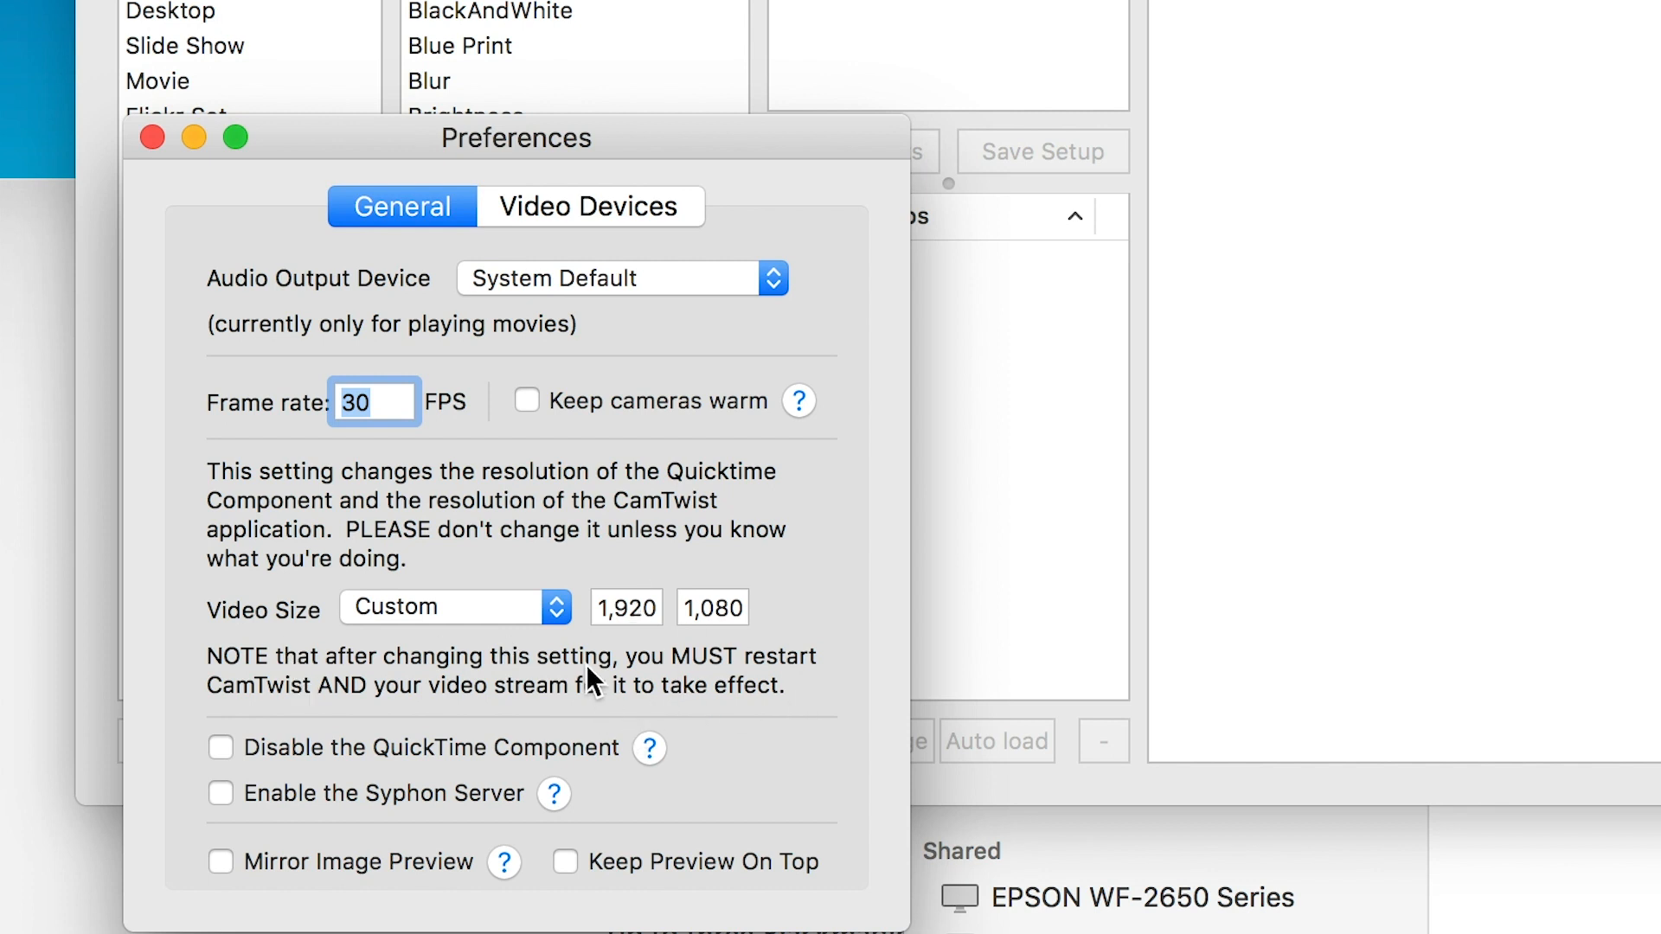
mouse_move(641, 686)
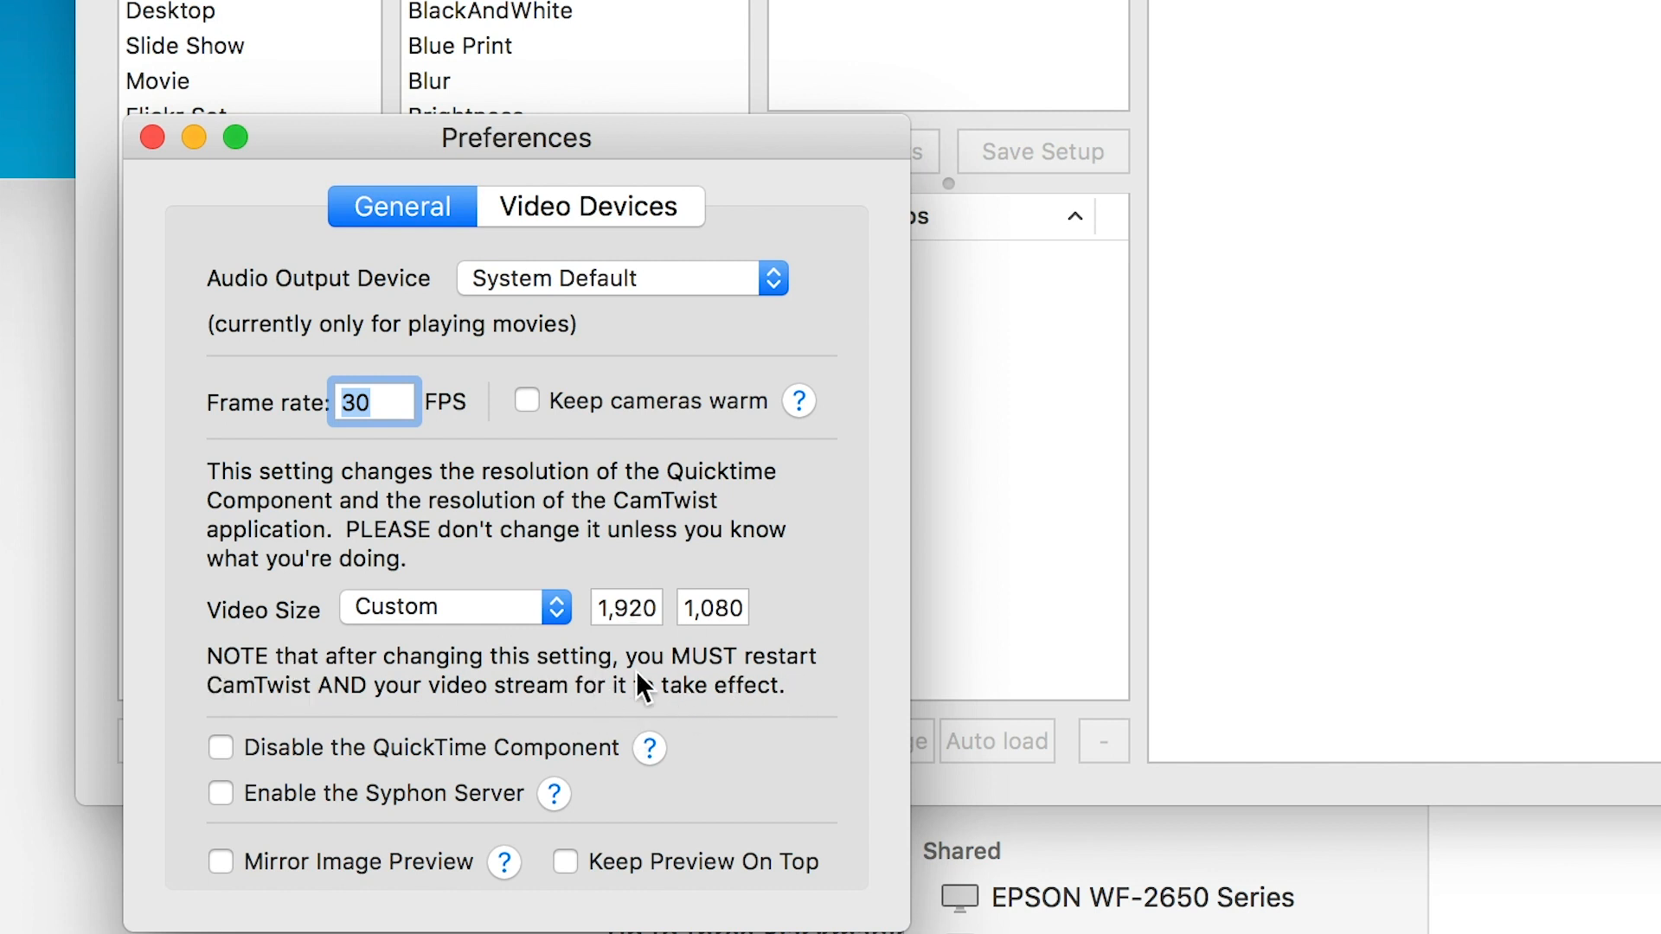
mouse_move(170, 159)
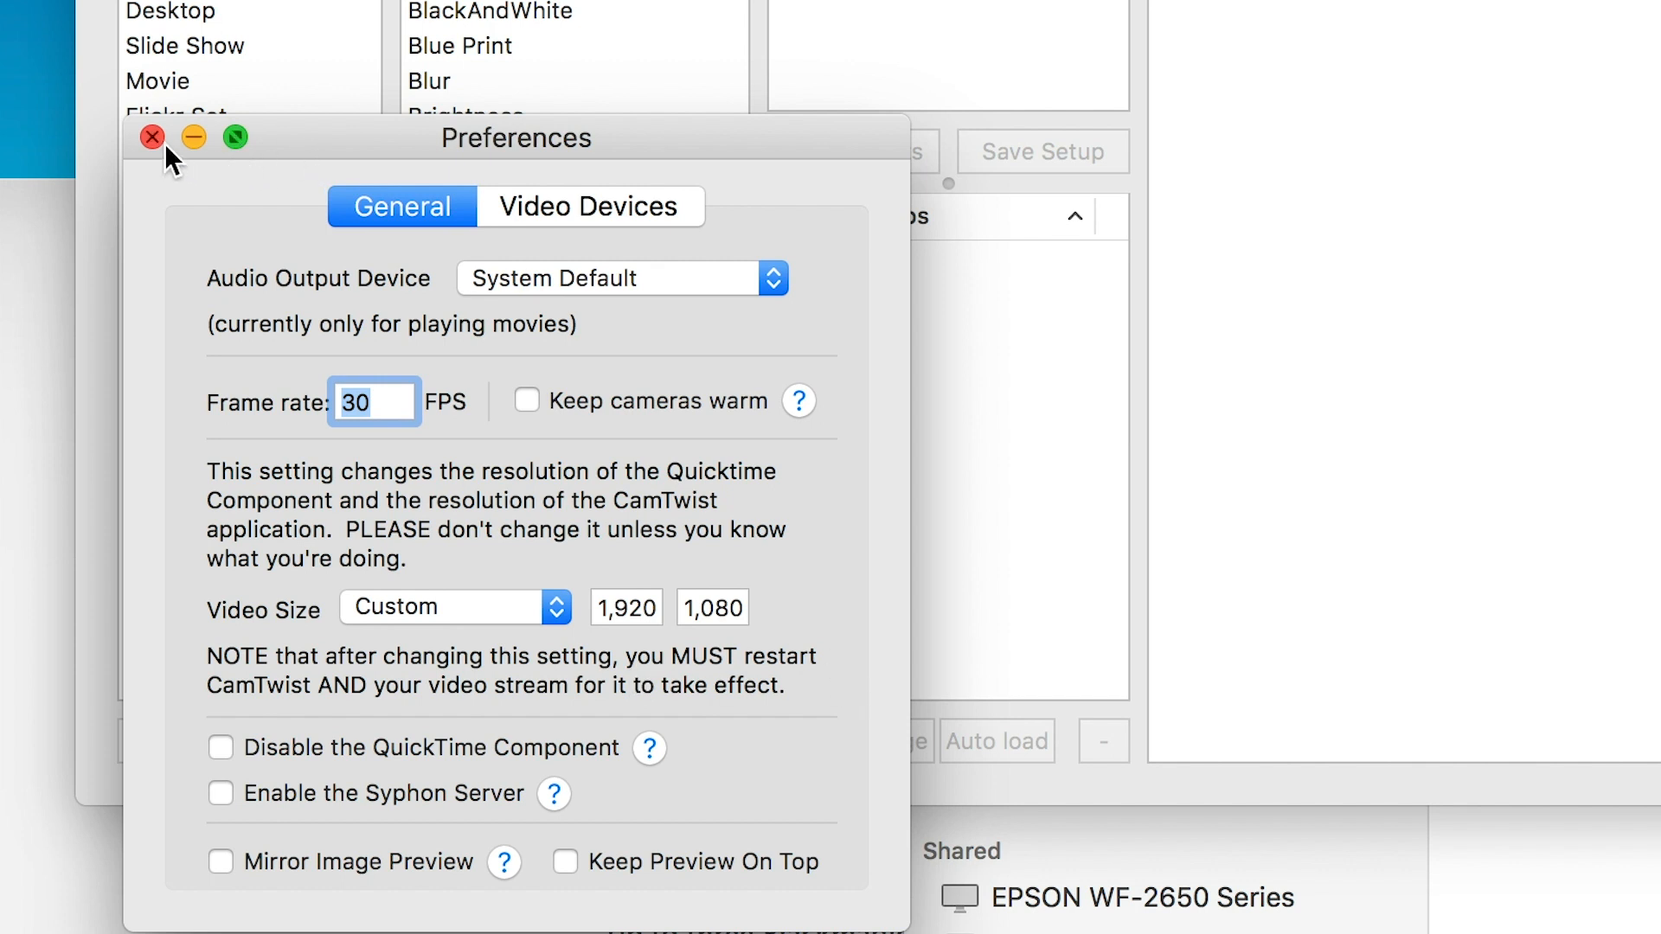
click(150, 137)
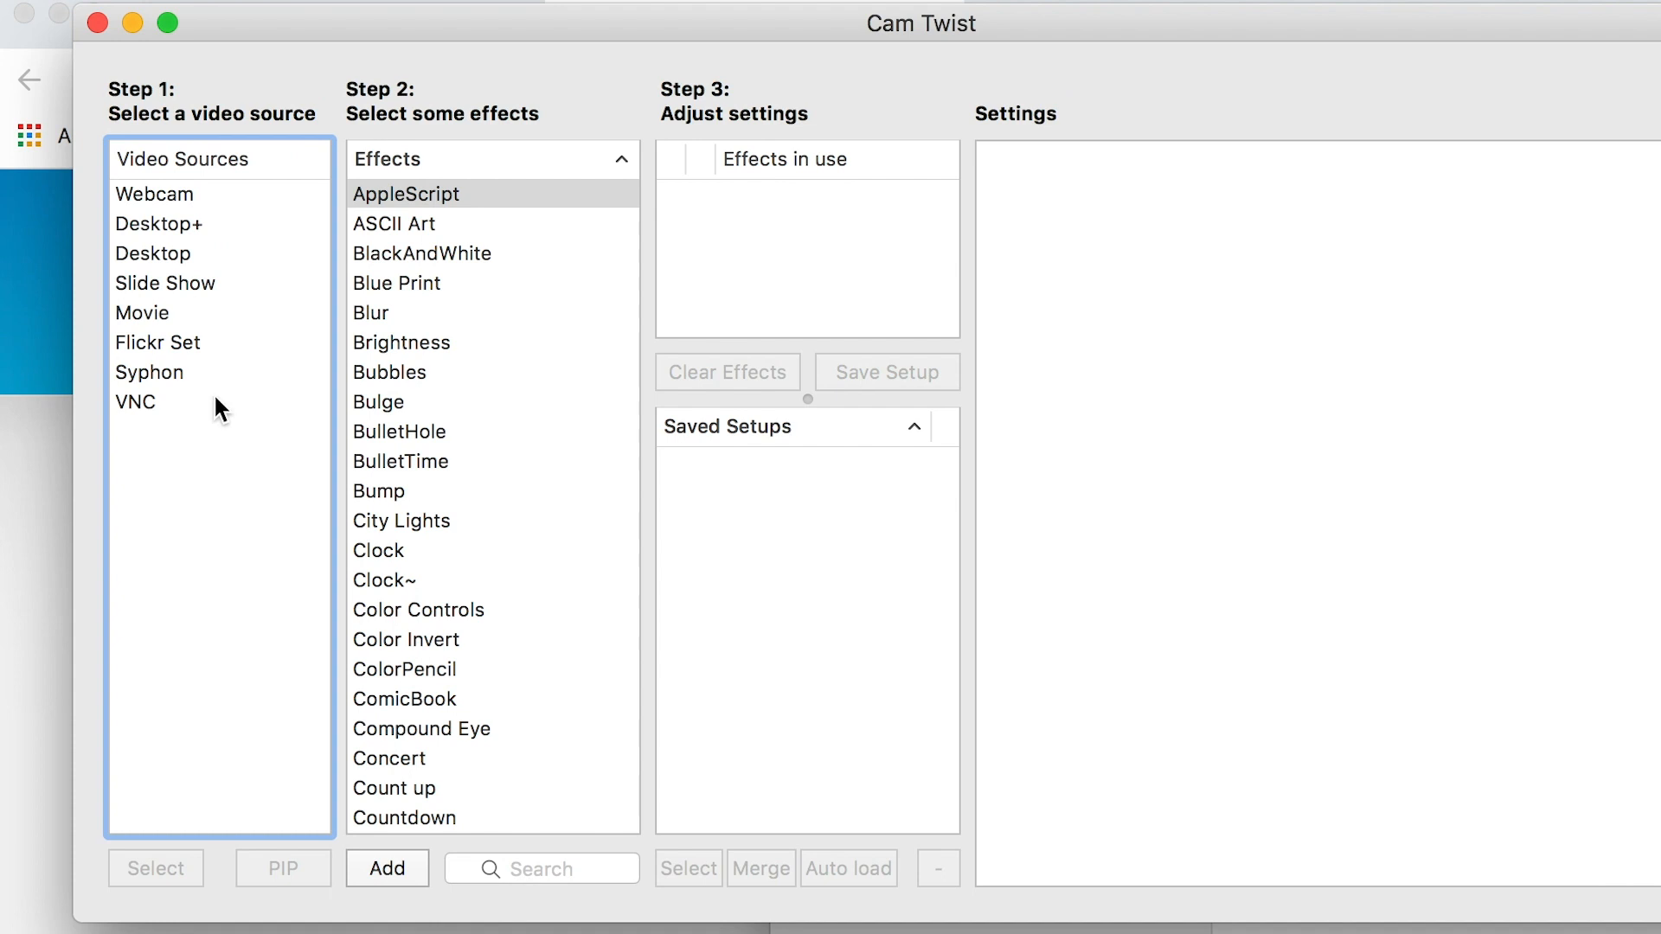
Make Syphon the CamTwist video source with Camera Live as the Syphon server.
click(149, 372)
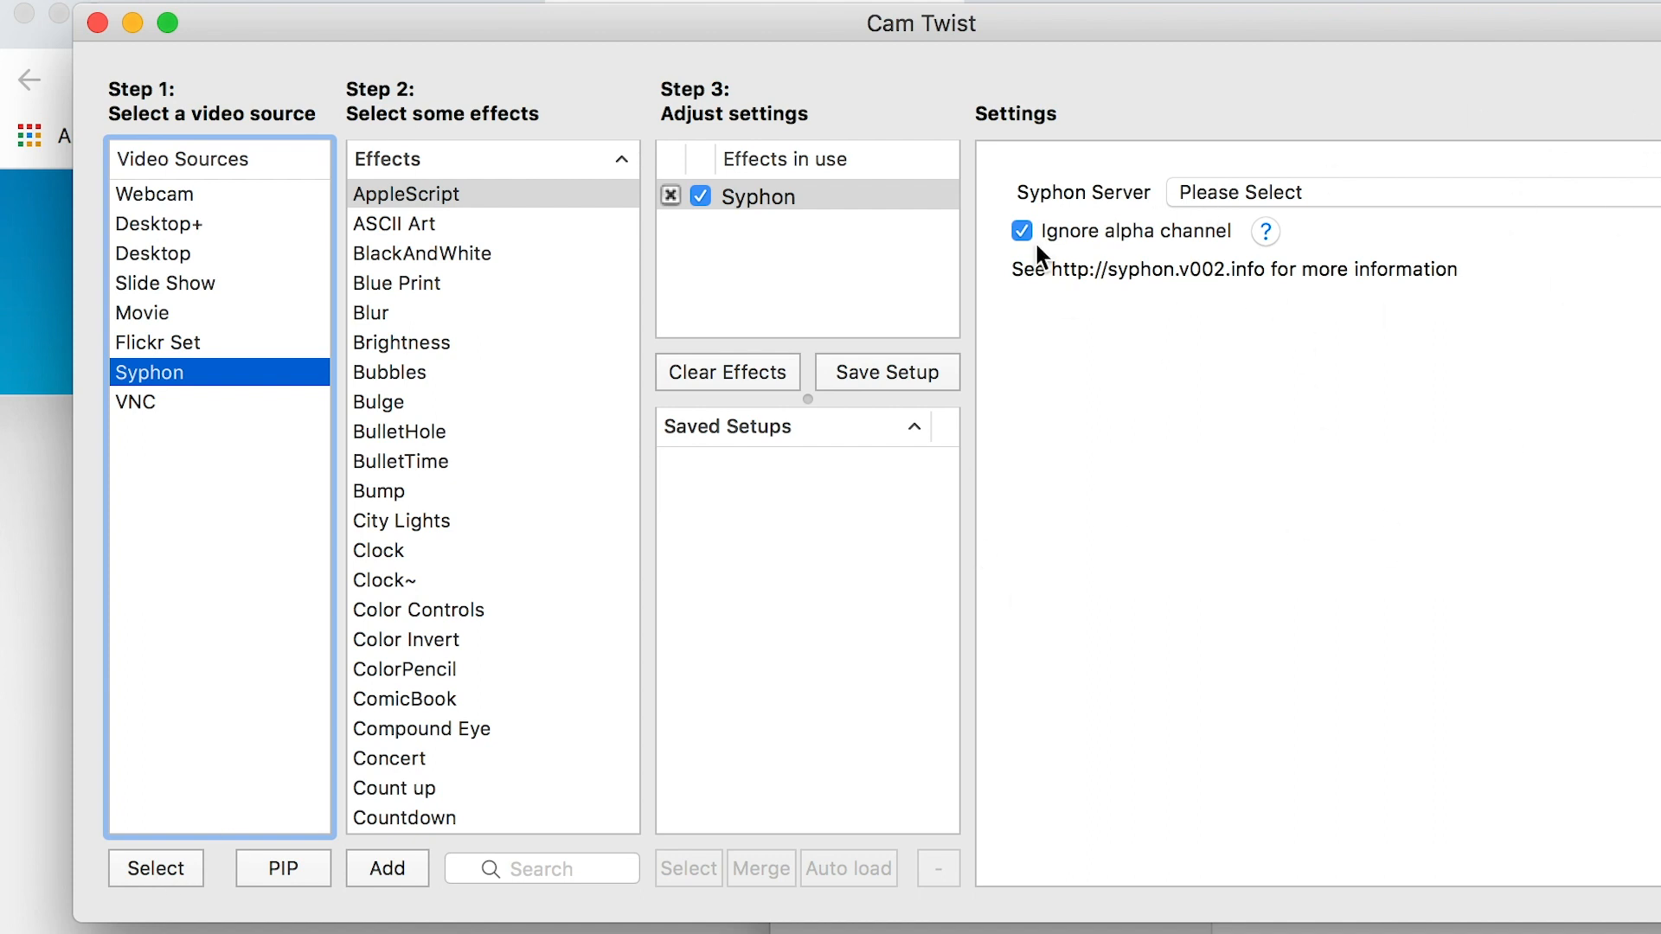
click(1408, 192)
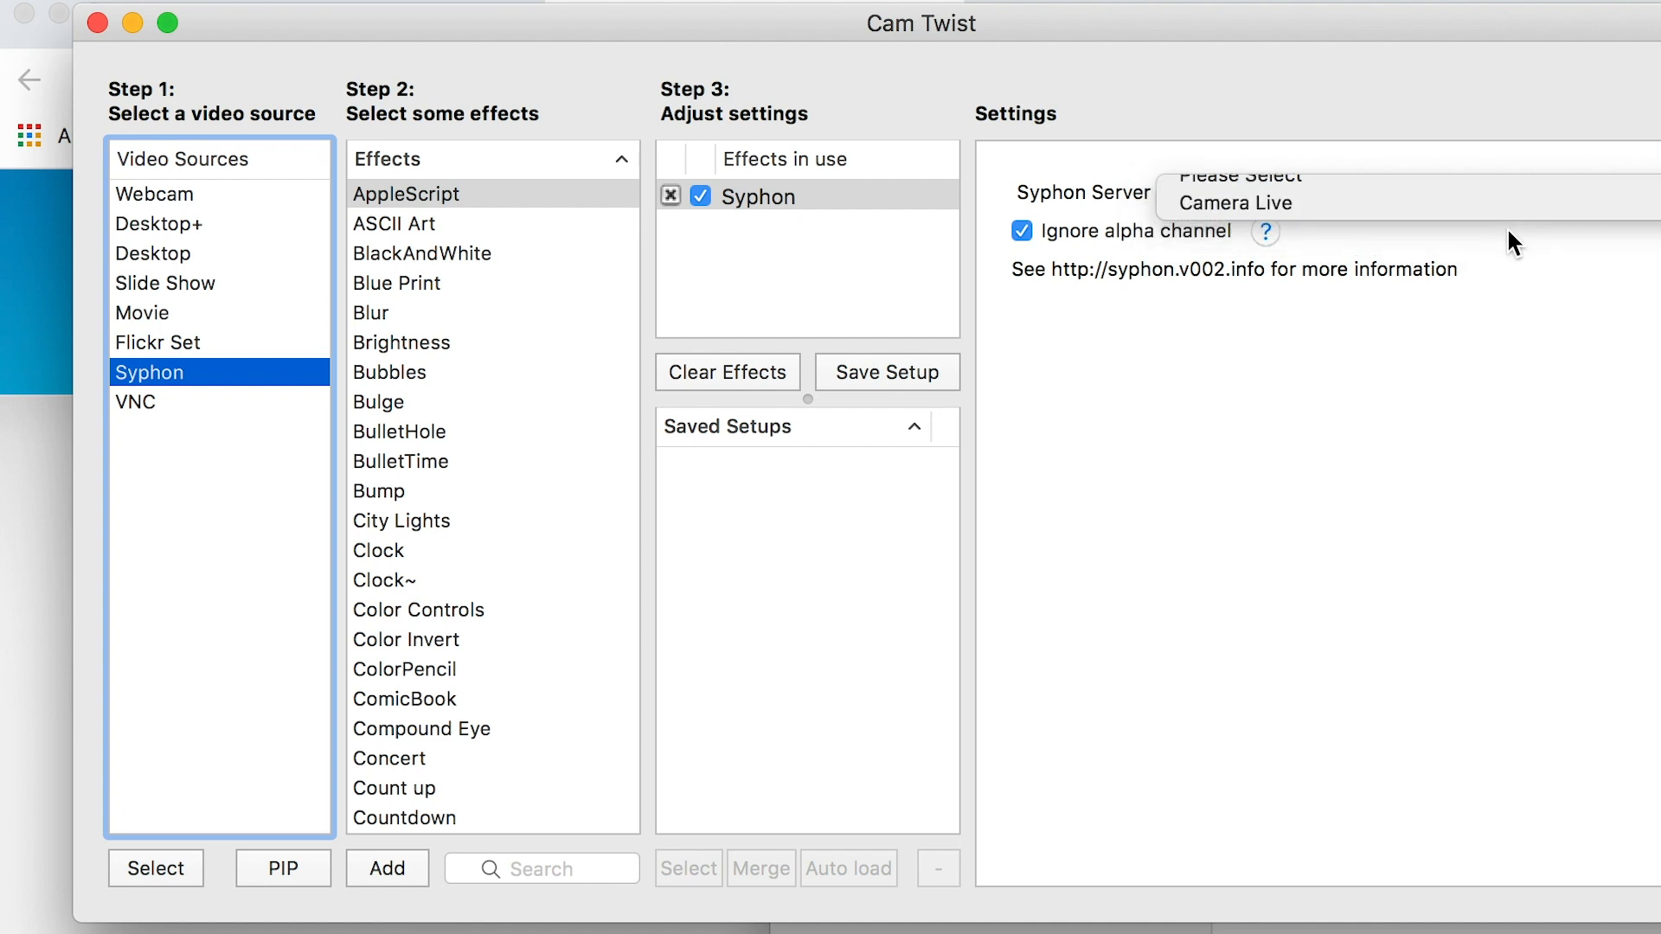
click(1232, 202)
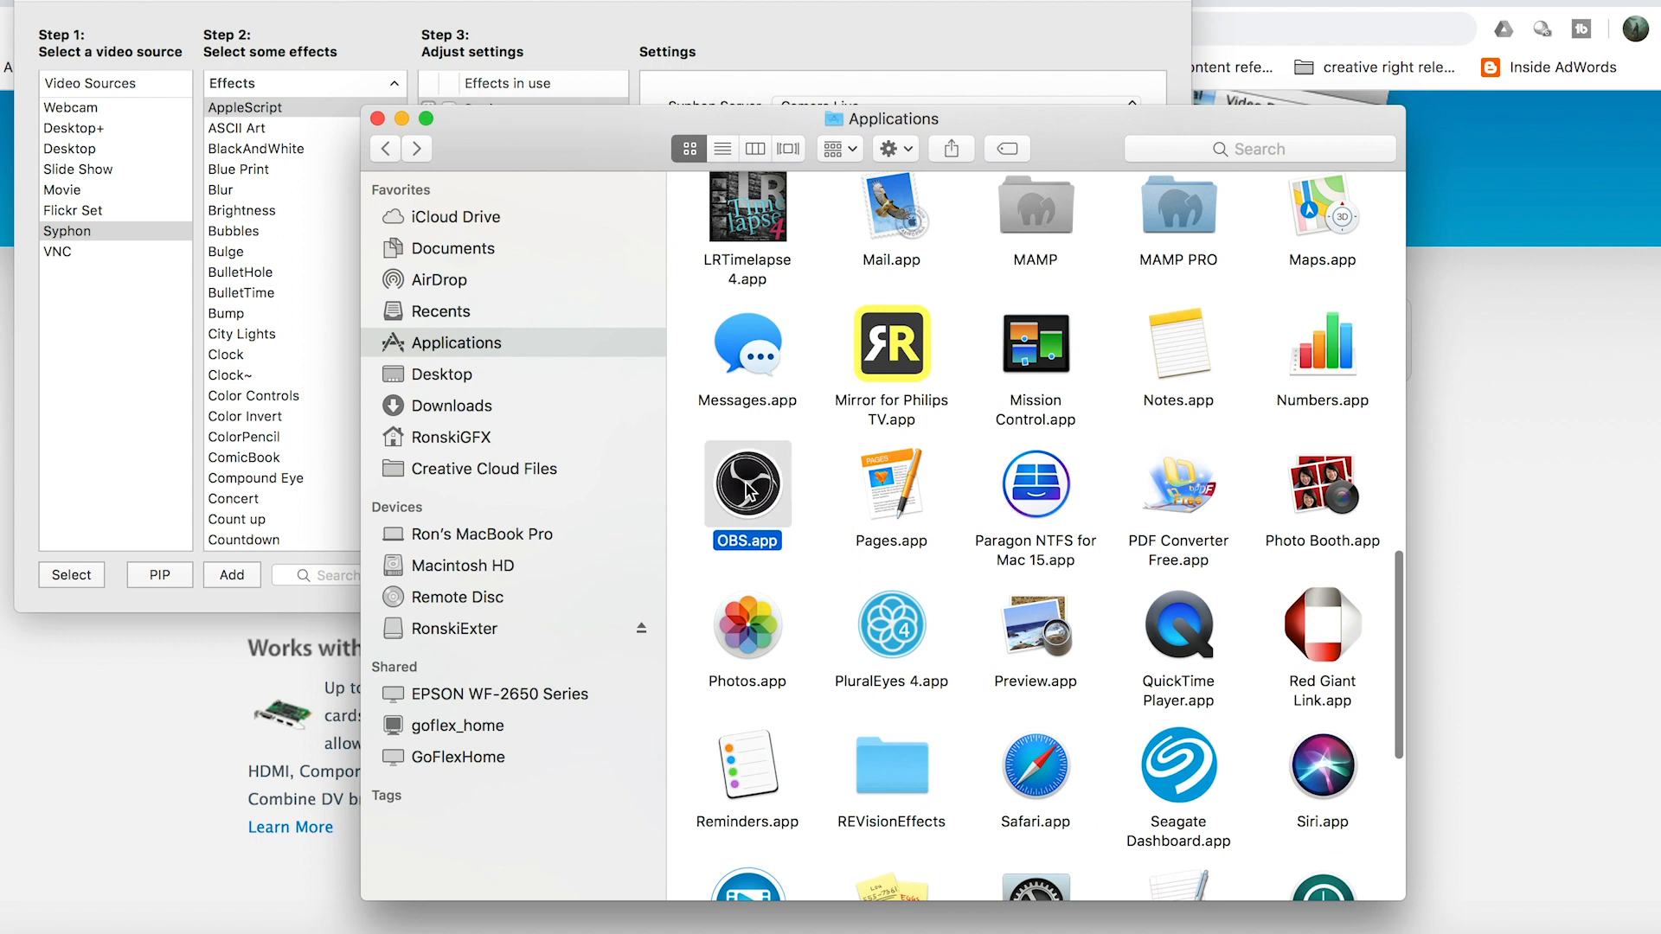
Launch OBS Studio, enlarge its window and select the sony a7rii source.
double_click(748, 488)
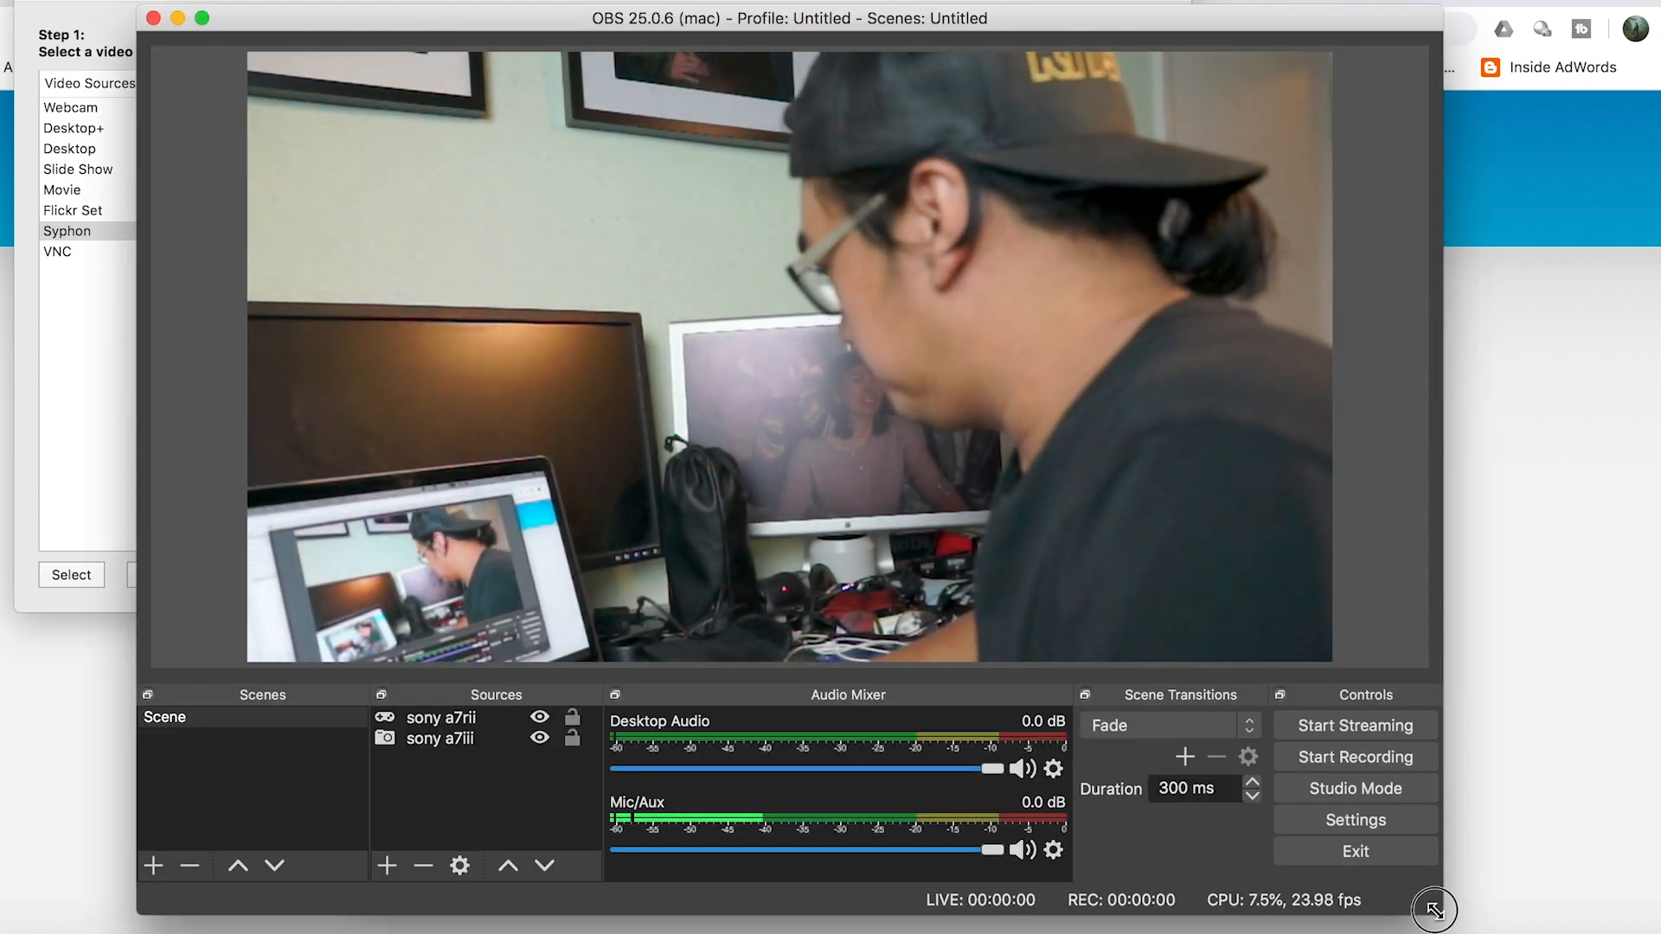
drag(1435, 908, 1648, 927)
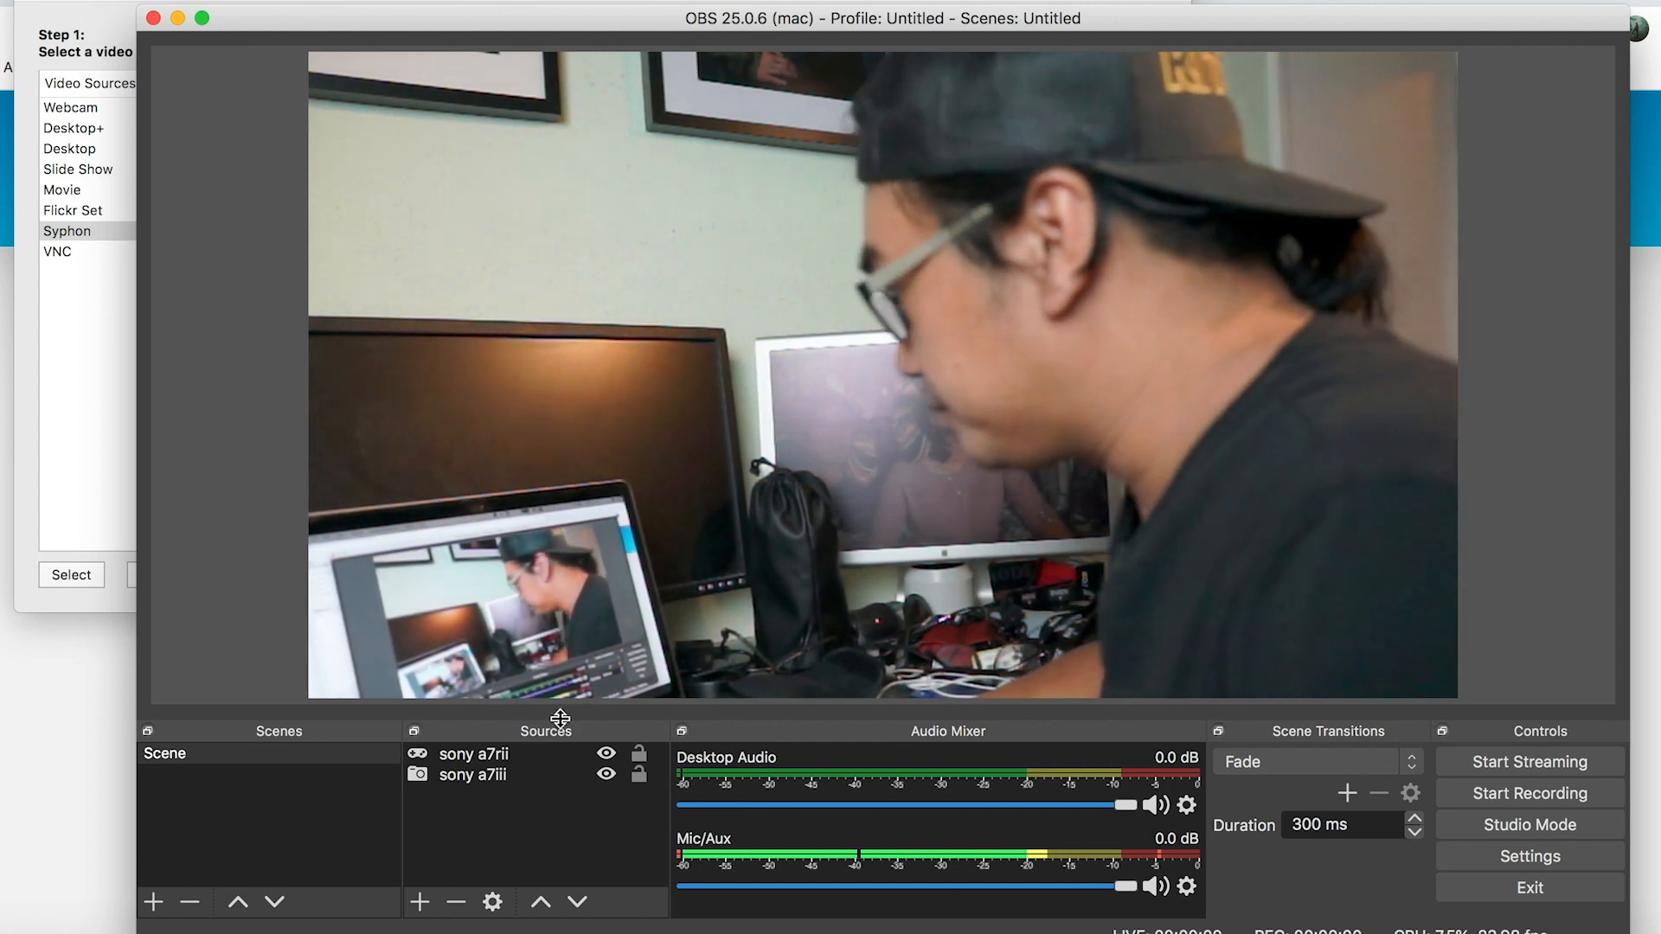
click(472, 752)
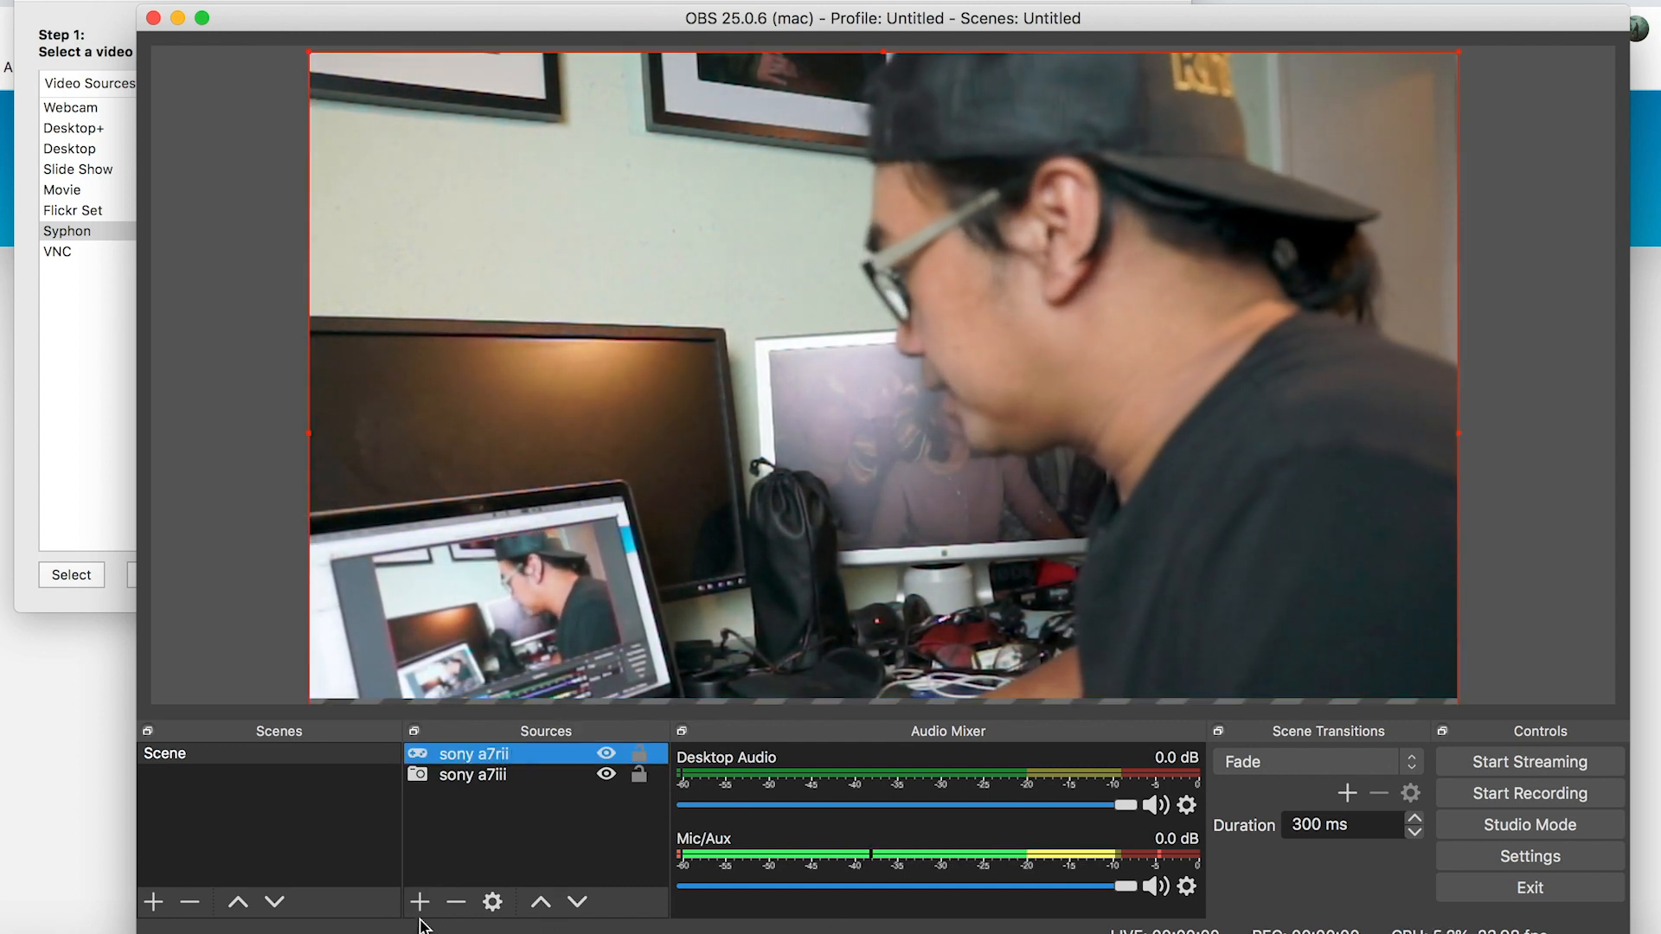
Remove the old Syphon Client source from the OBS scene, confirming the deletion.
click(419, 901)
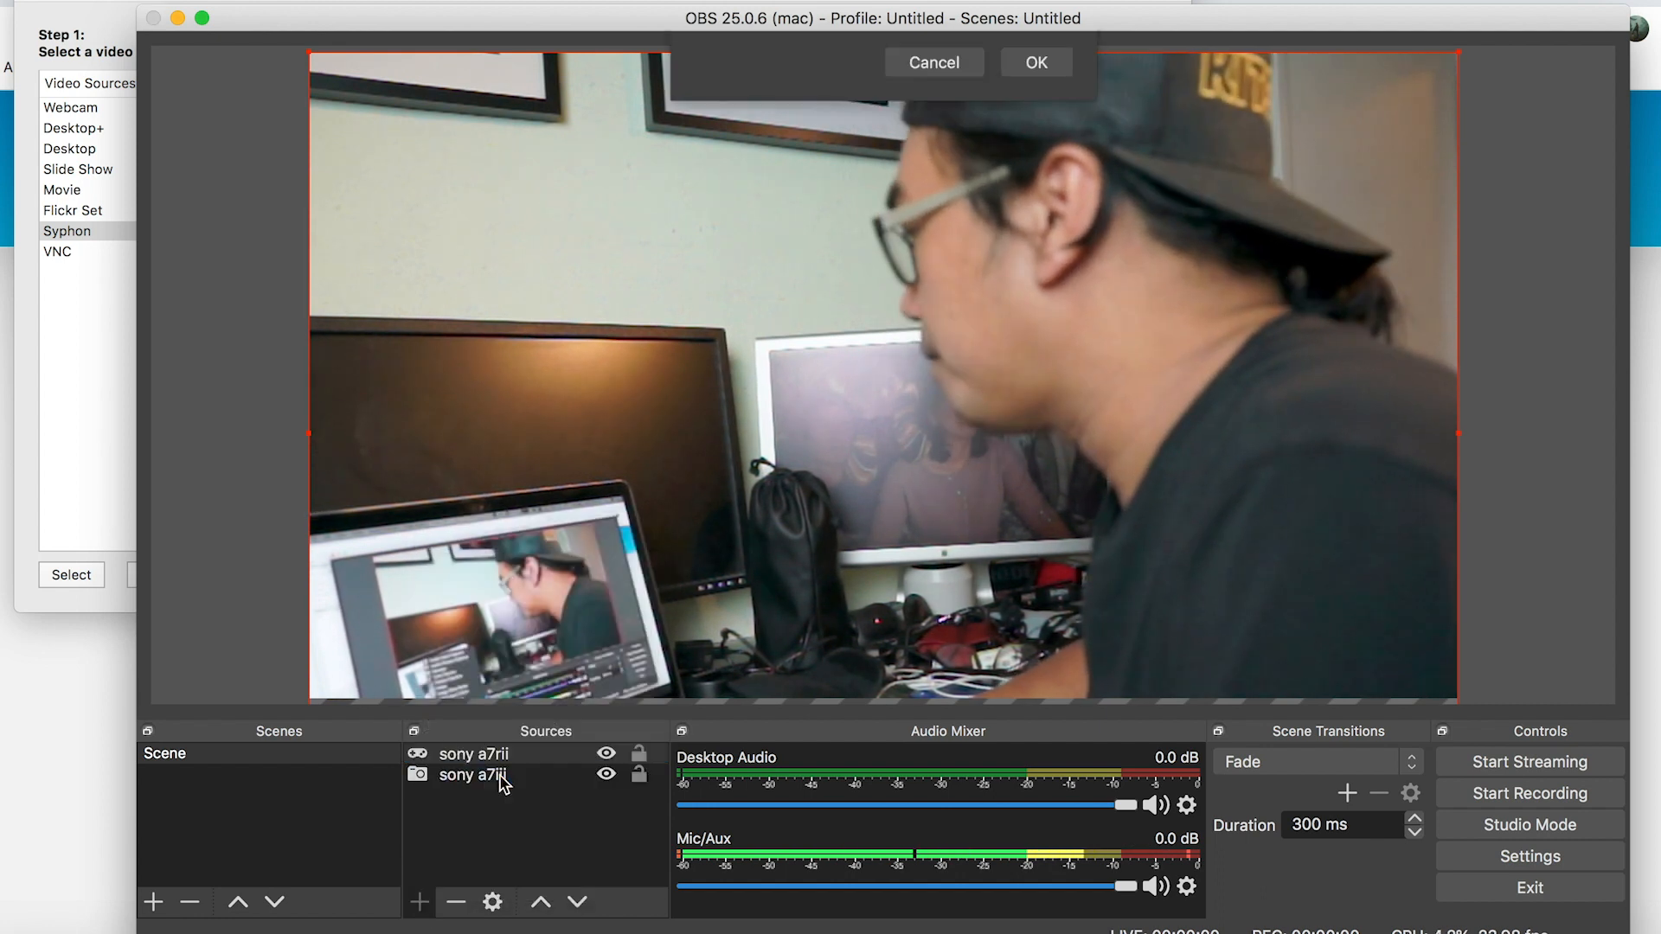
click(455, 901)
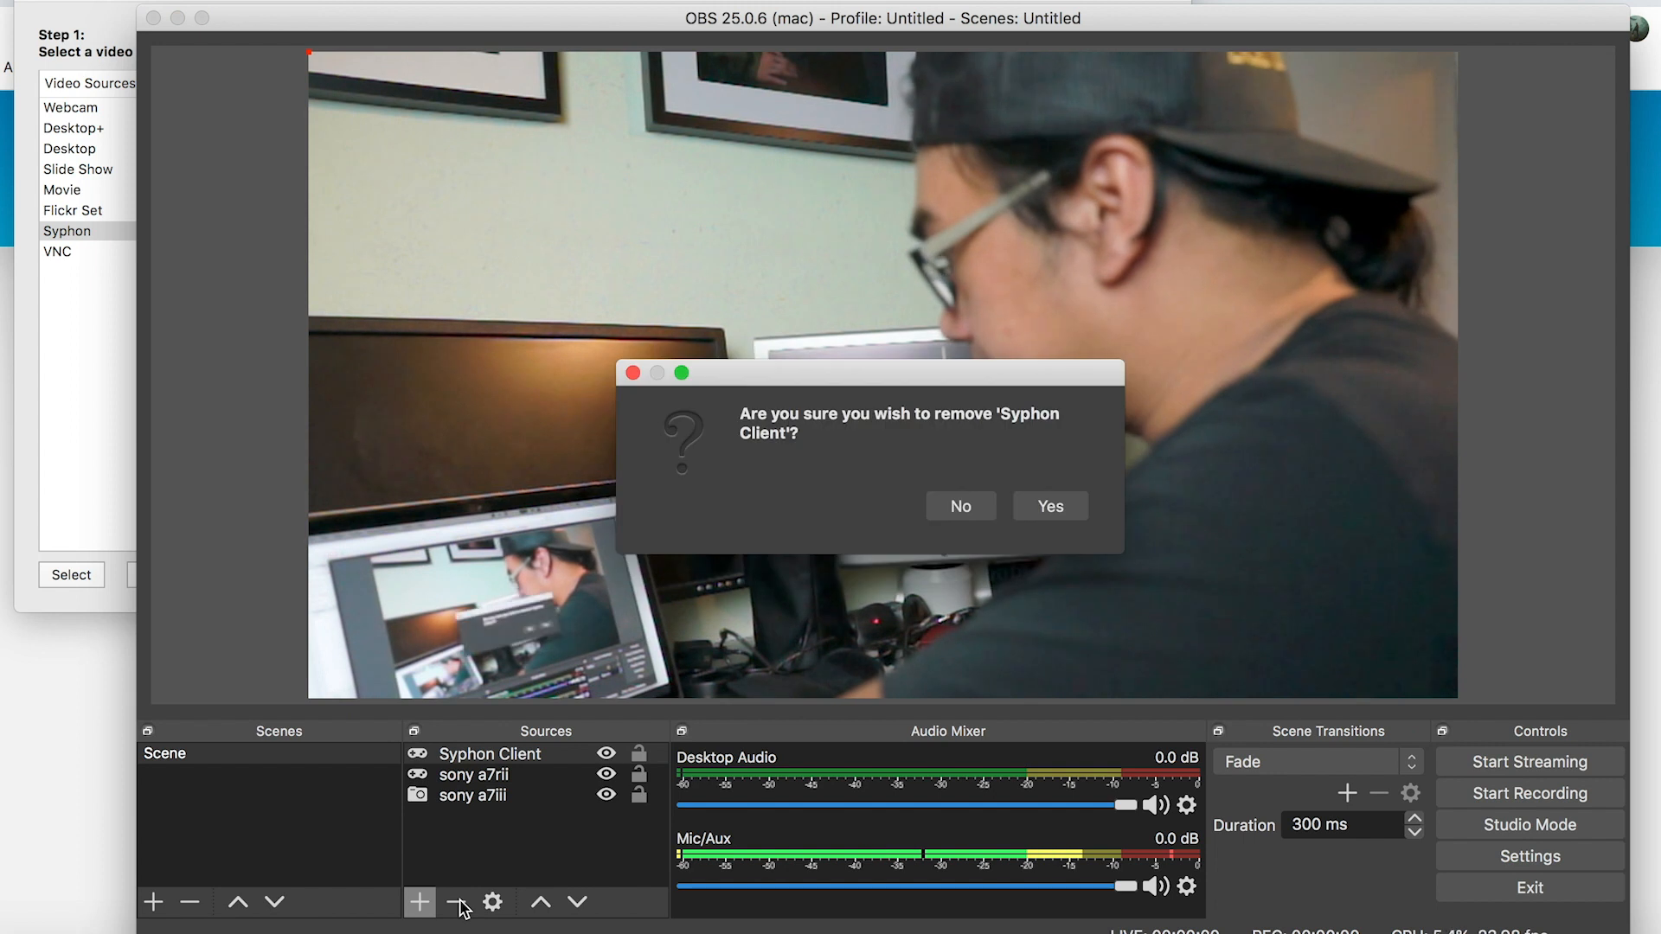
click(1049, 505)
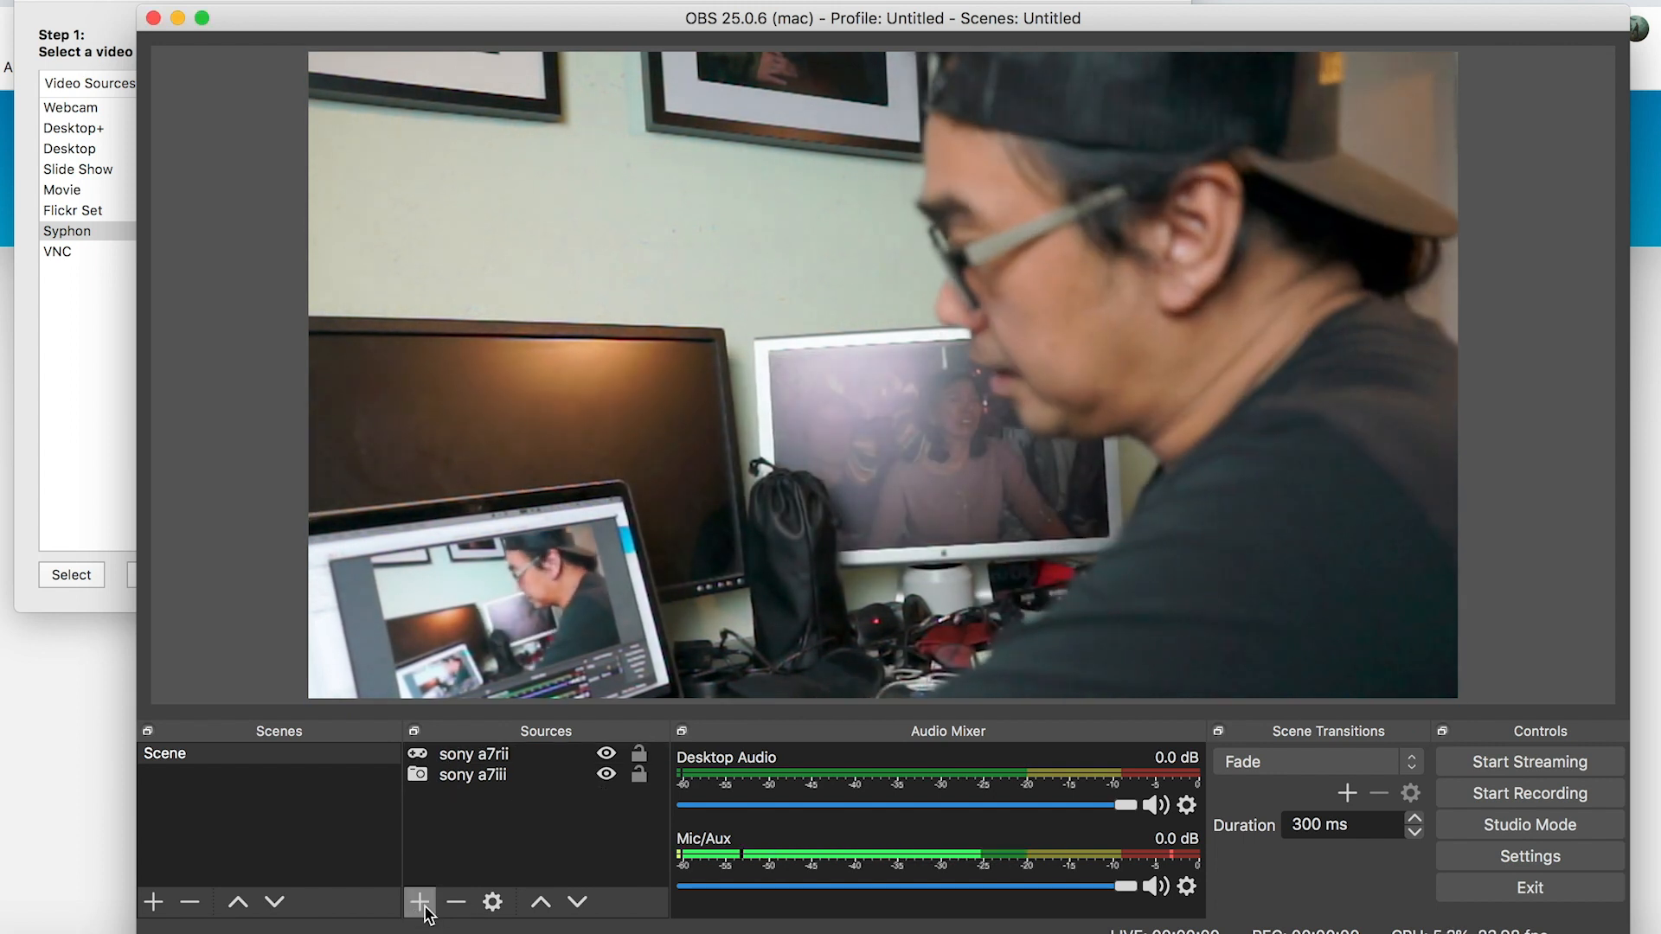
Add a new Syphon Client source named 'ronski camera'.
click(419, 902)
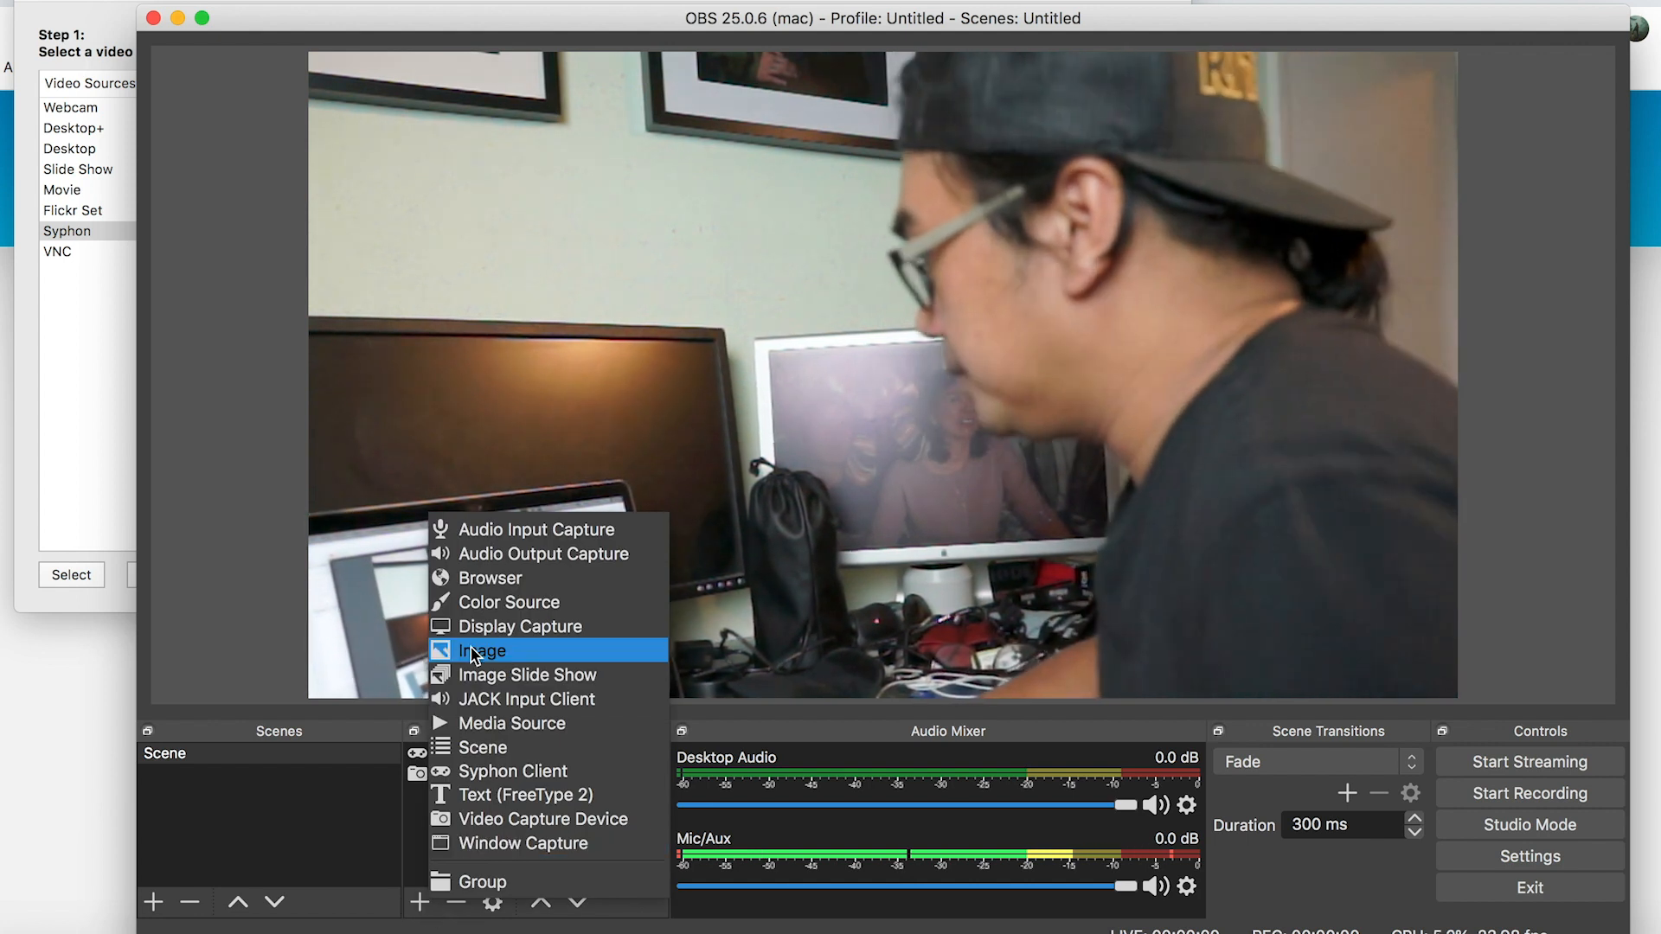
mouse_move(510, 723)
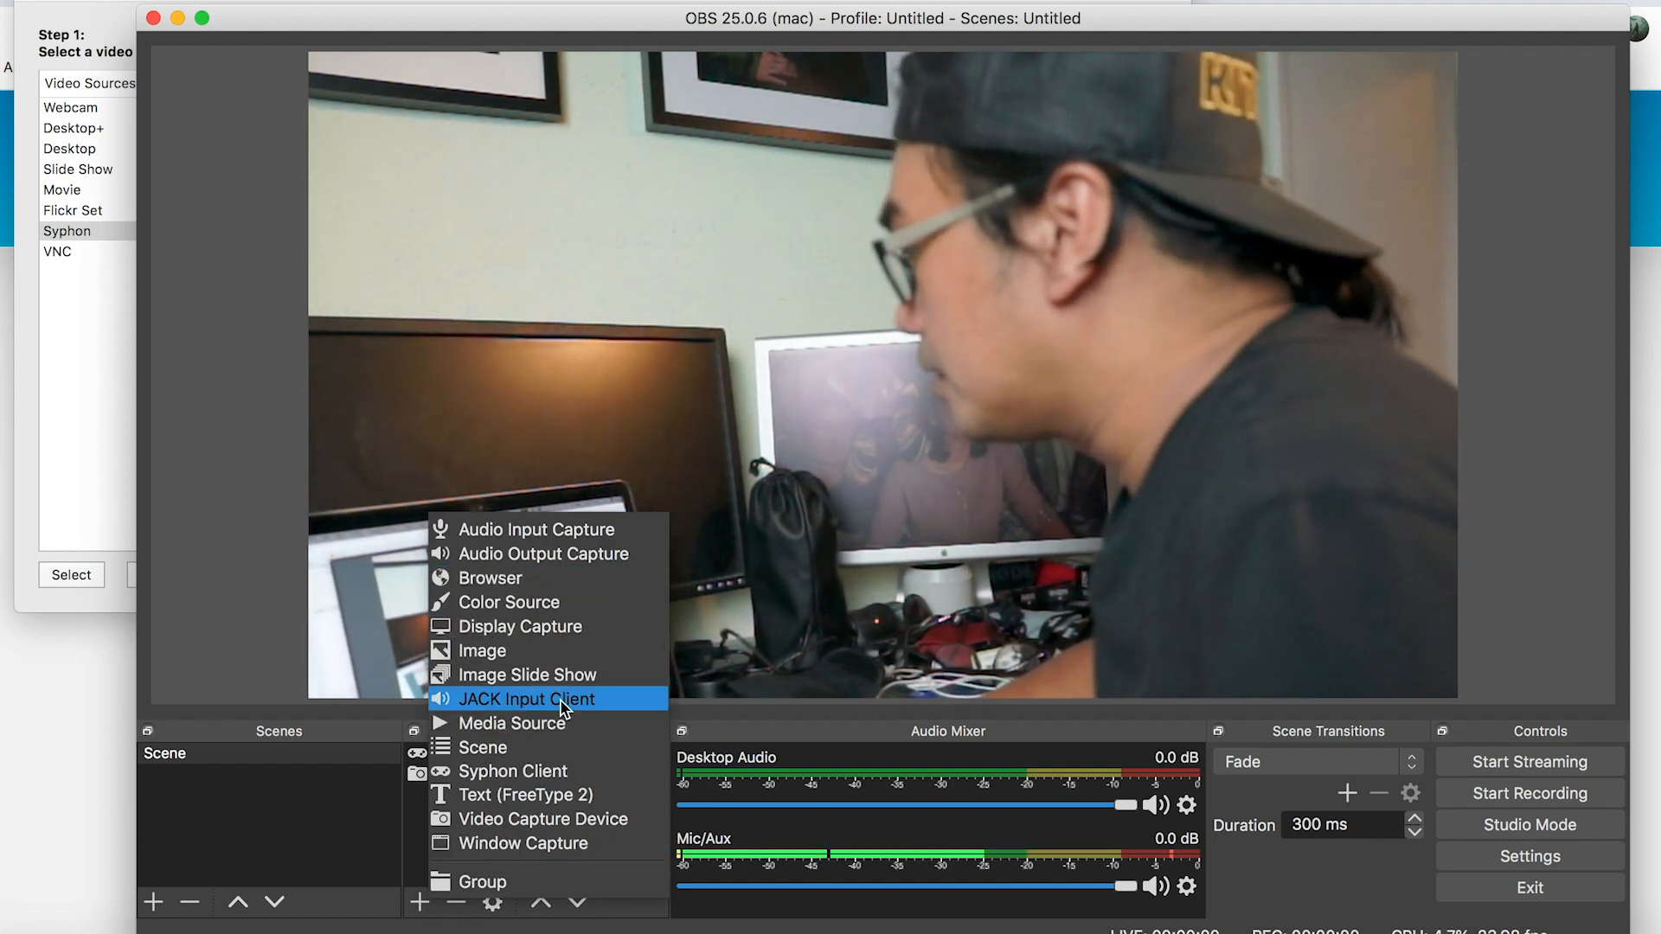
click(512, 770)
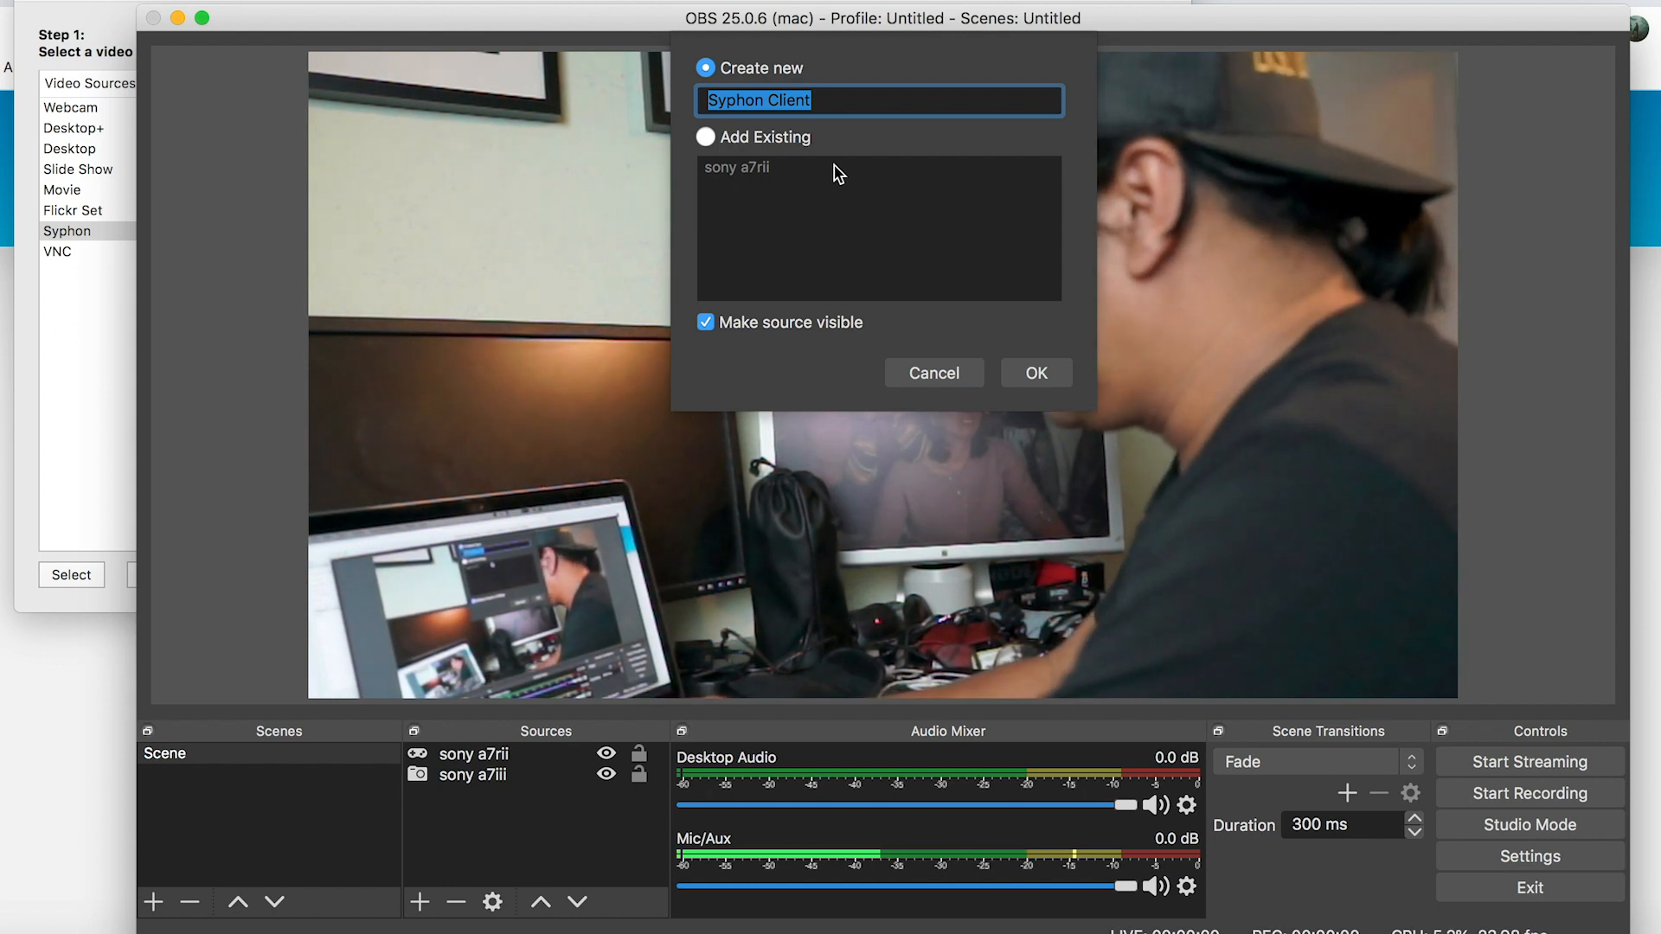
text(ronski camera)
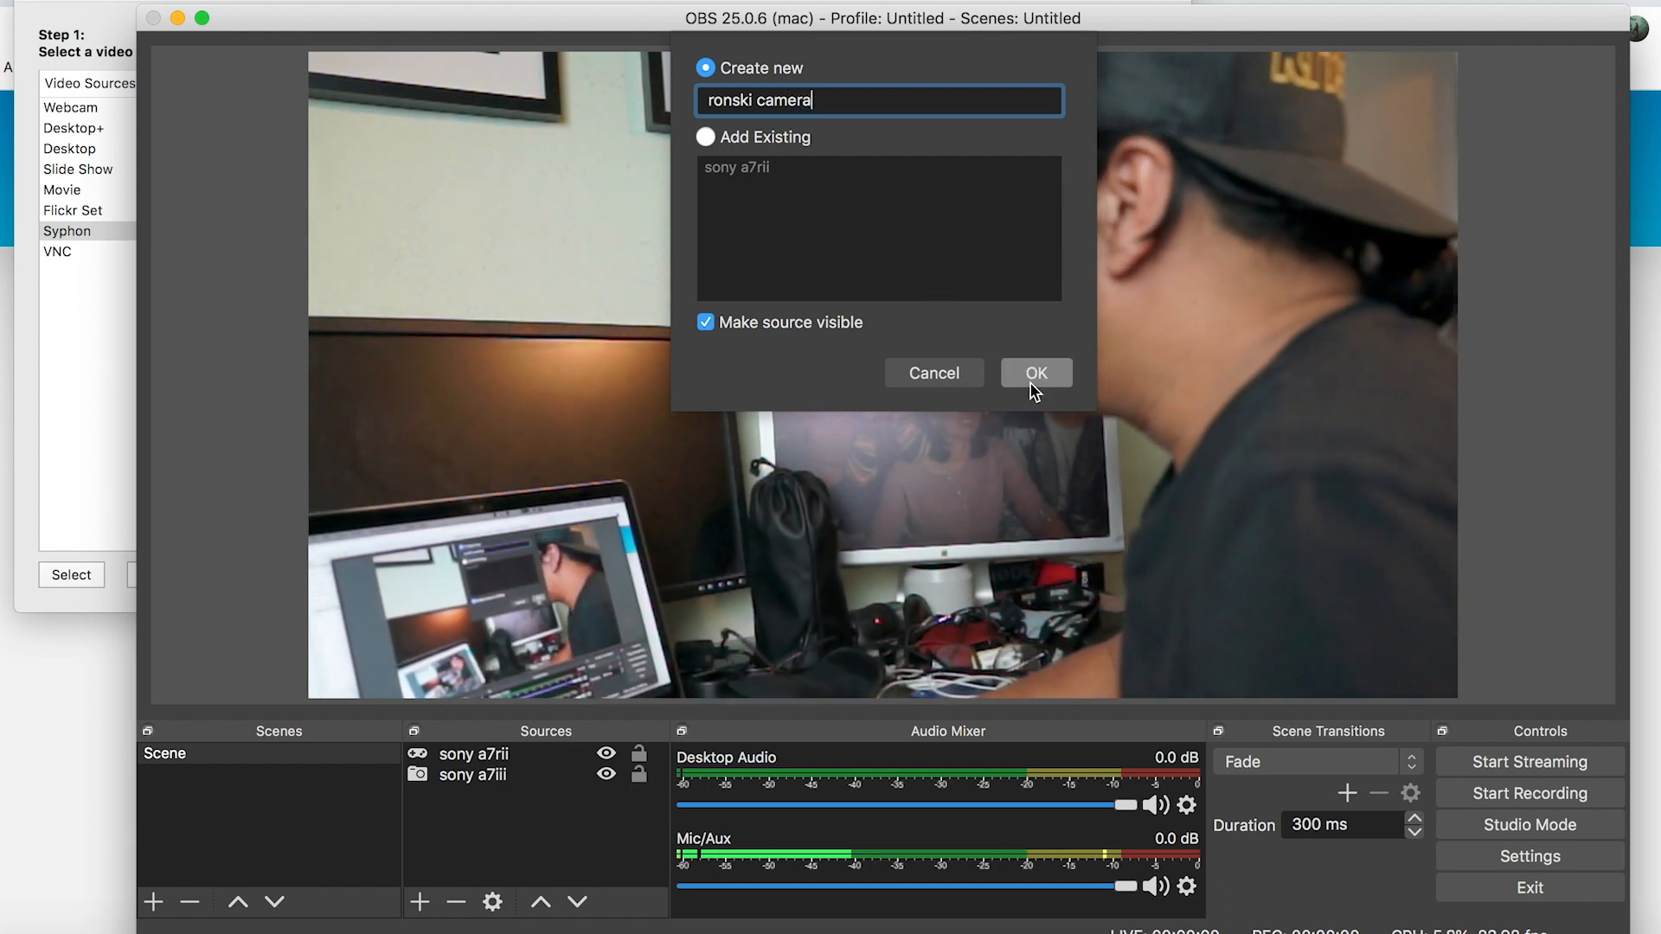
click(1035, 372)
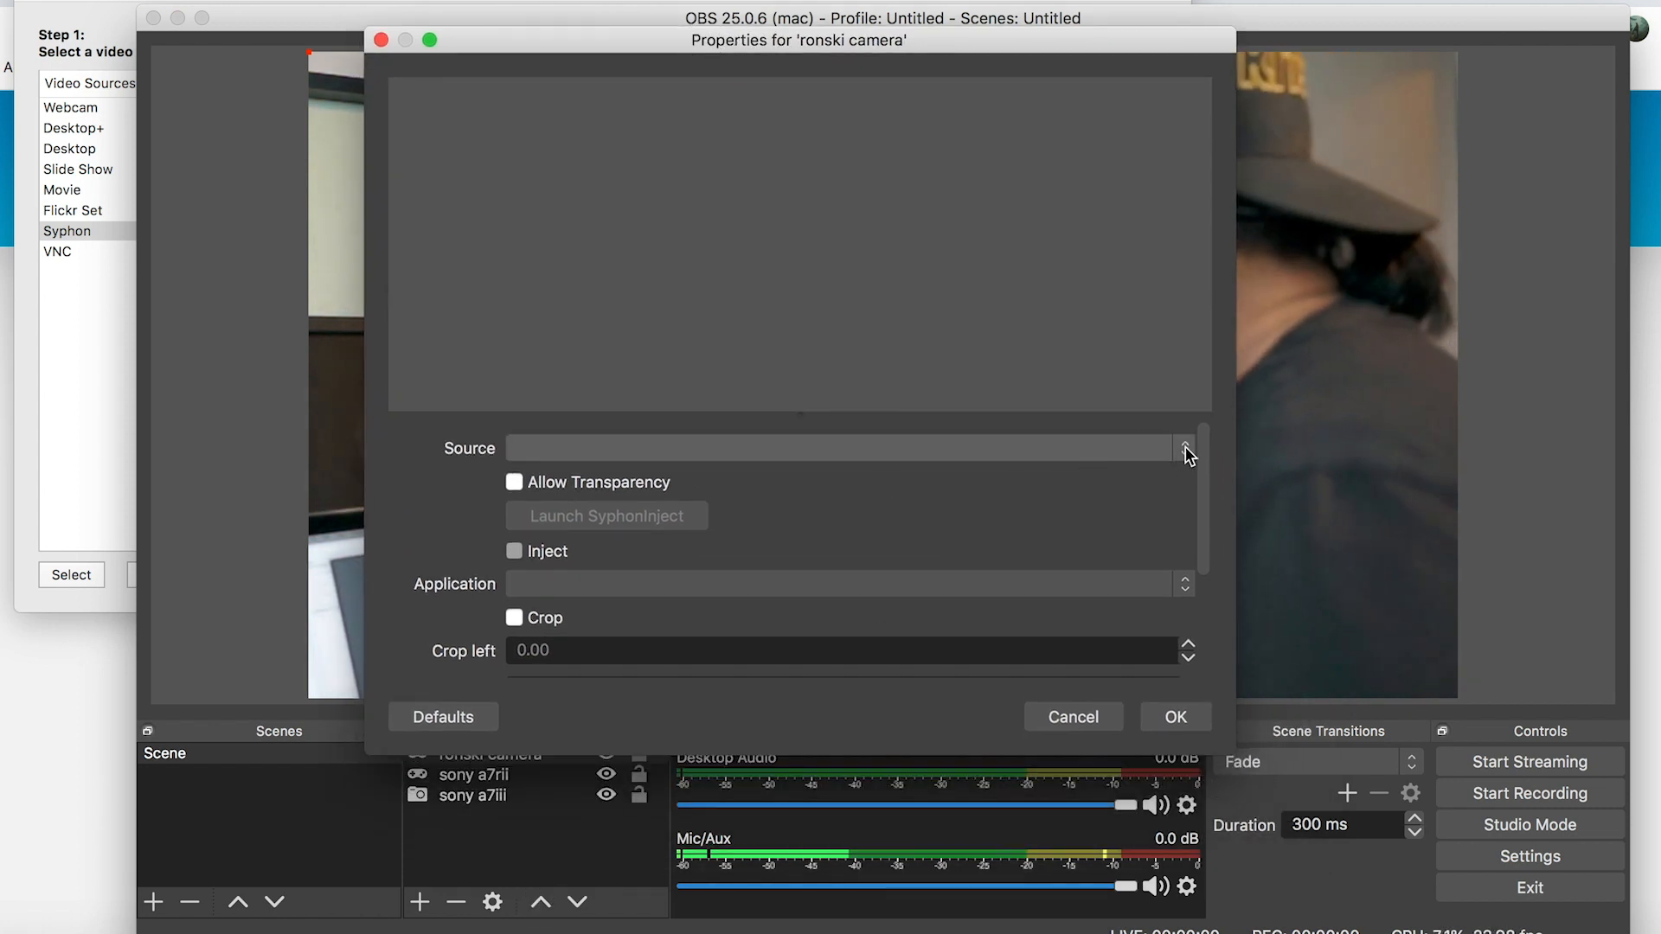
Set the source to [Camera Live] Sony Alpha-A7r II (Control) and stretch it to fill the canvas.
click(1185, 446)
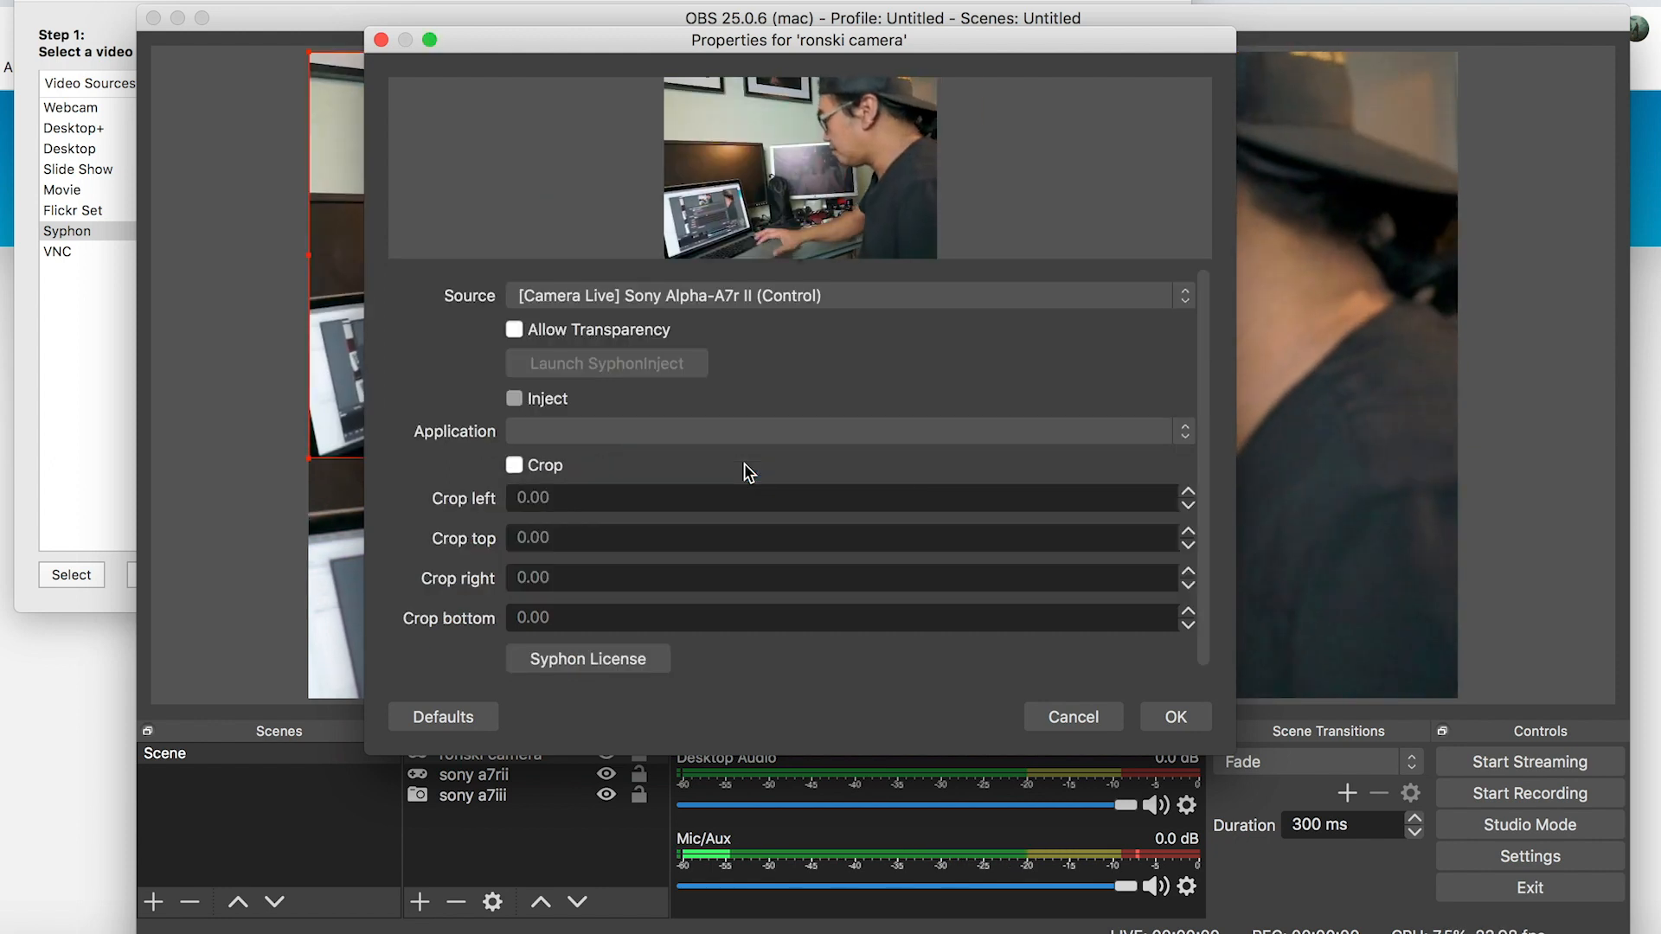
click(1173, 716)
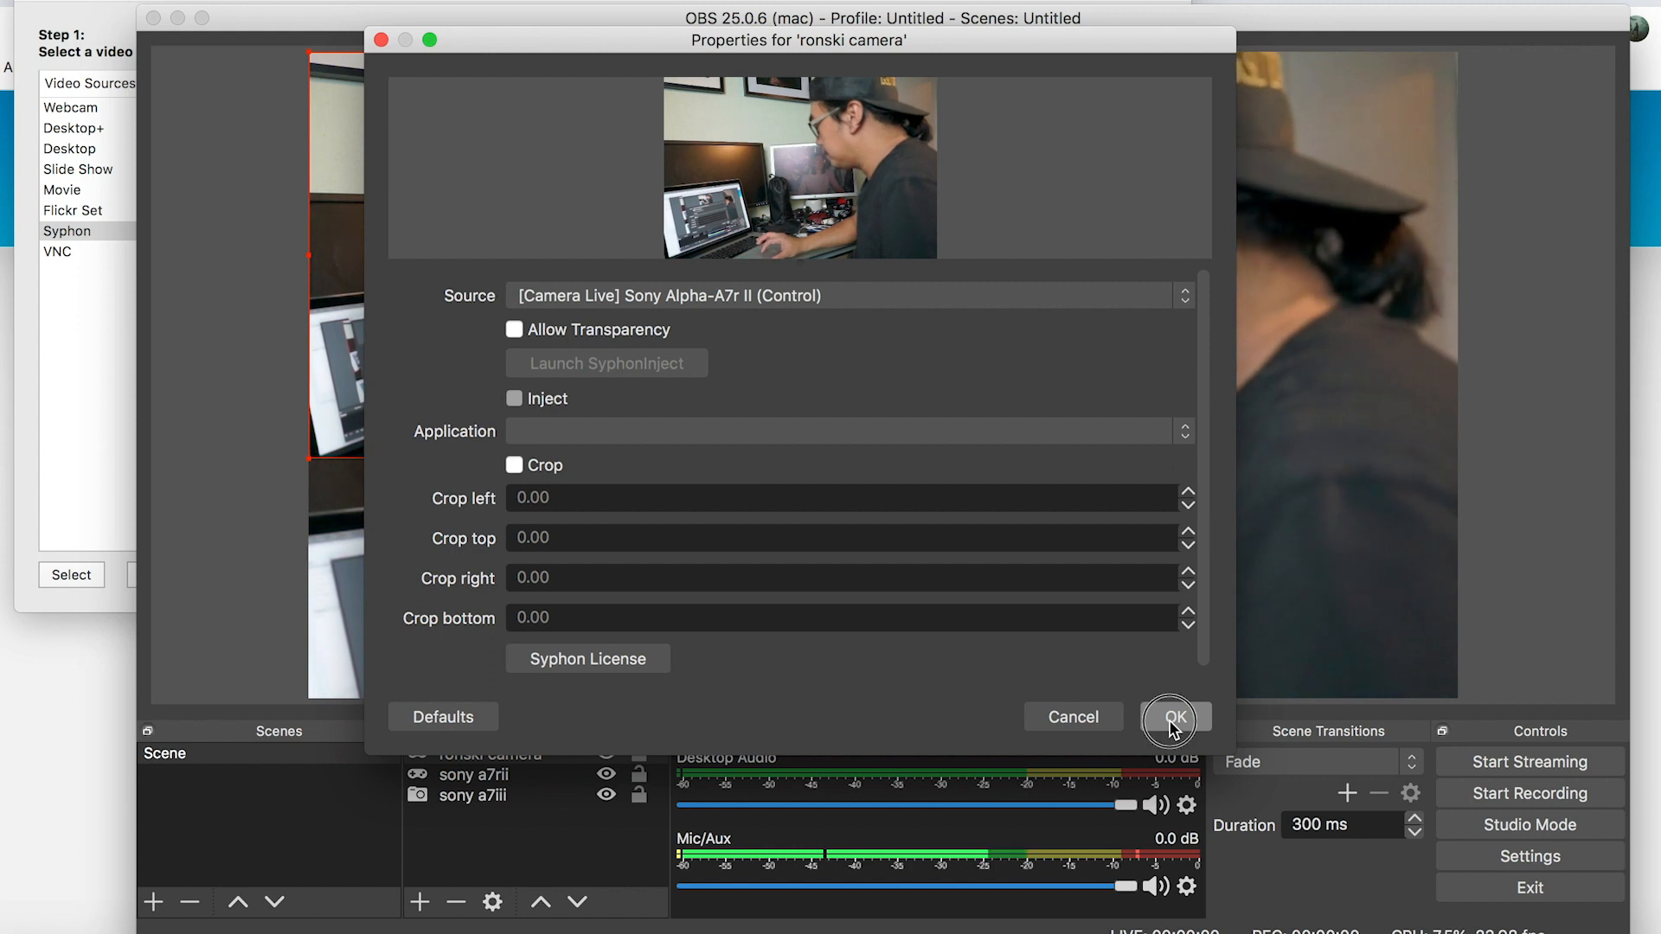
click(1171, 716)
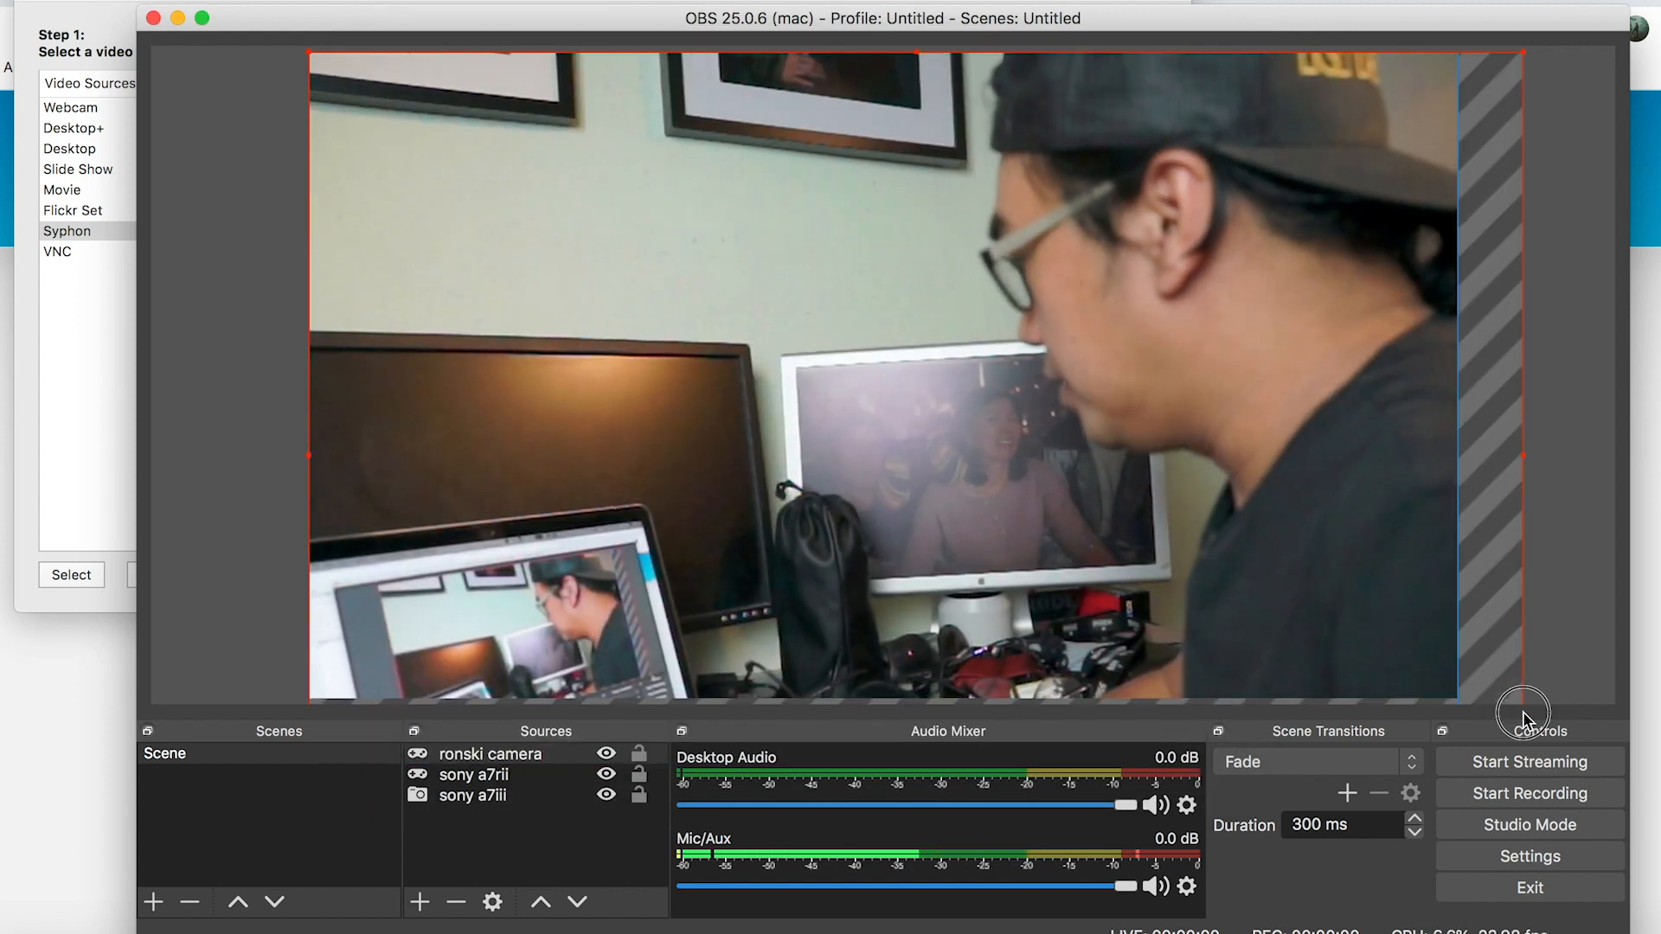
drag(1523, 711, 1443, 648)
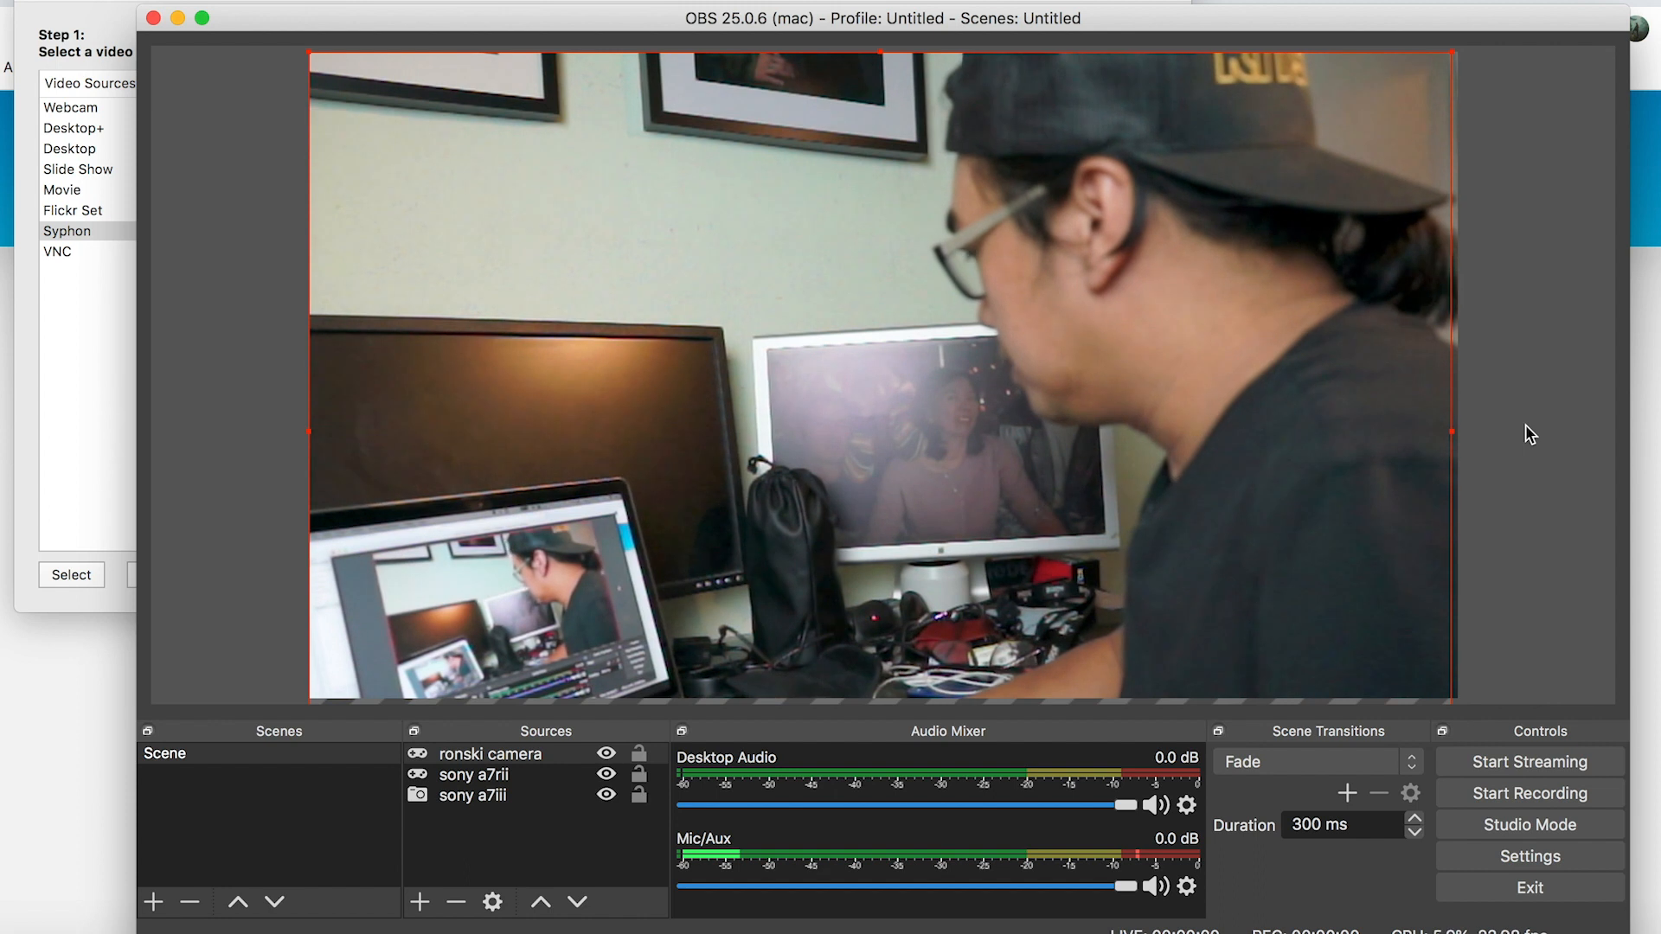
drag(1453, 433, 1456, 434)
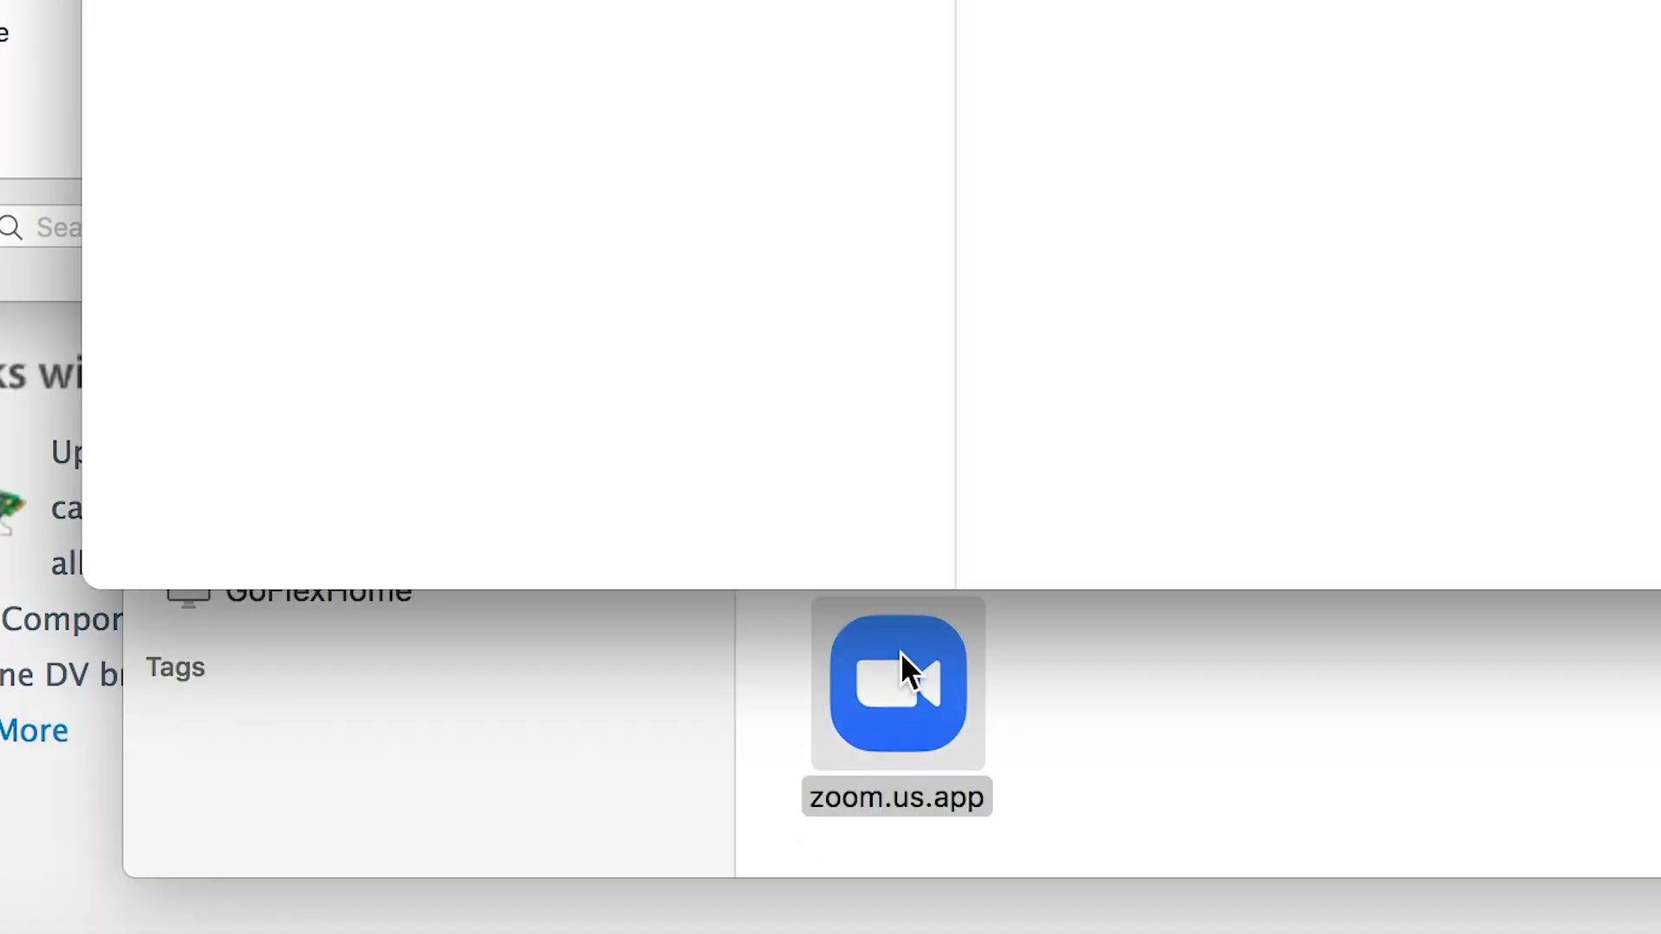
Launch zoom.us.app, start a meeting and dismiss the Join audio prompt.
double_click(896, 685)
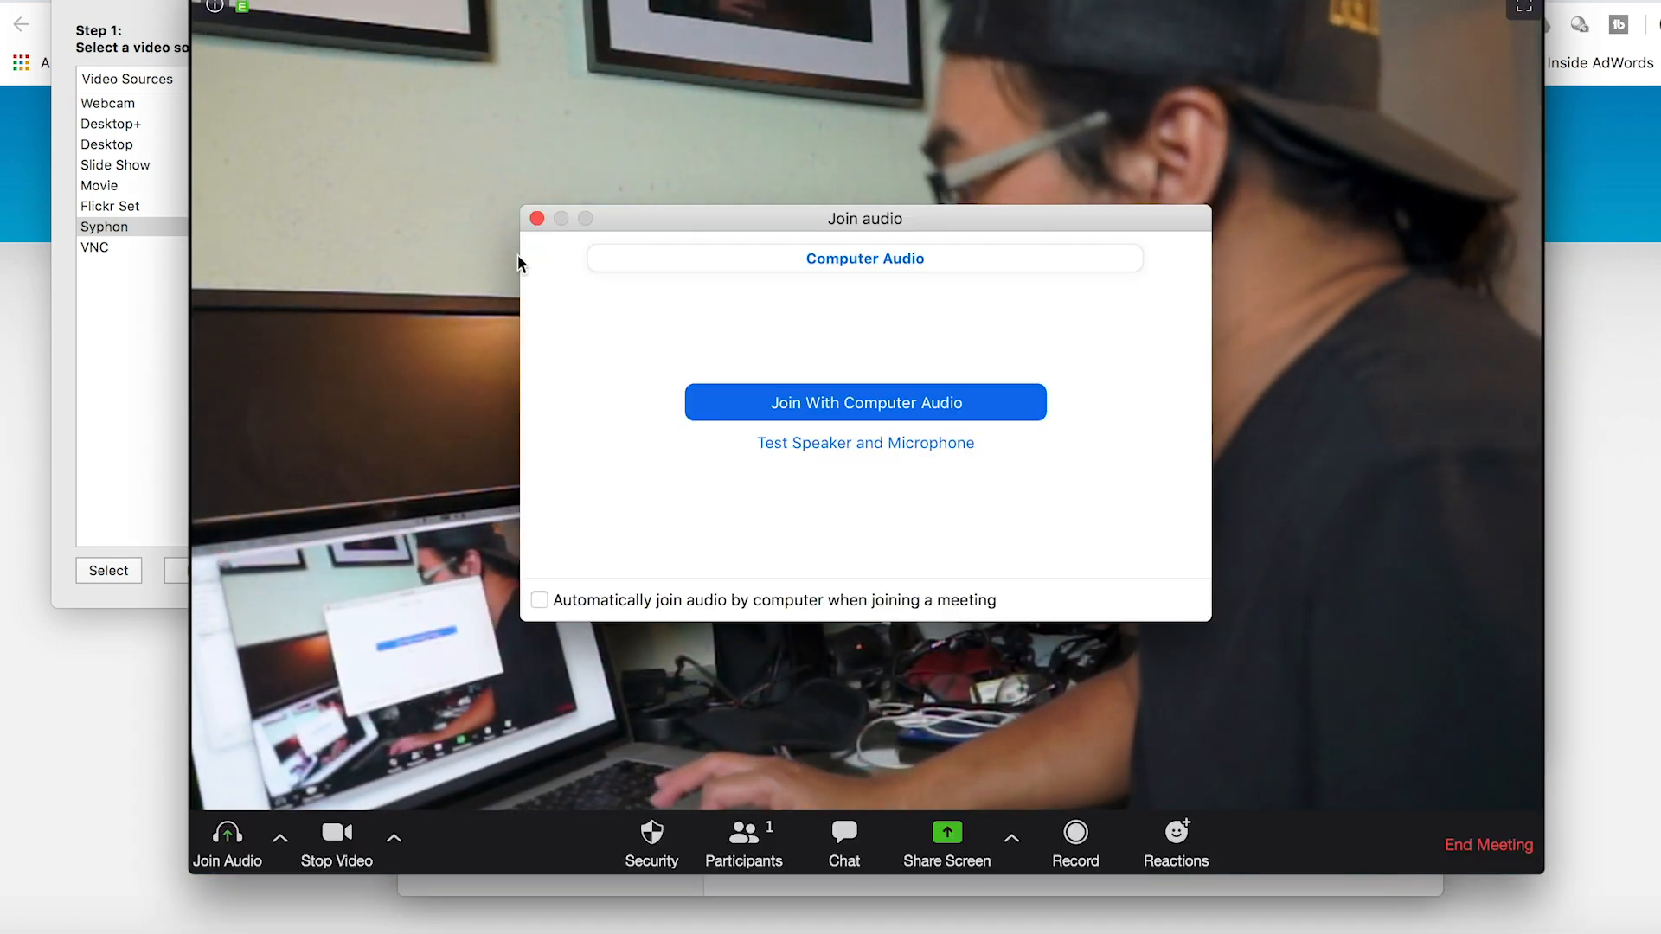
click(865, 403)
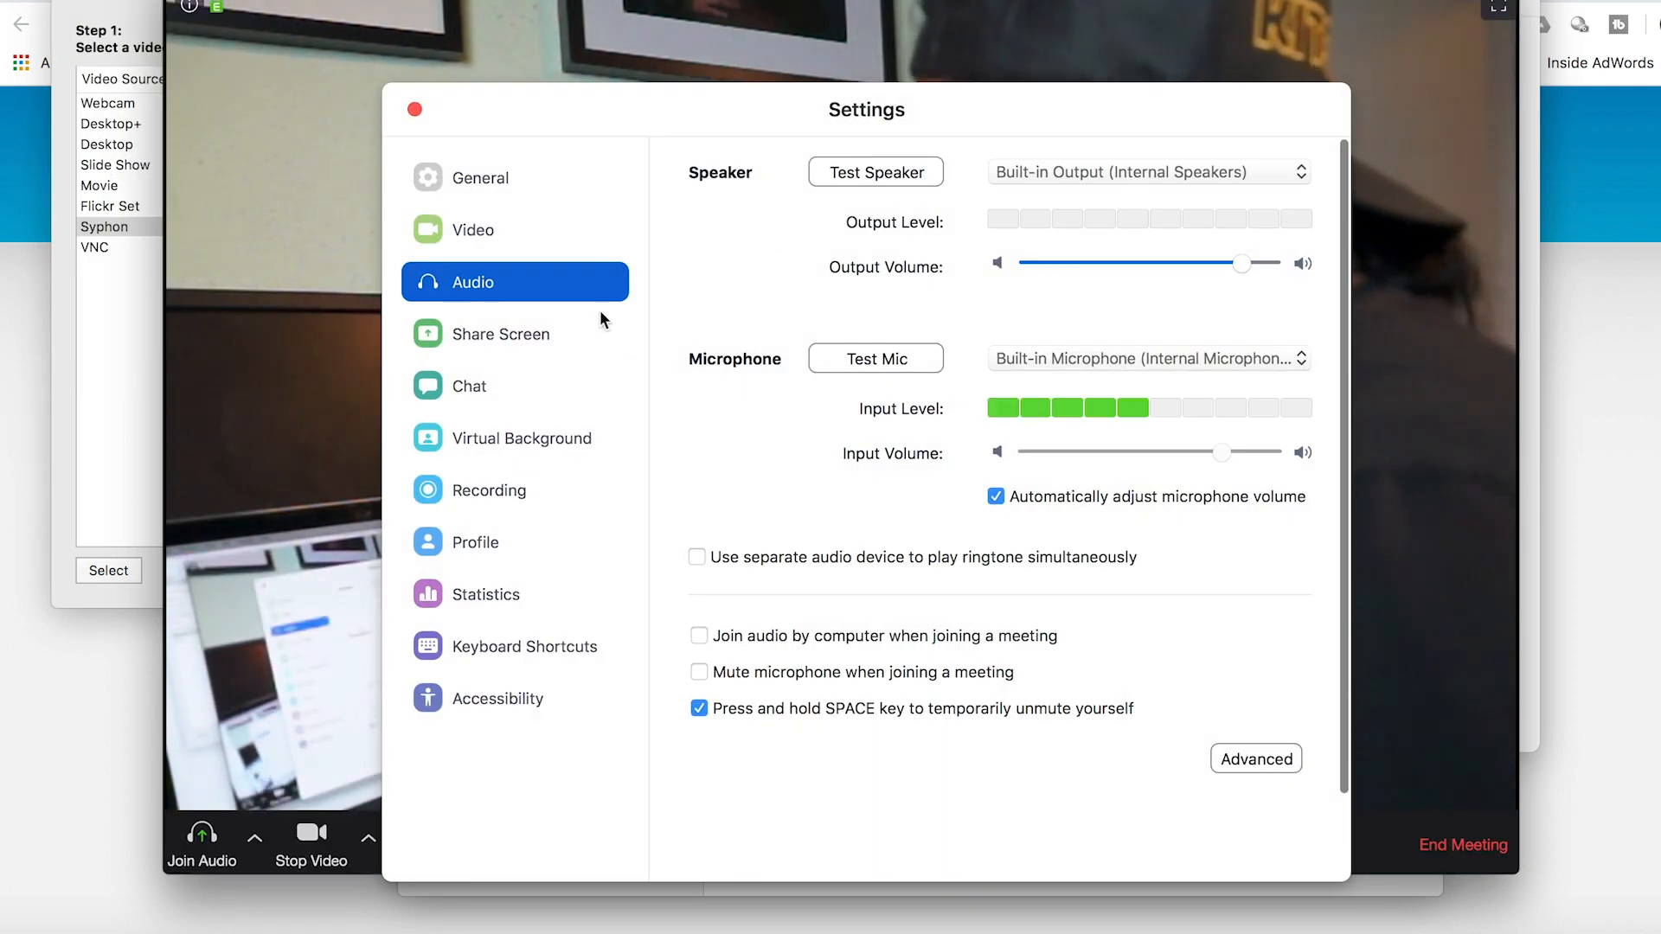
Choose CamTwist as the Zoom Video camera instead of FaceTime HD Camera and close Settings.
click(476, 229)
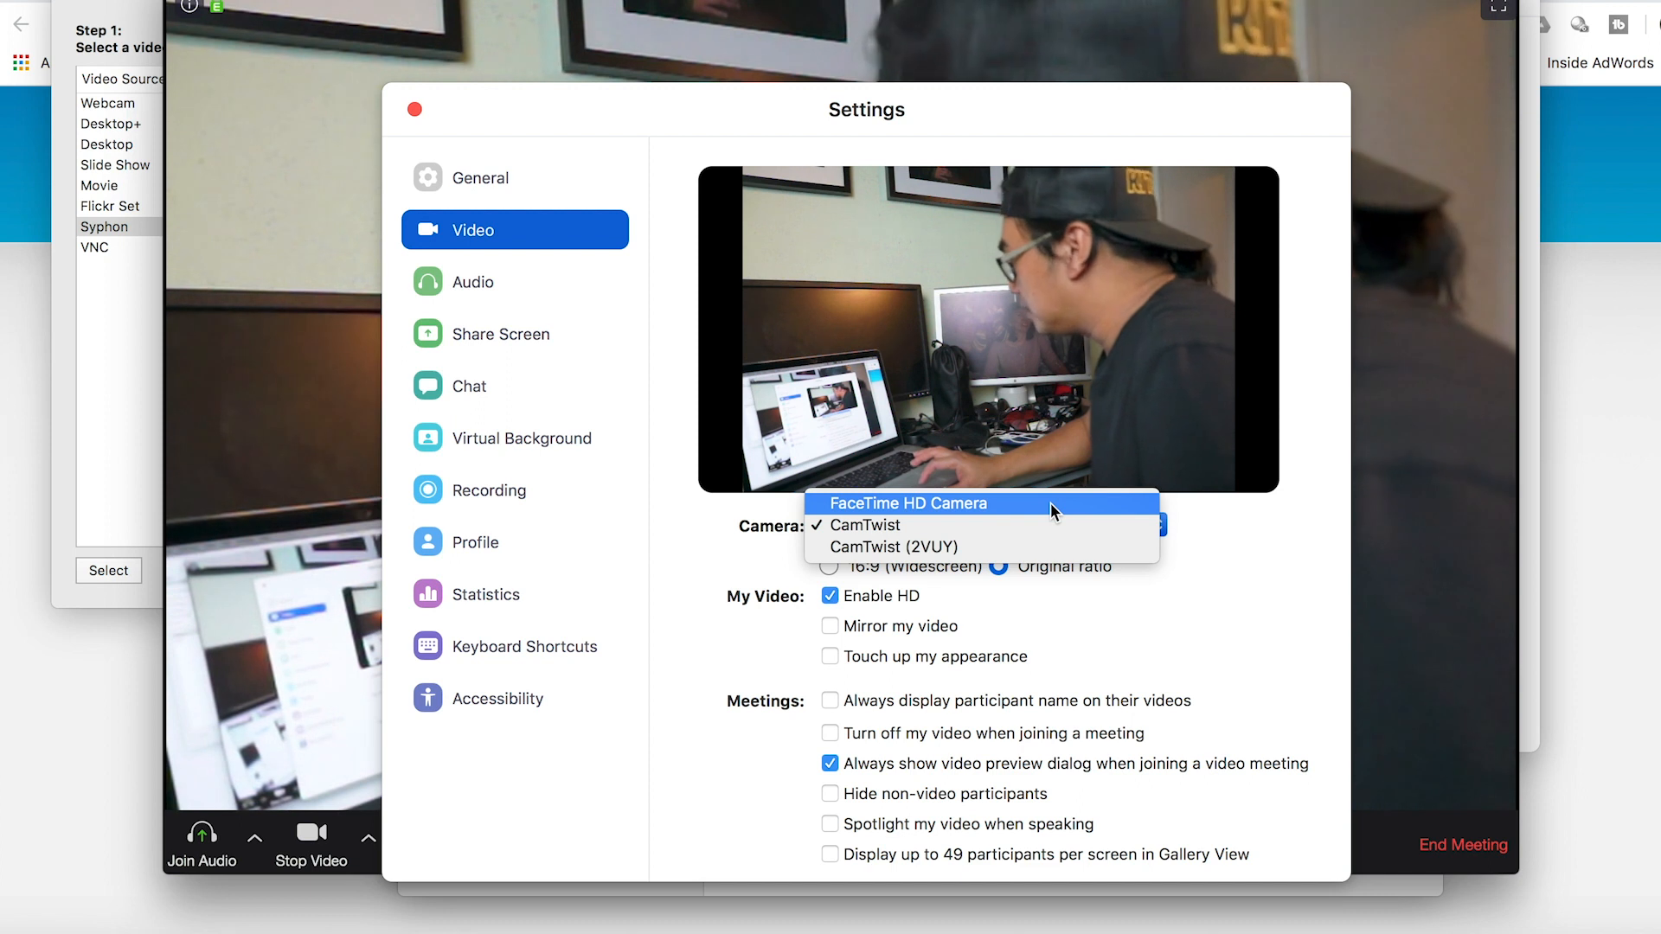
click(899, 503)
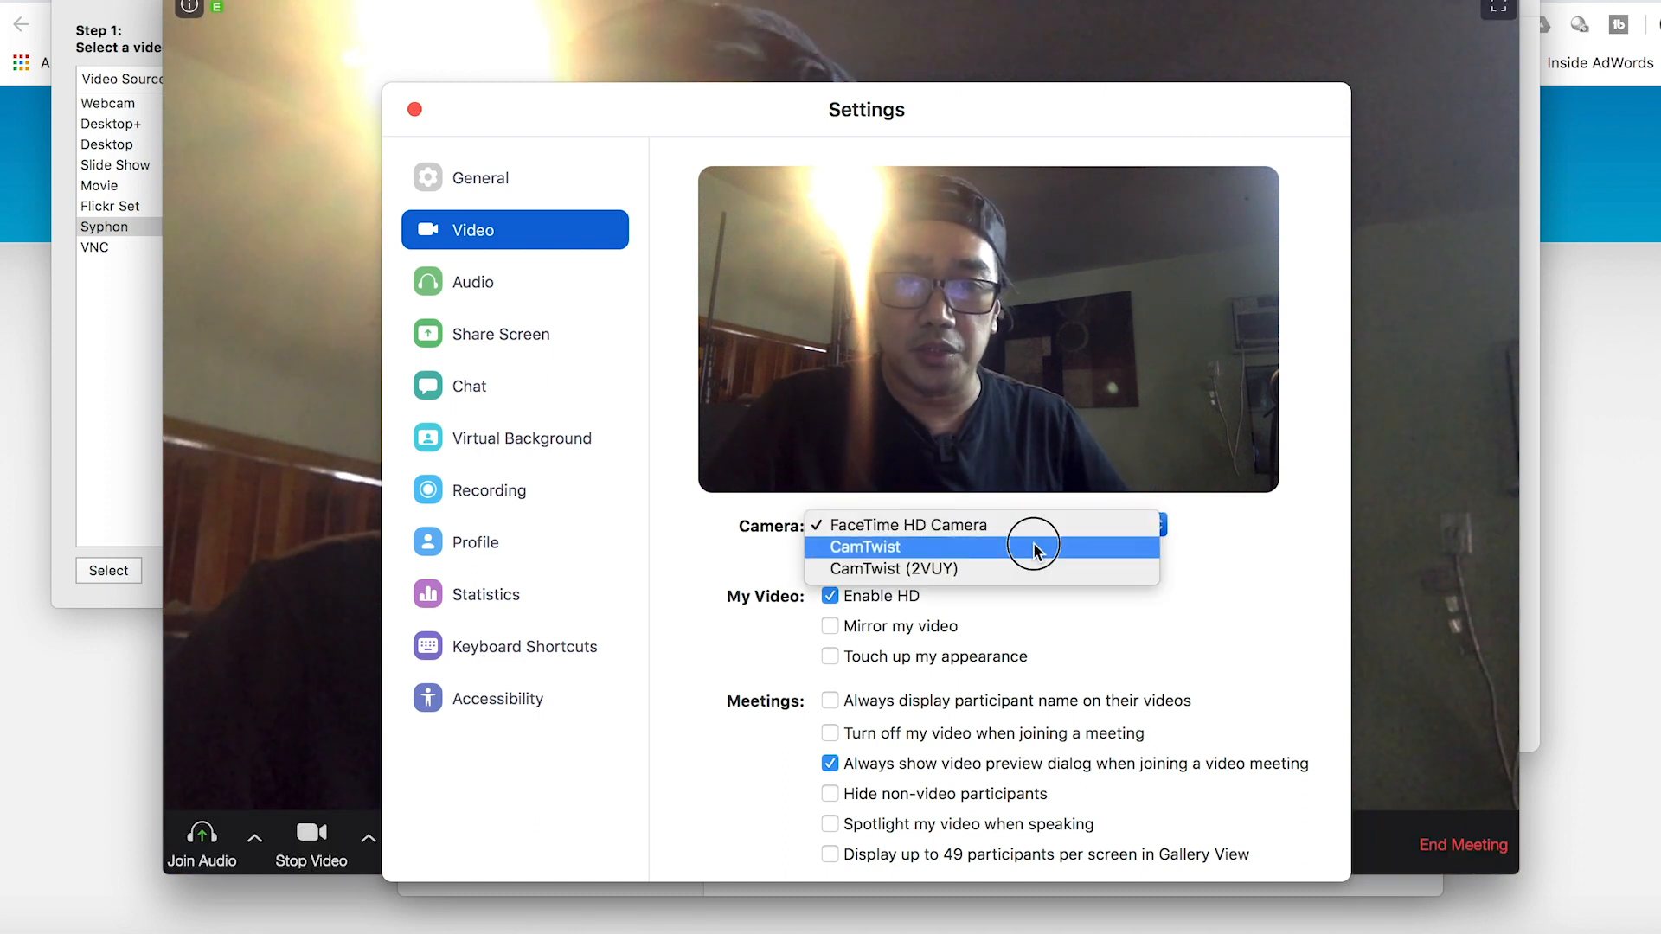
click(861, 546)
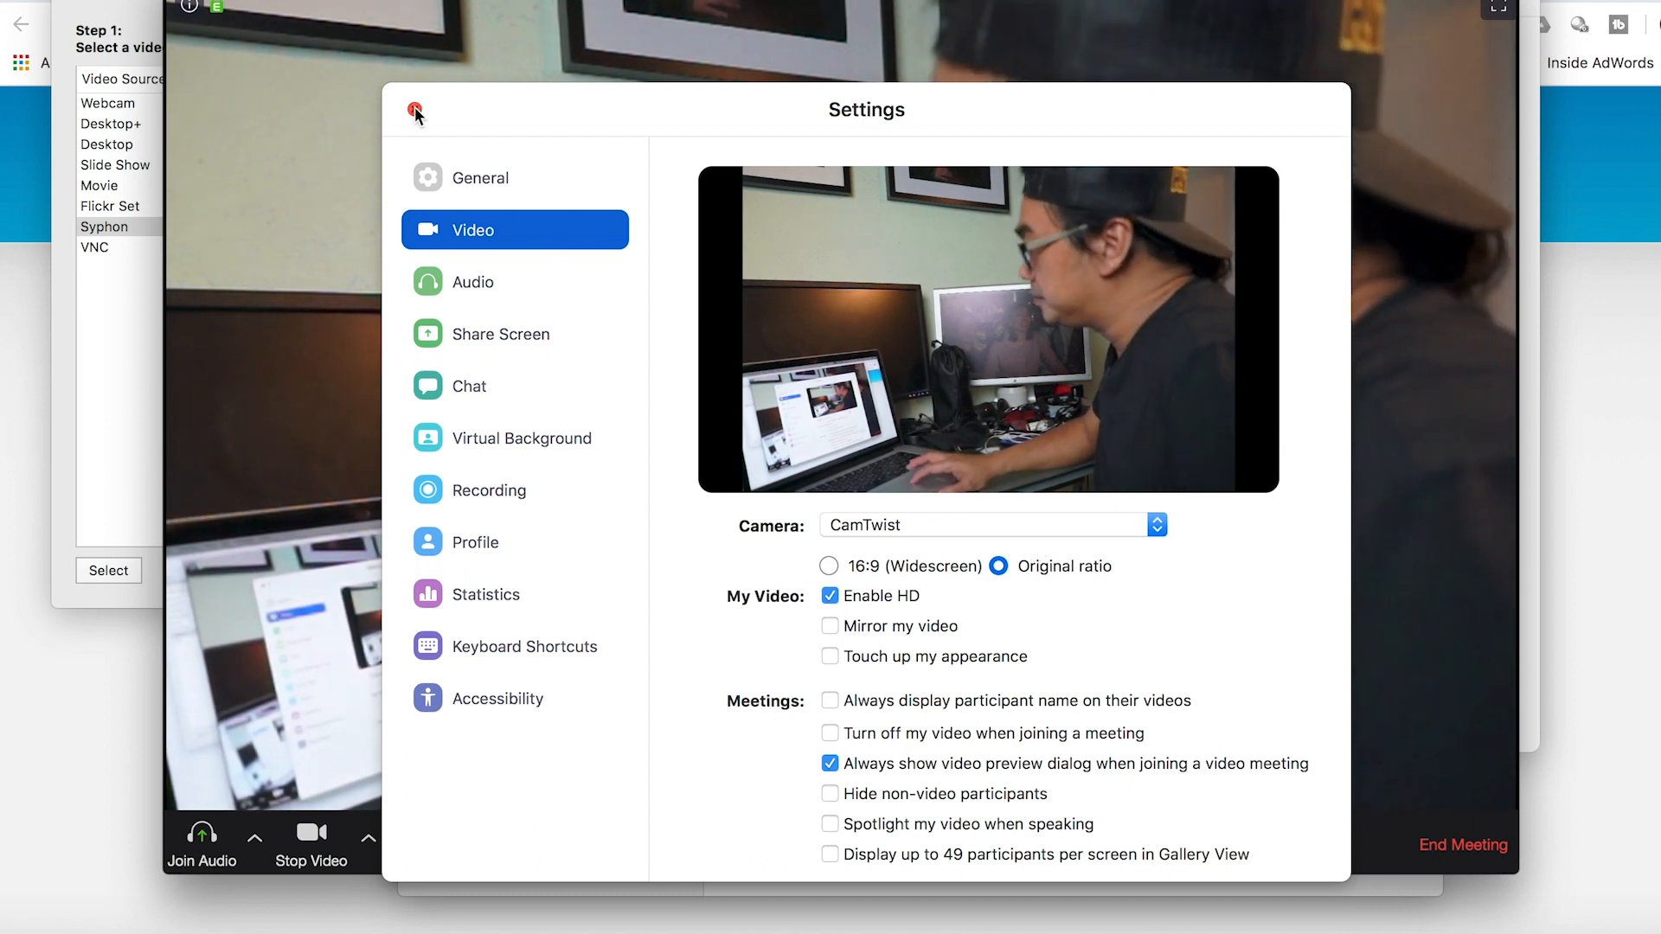
click(413, 115)
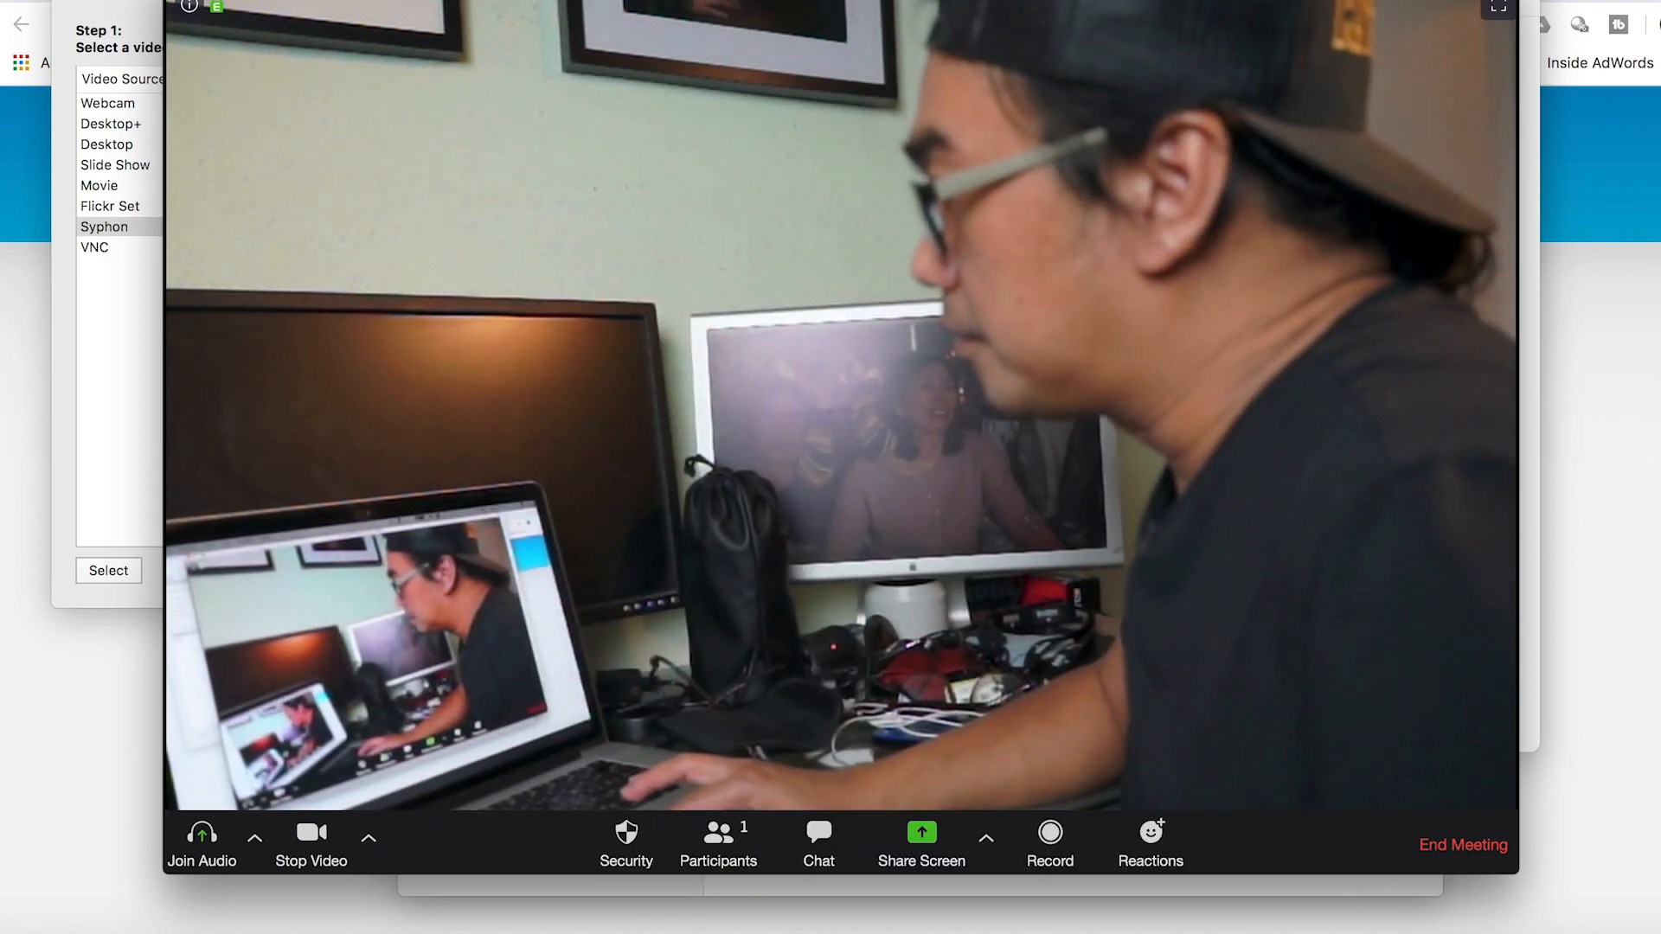